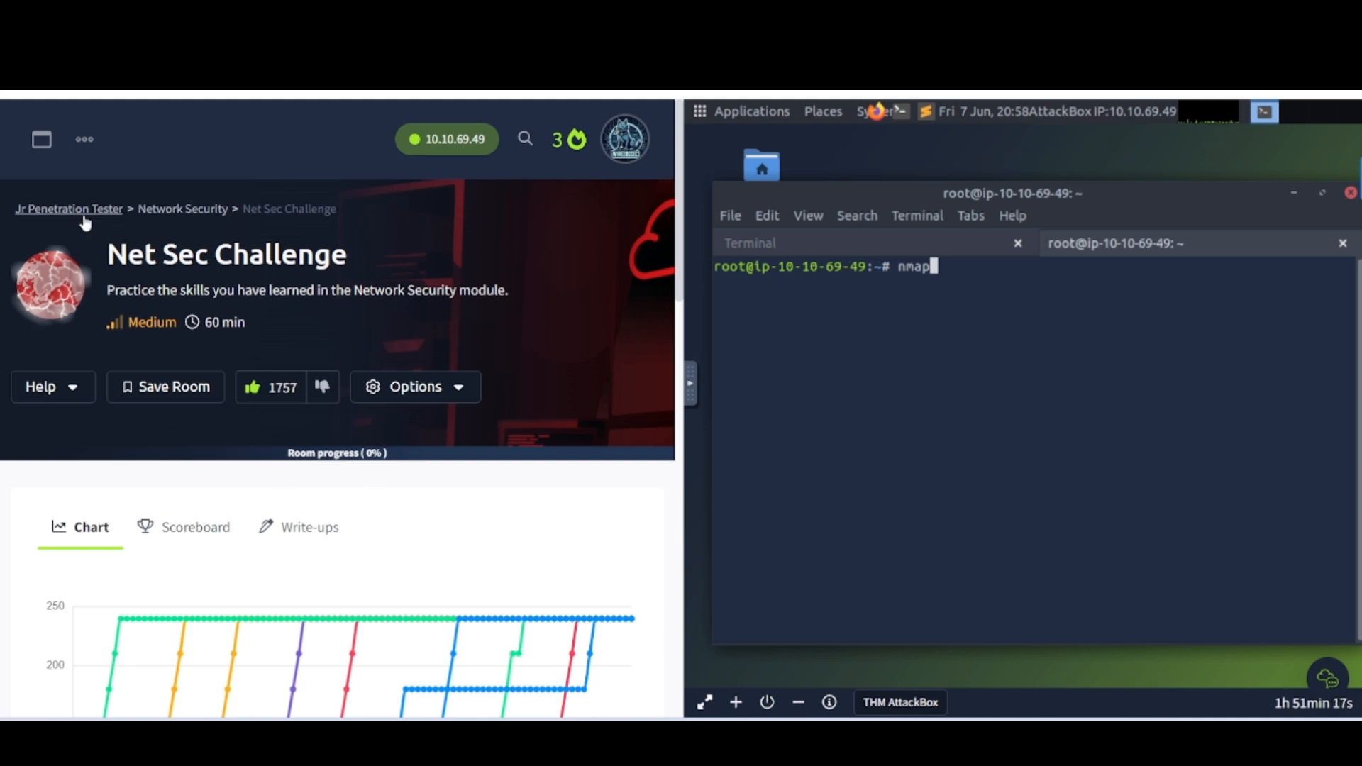
mouse_move(159, 249)
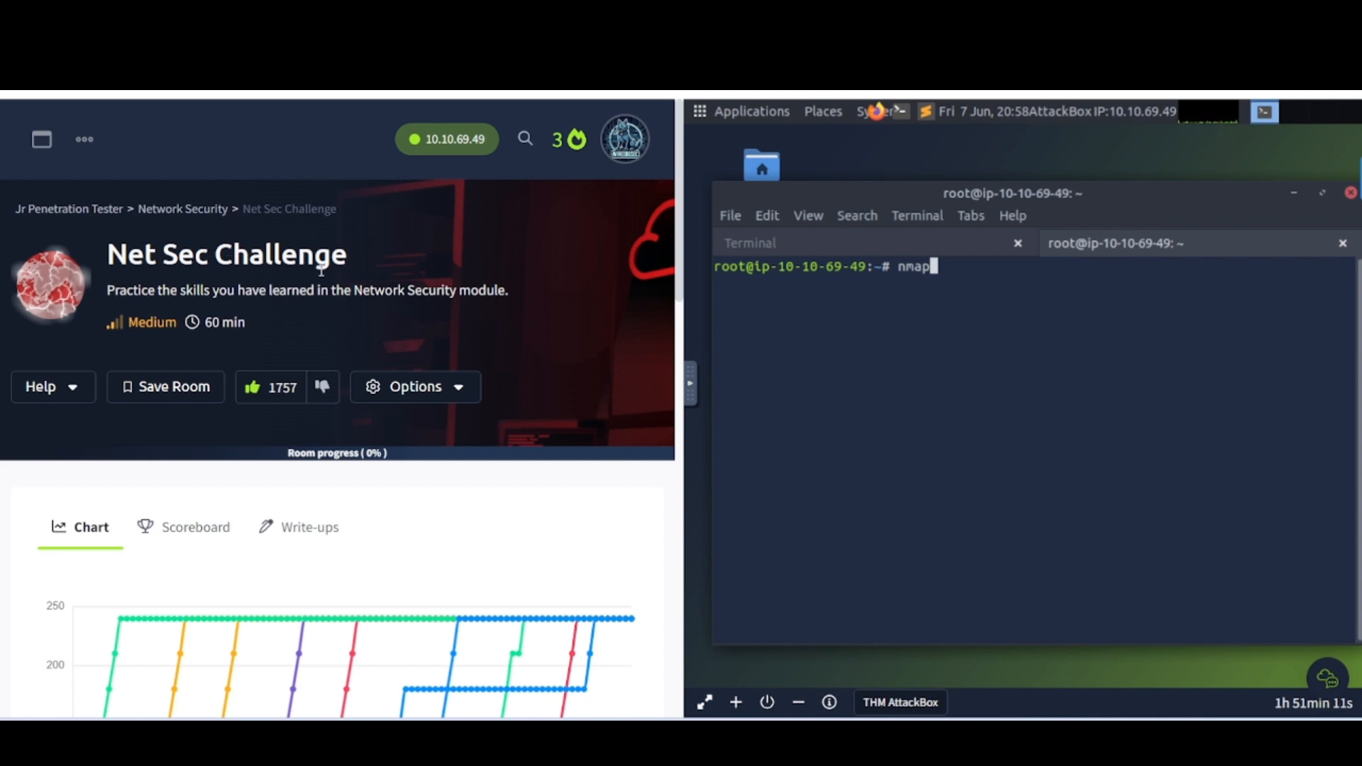
mouse_move(287, 310)
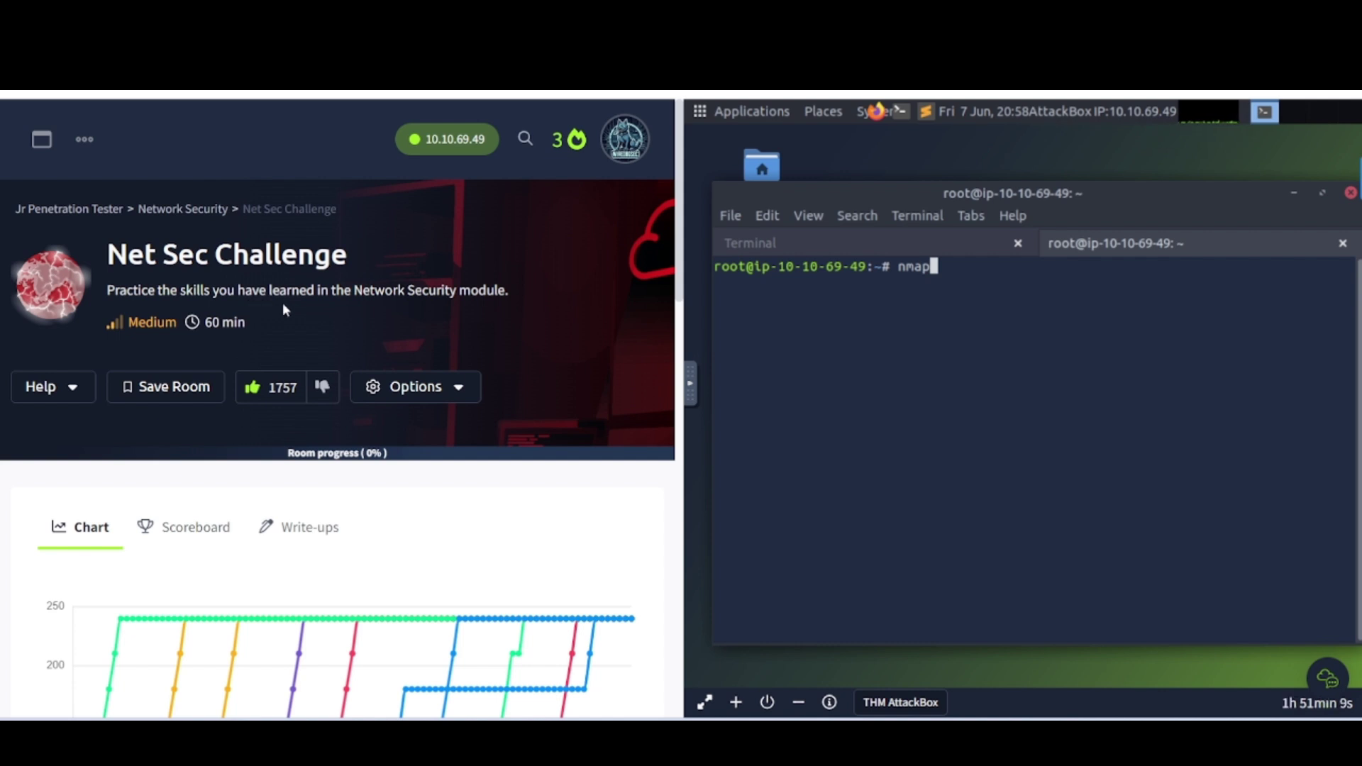
mouse_move(472, 324)
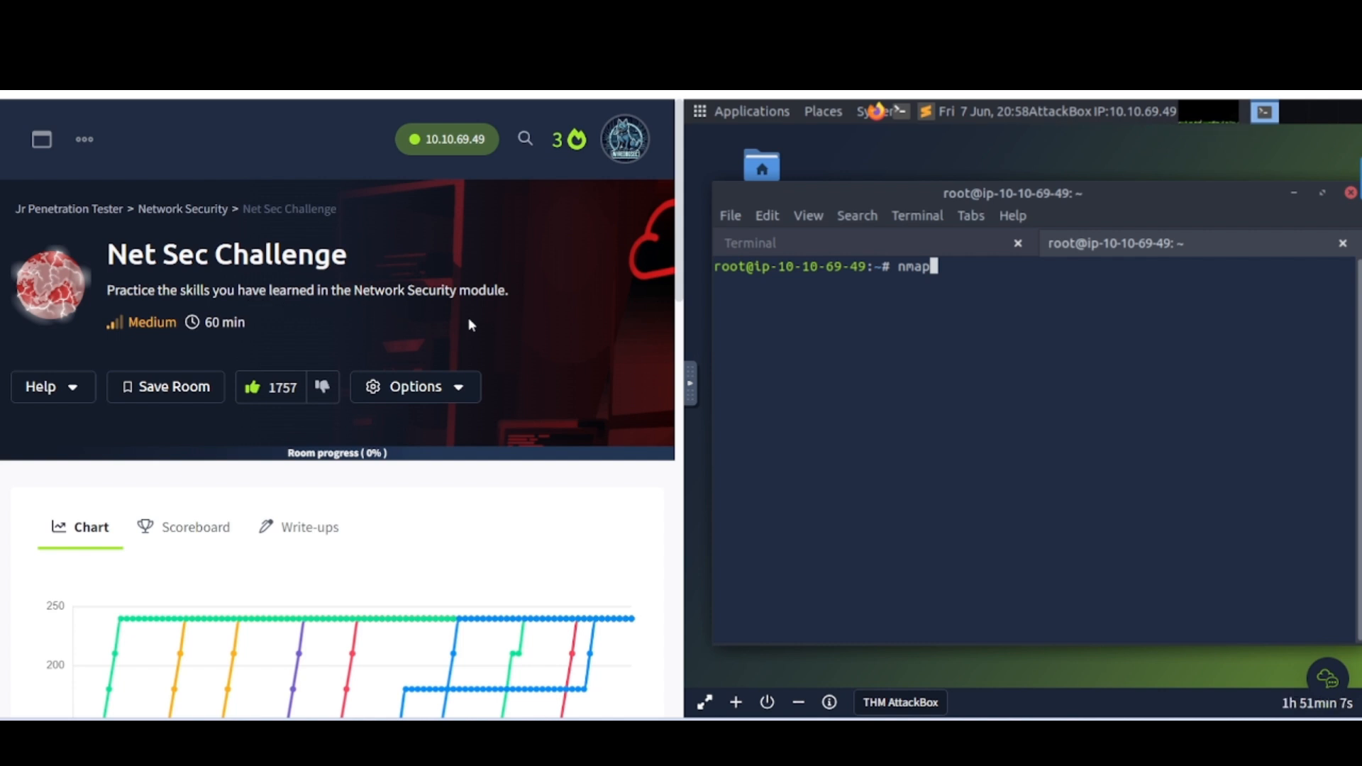
mouse_move(325, 295)
text( -T4 -sT -p- -A 10.10.122.127)
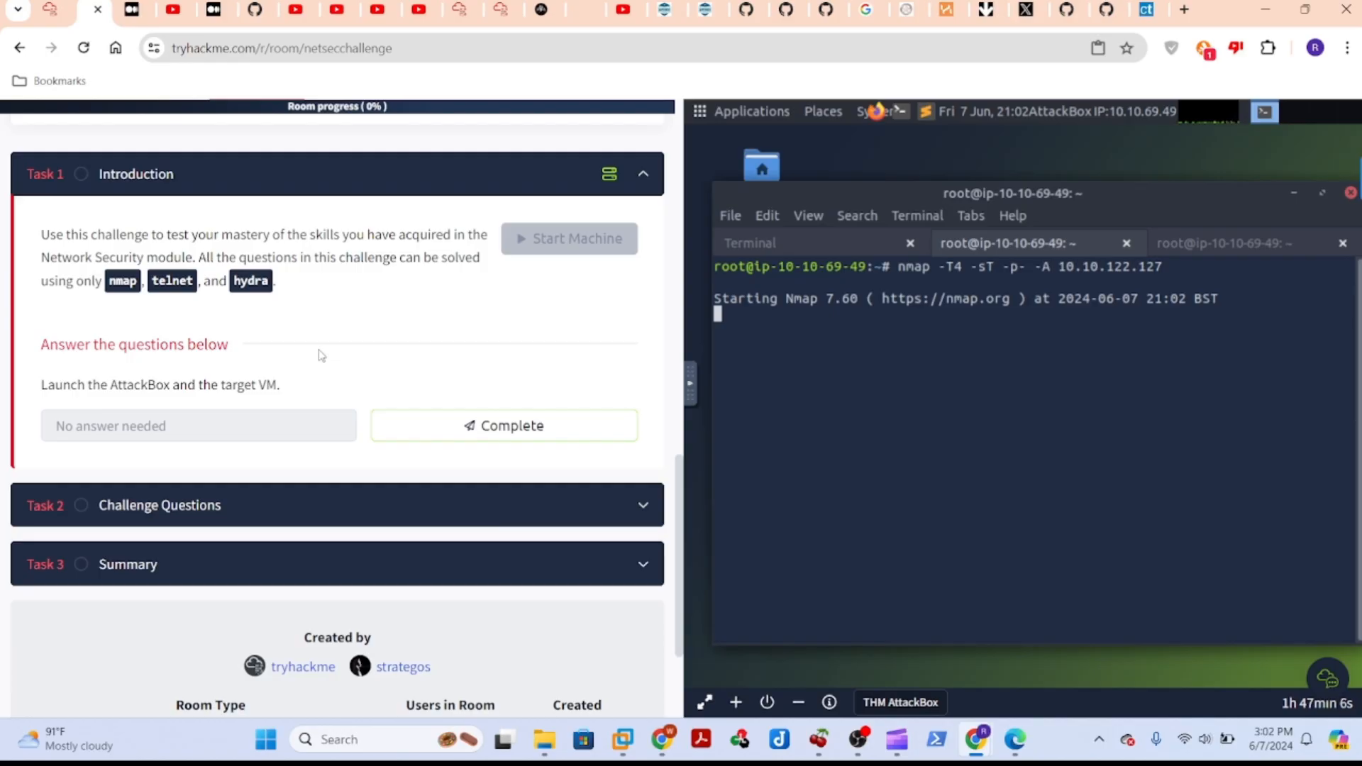
mouse_move(360, 297)
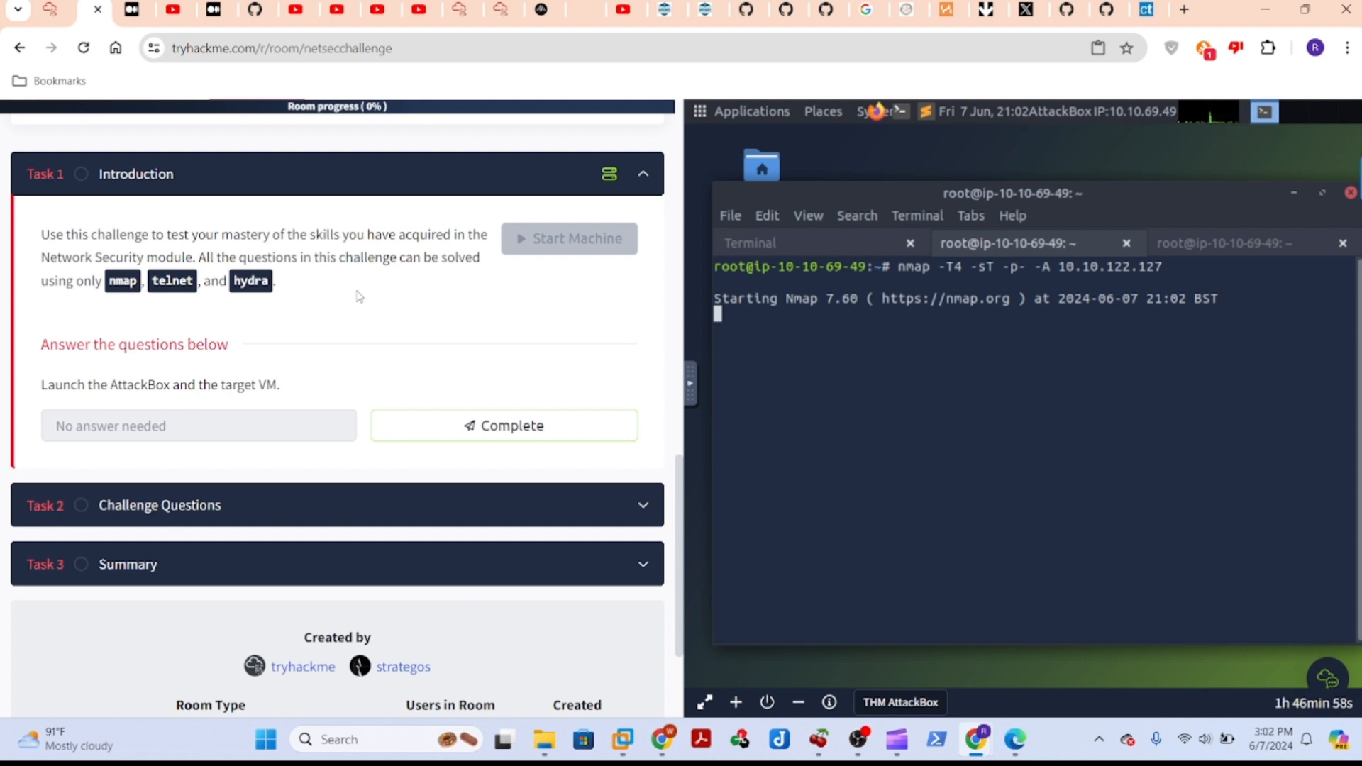
mouse_move(311, 328)
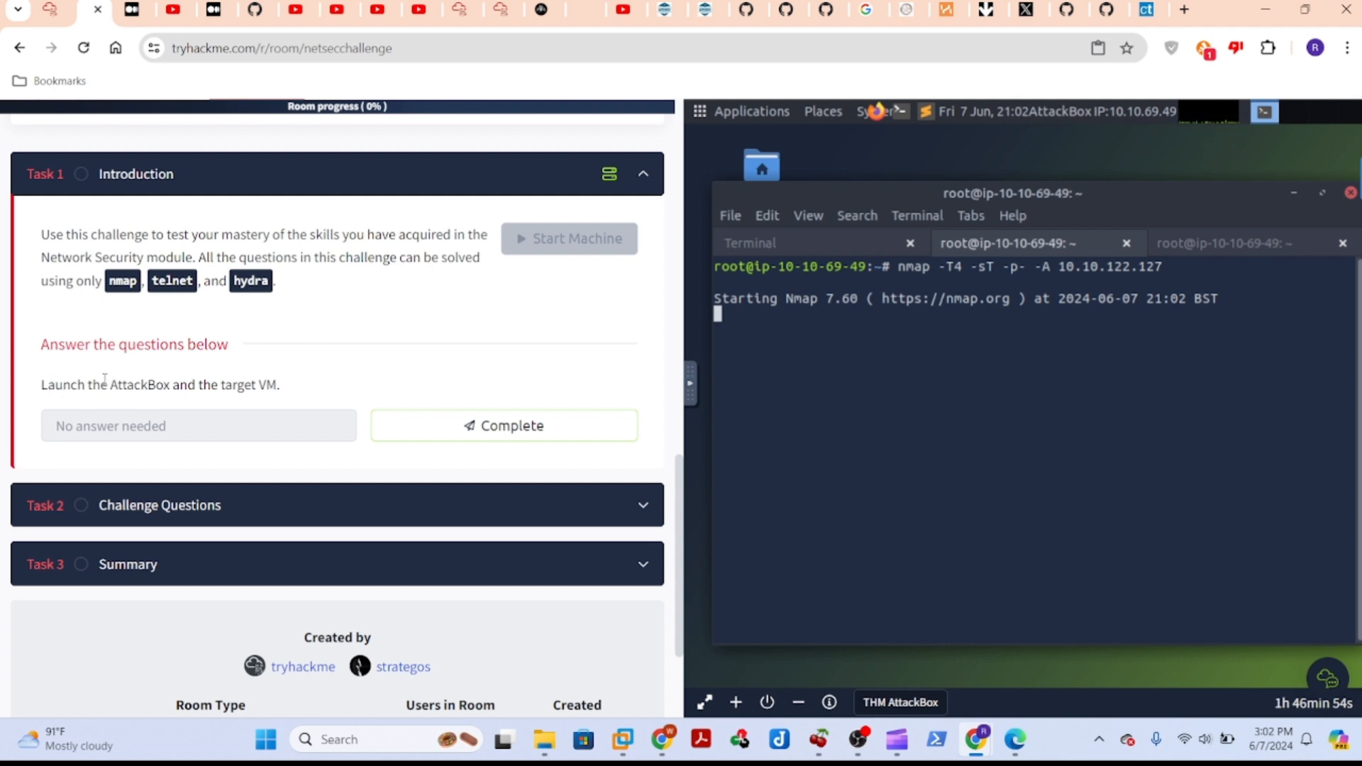
Mark Task 1 complete and expand Task 2's Challenge Questions
click(503, 426)
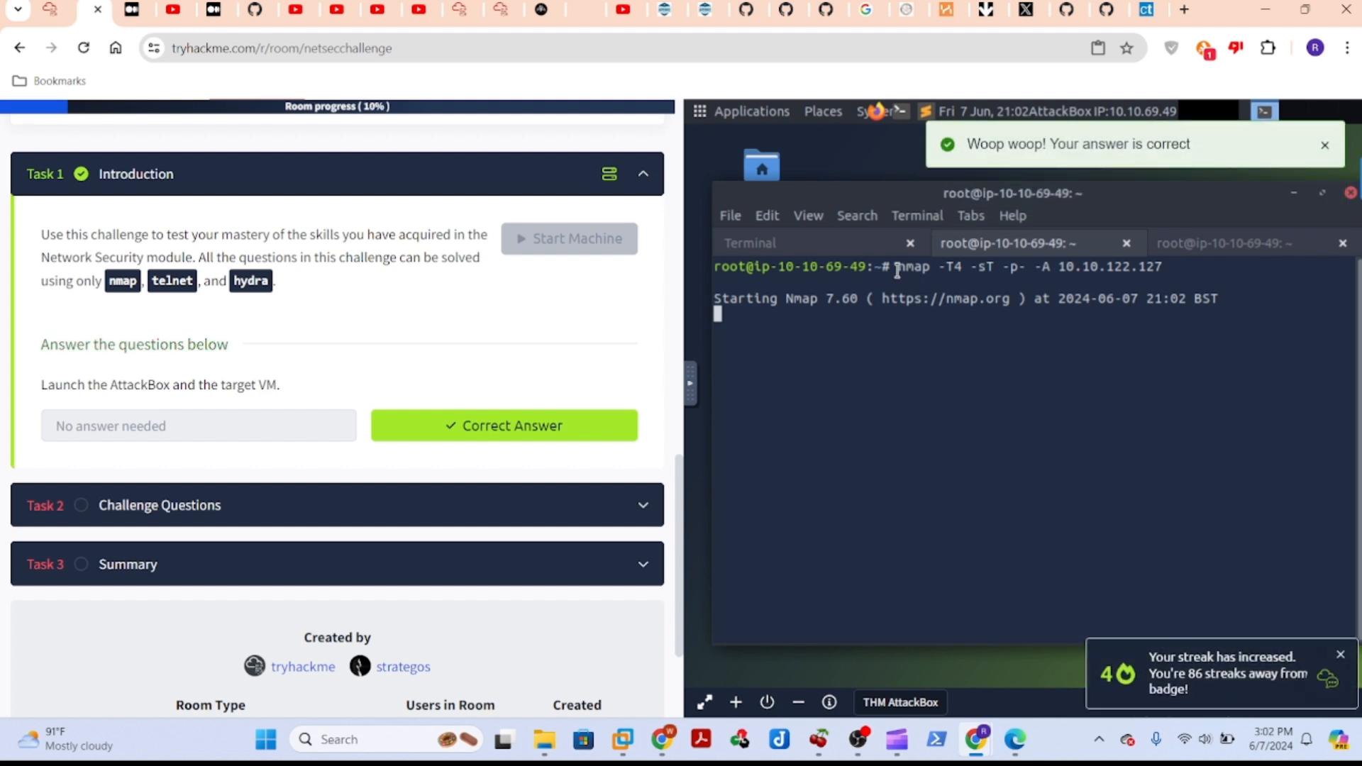
mouse_move(1021, 283)
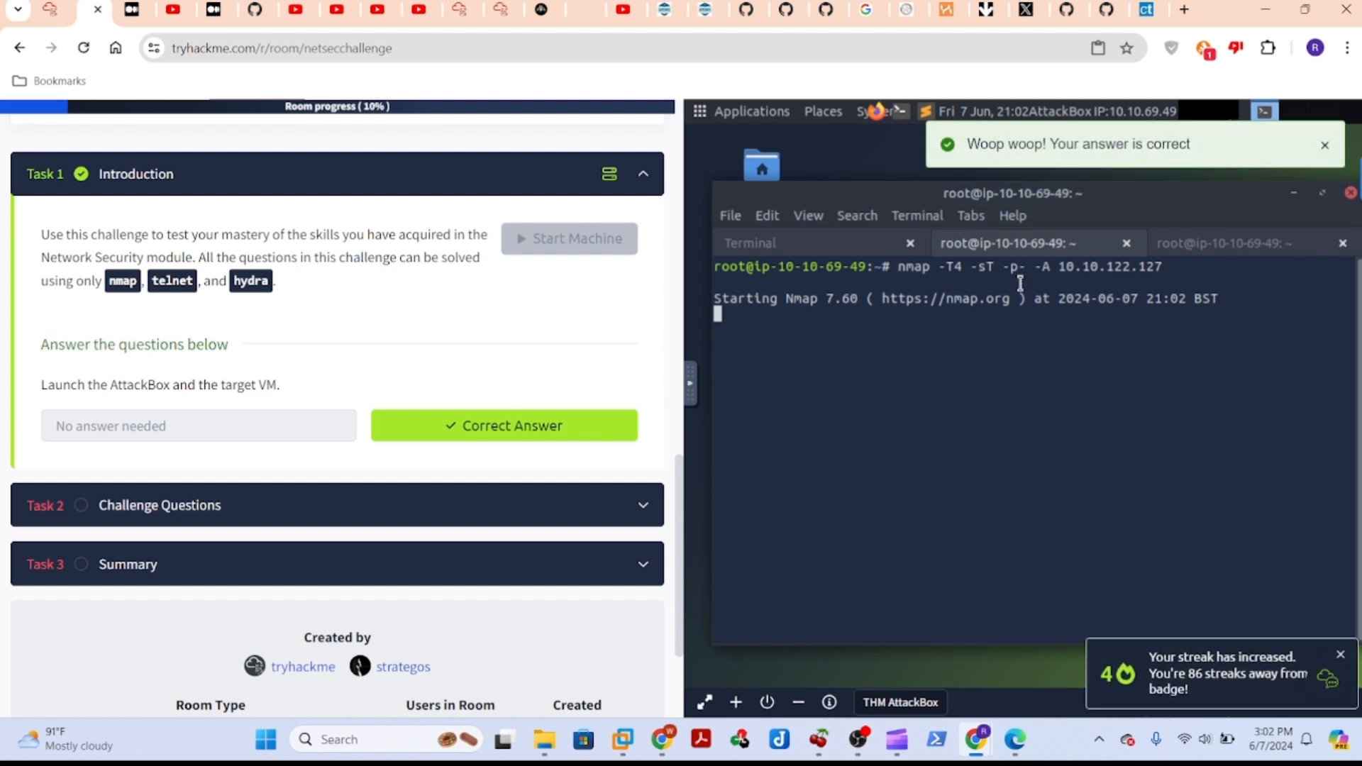
click(337, 505)
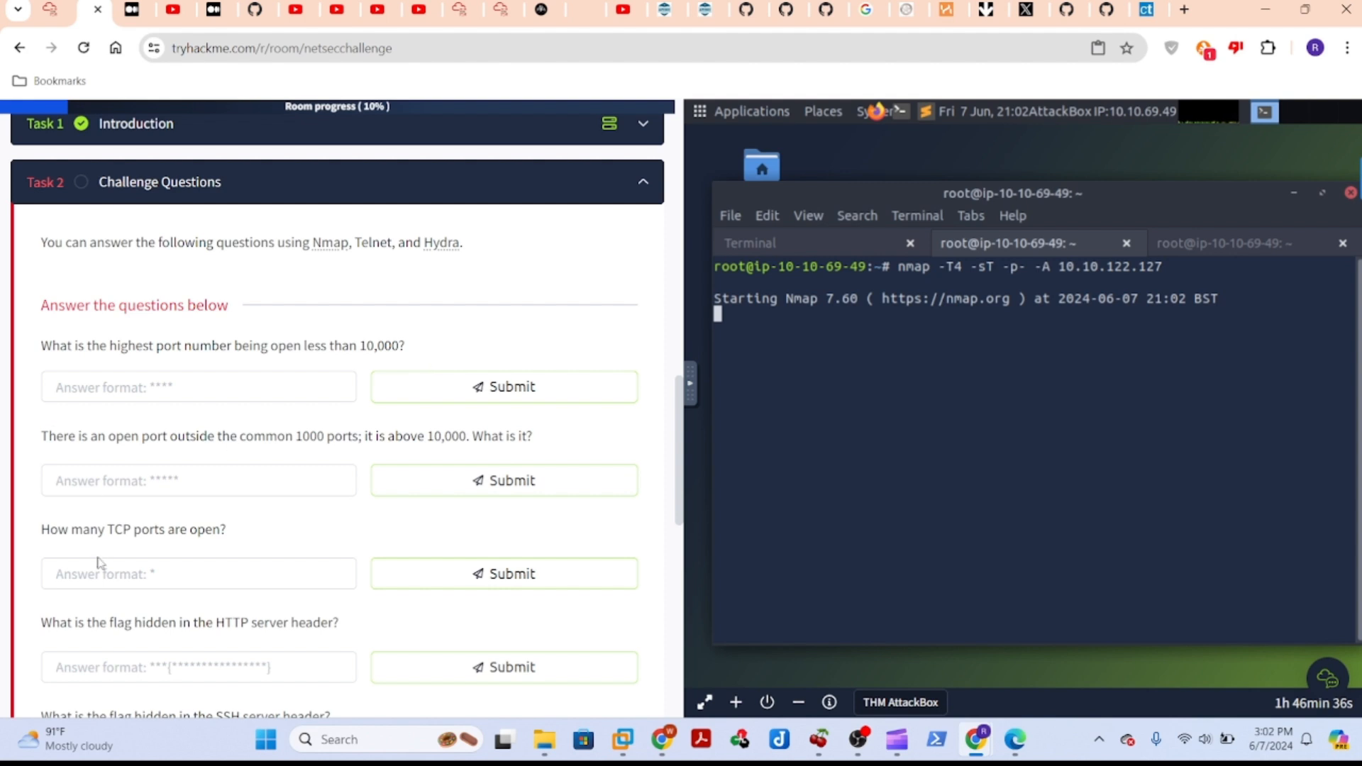
mouse_move(962, 331)
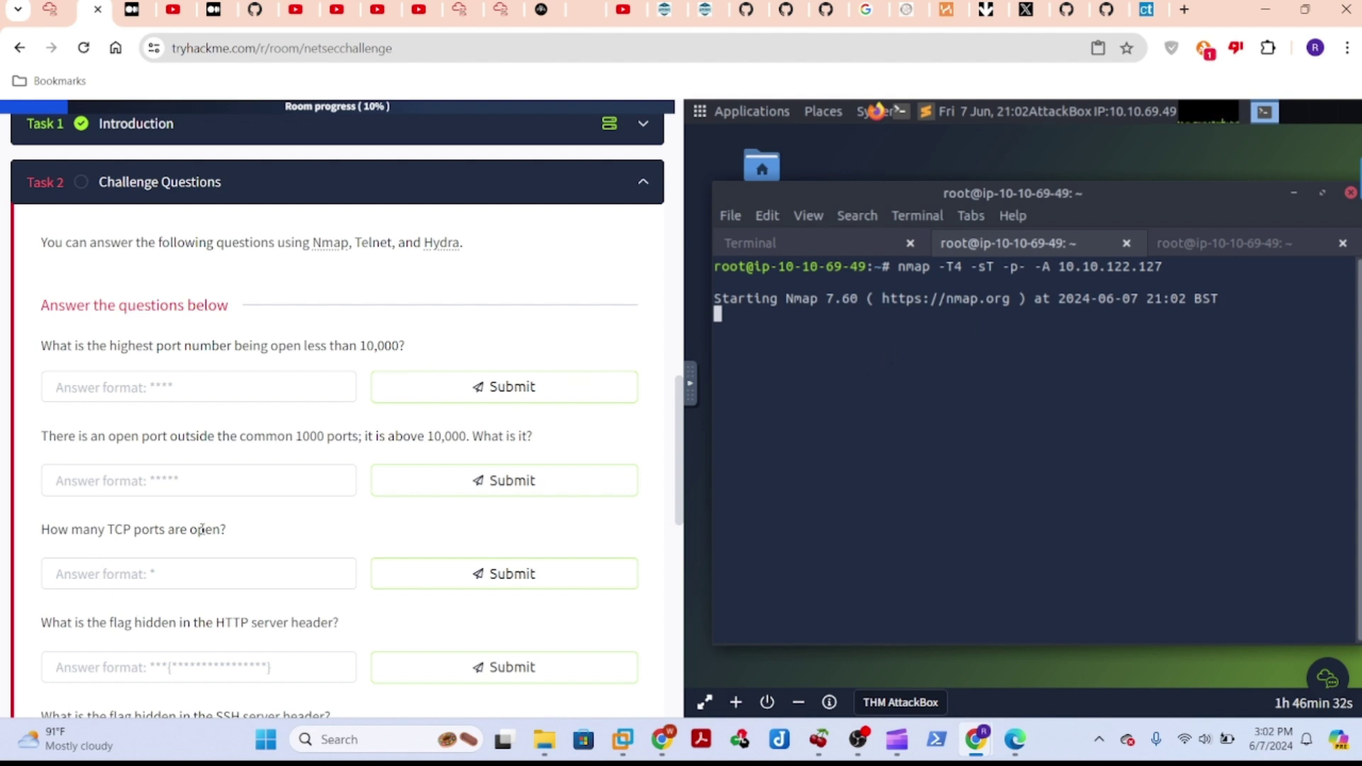
mouse_move(231, 540)
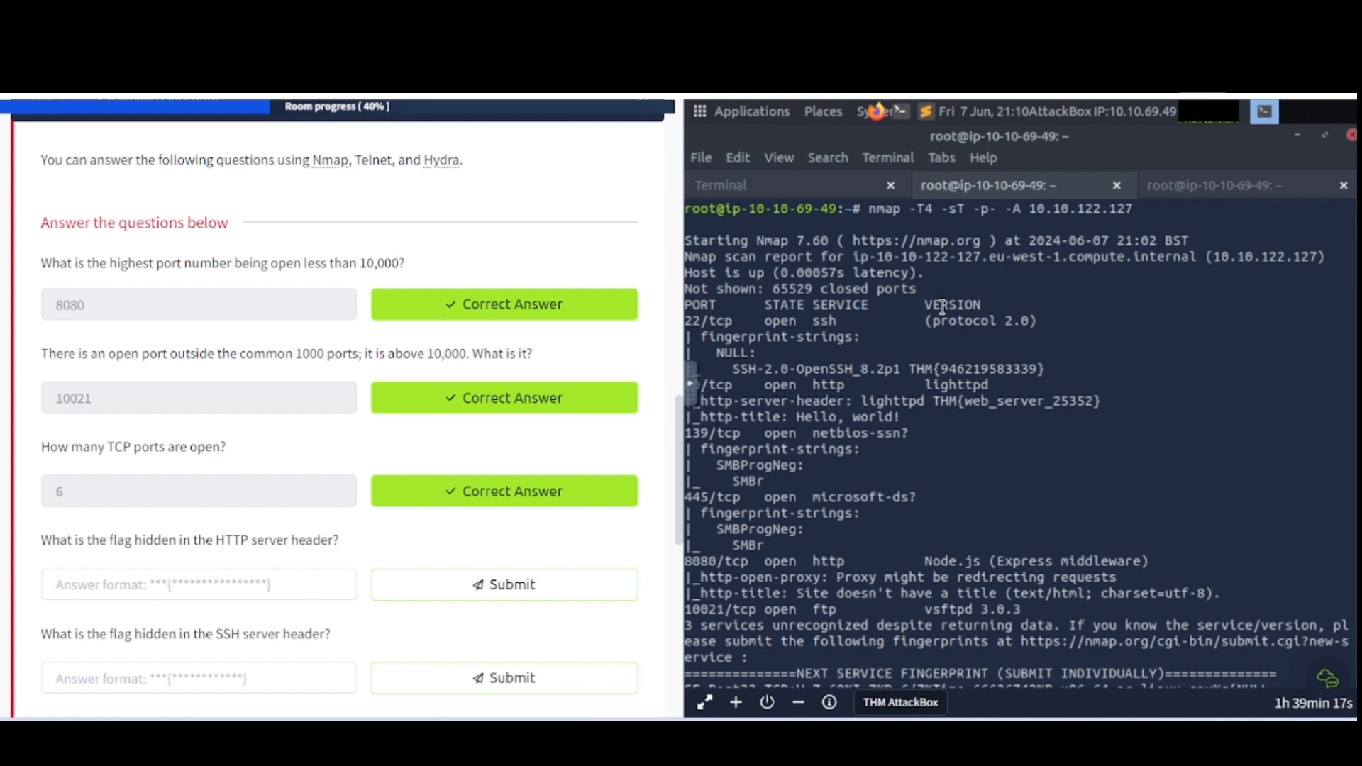
mouse_move(928, 221)
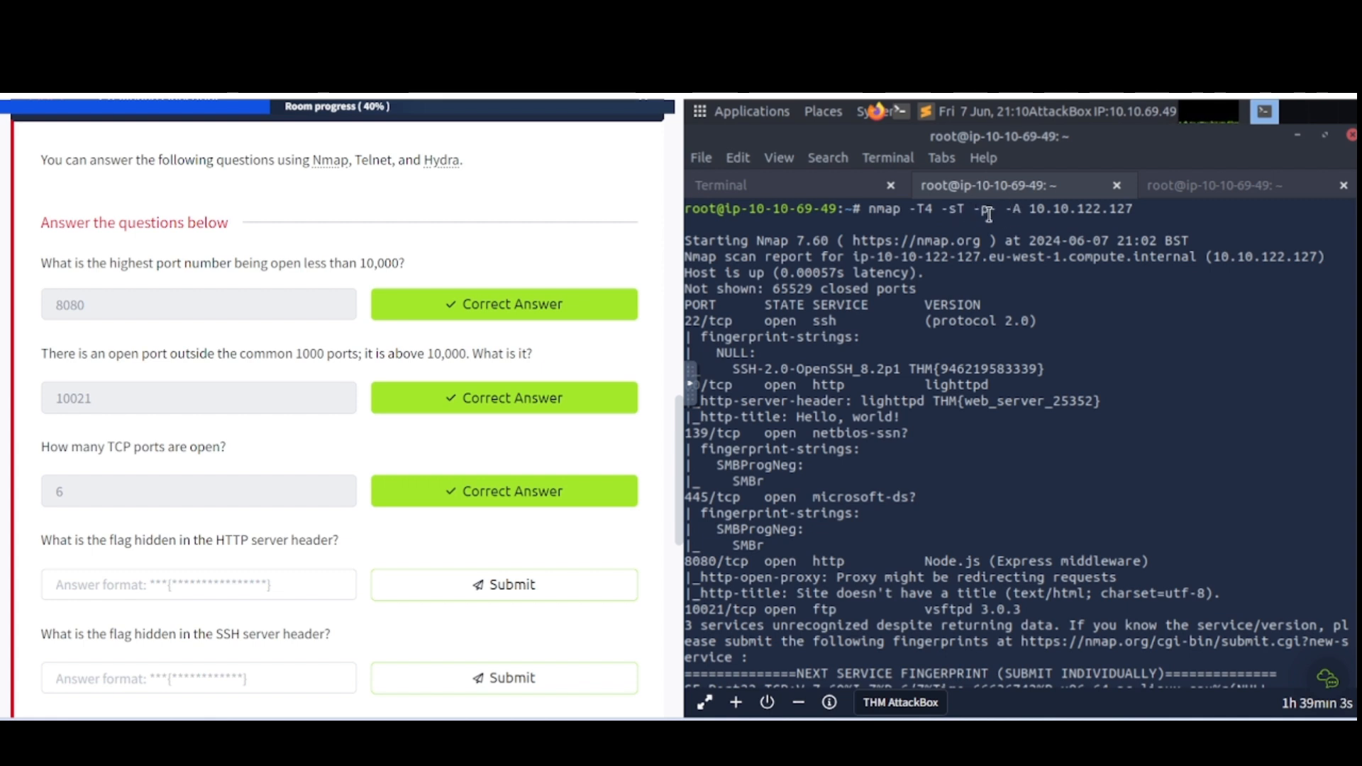
mouse_move(990, 213)
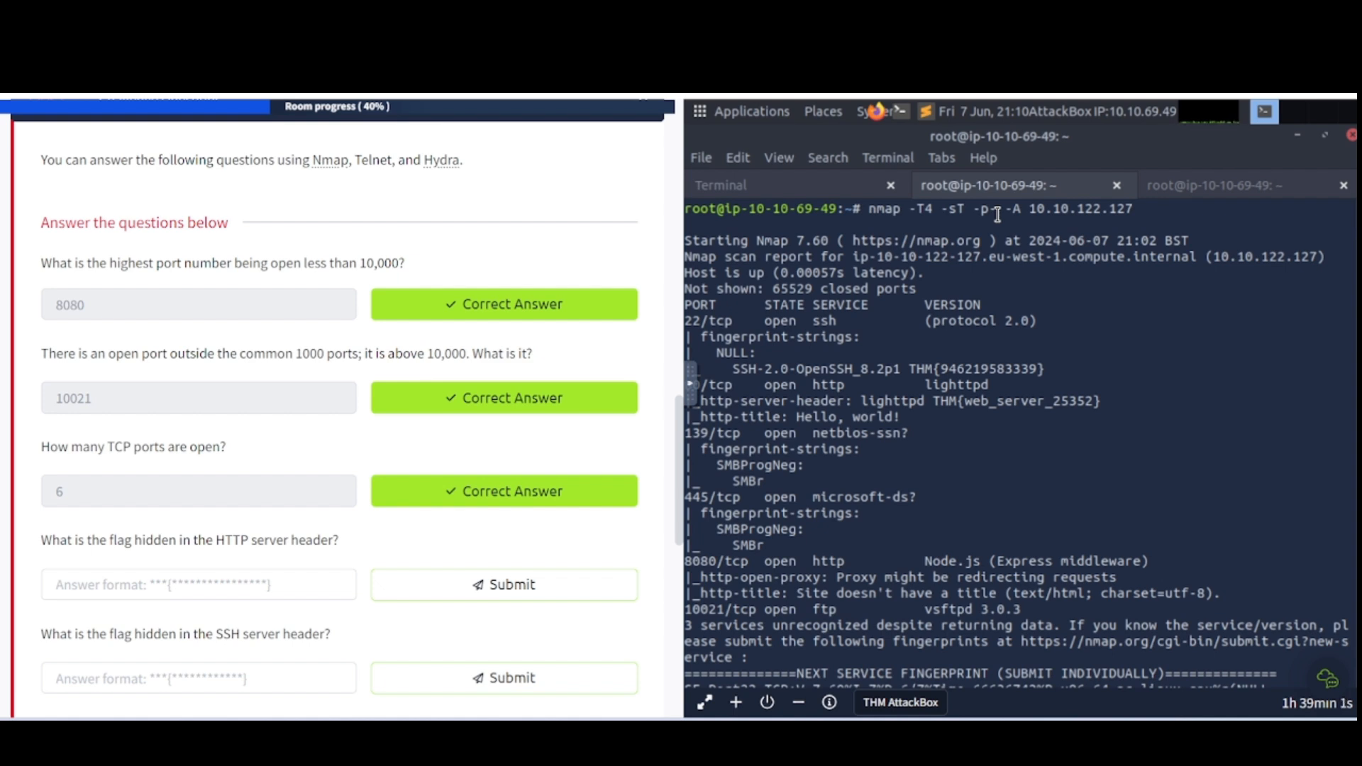
mouse_move(1007, 214)
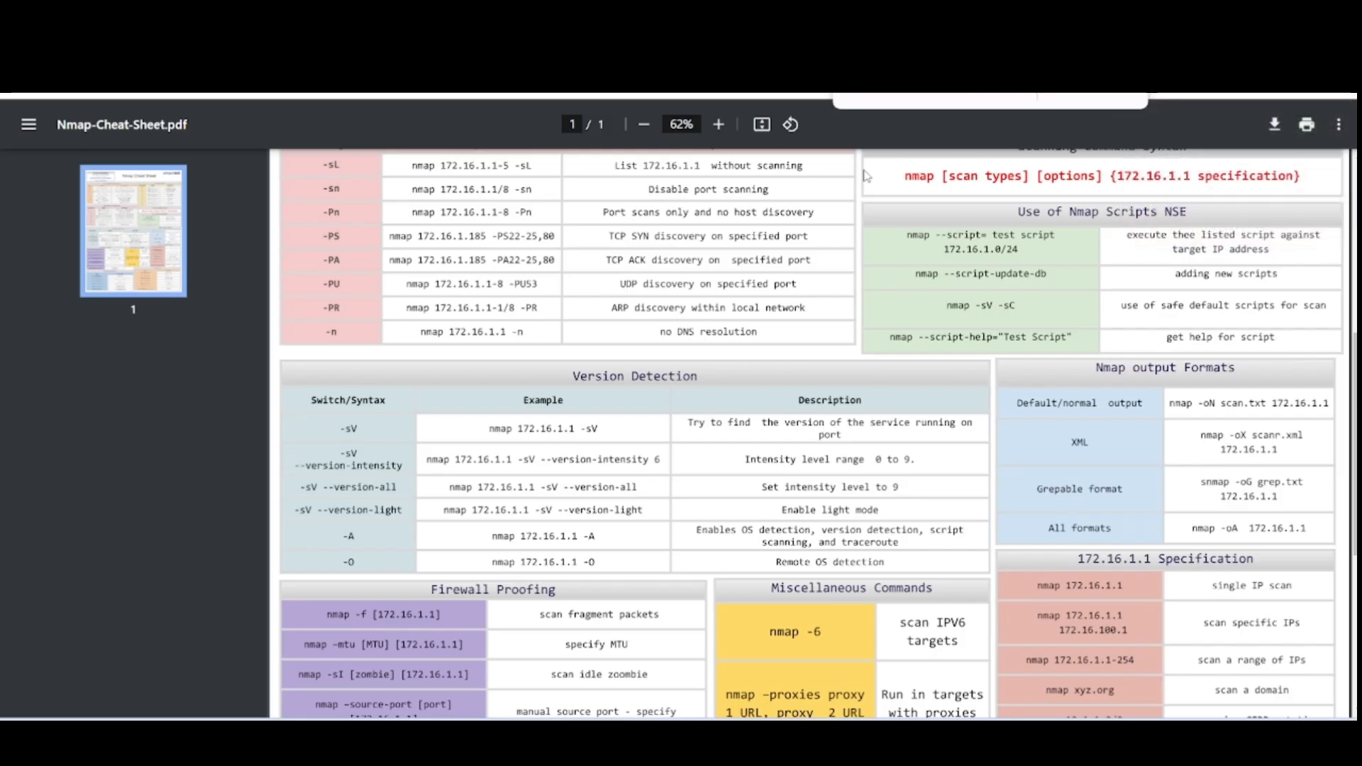
mouse_move(703, 314)
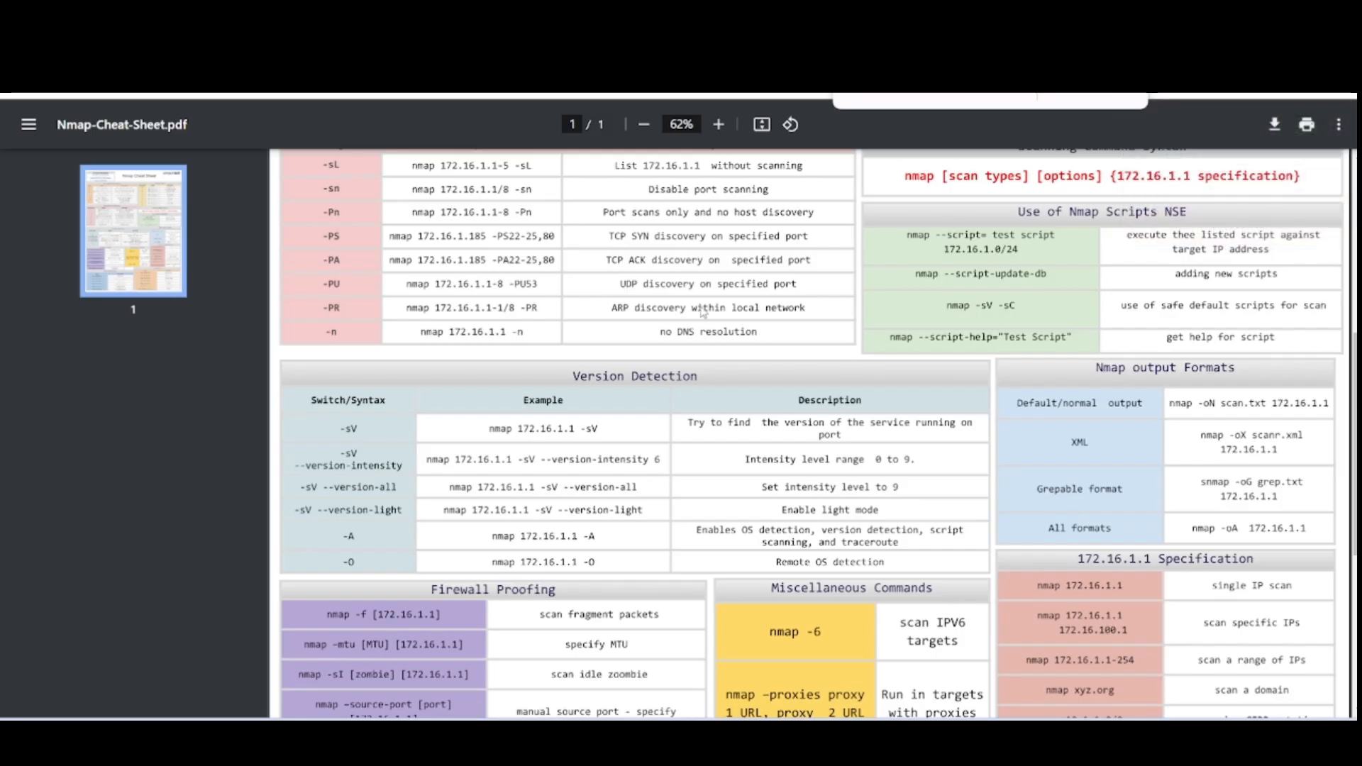
mouse_move(740, 405)
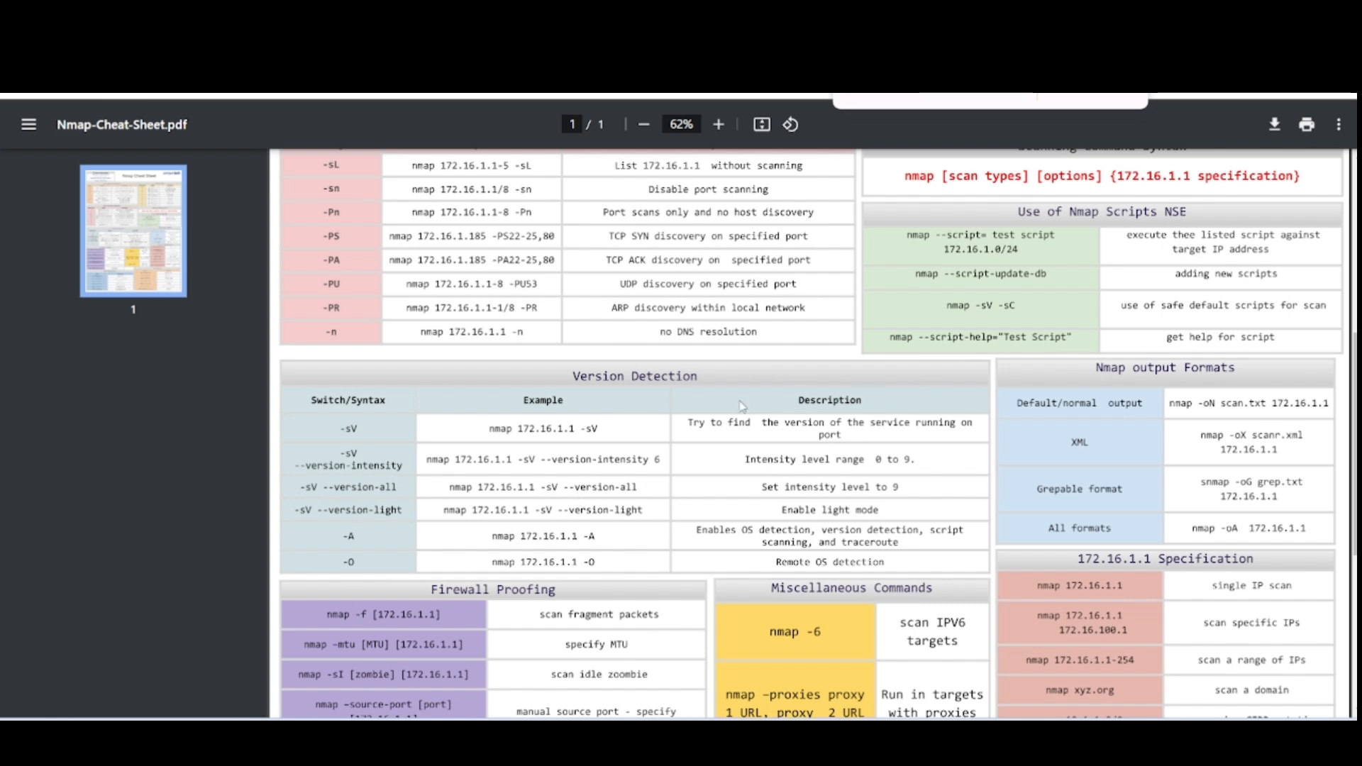
mouse_move(658, 322)
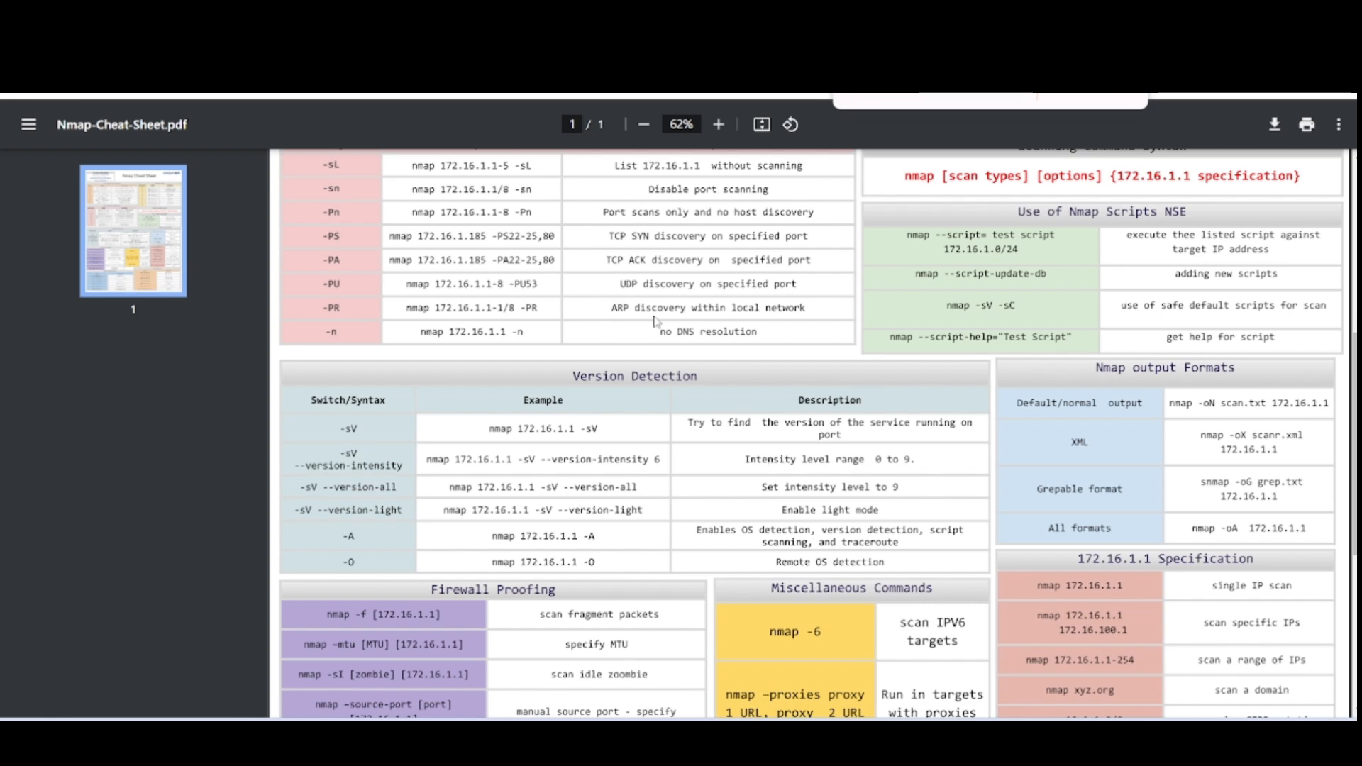
Scroll the Nmap cheat sheet to the Version Detection and Firewall Proofing tables
scroll(up, 3)
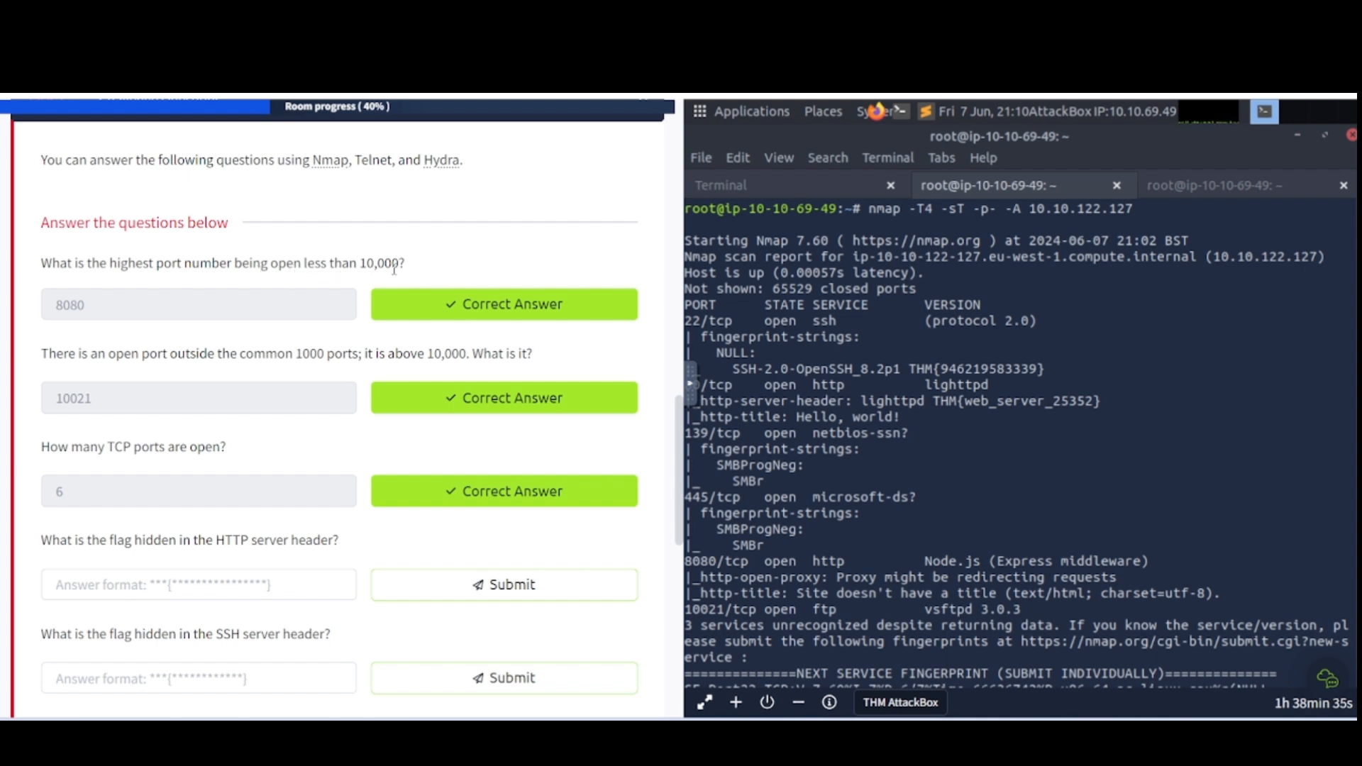
mouse_move(793, 593)
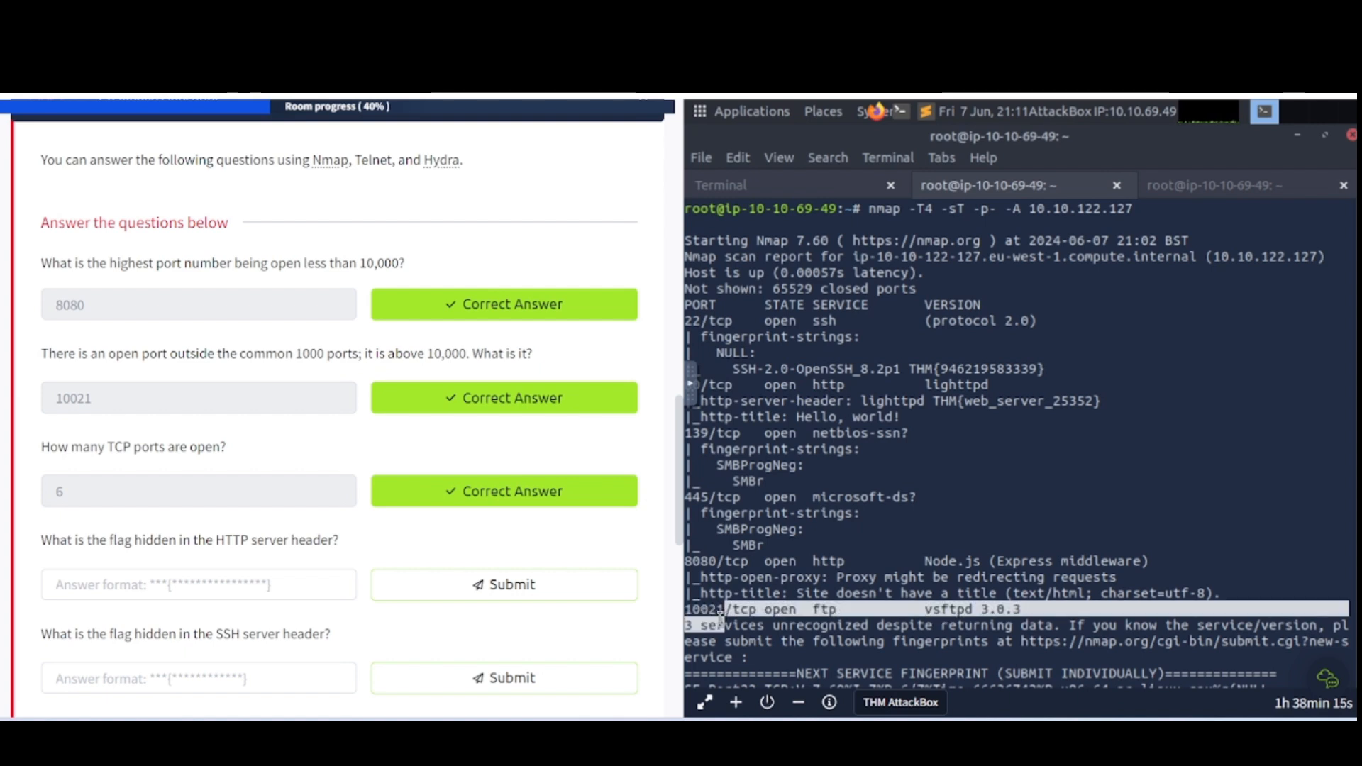
mouse_move(167, 461)
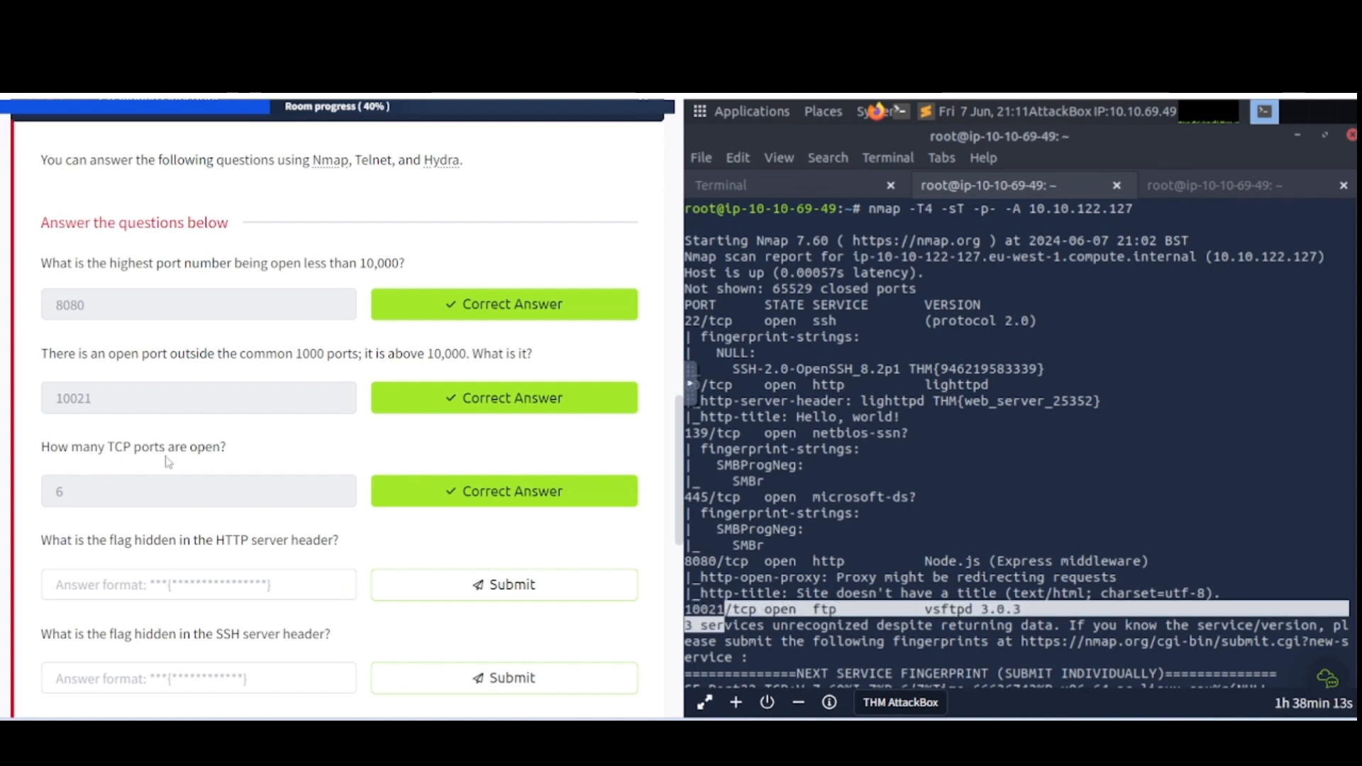
mouse_move(194, 462)
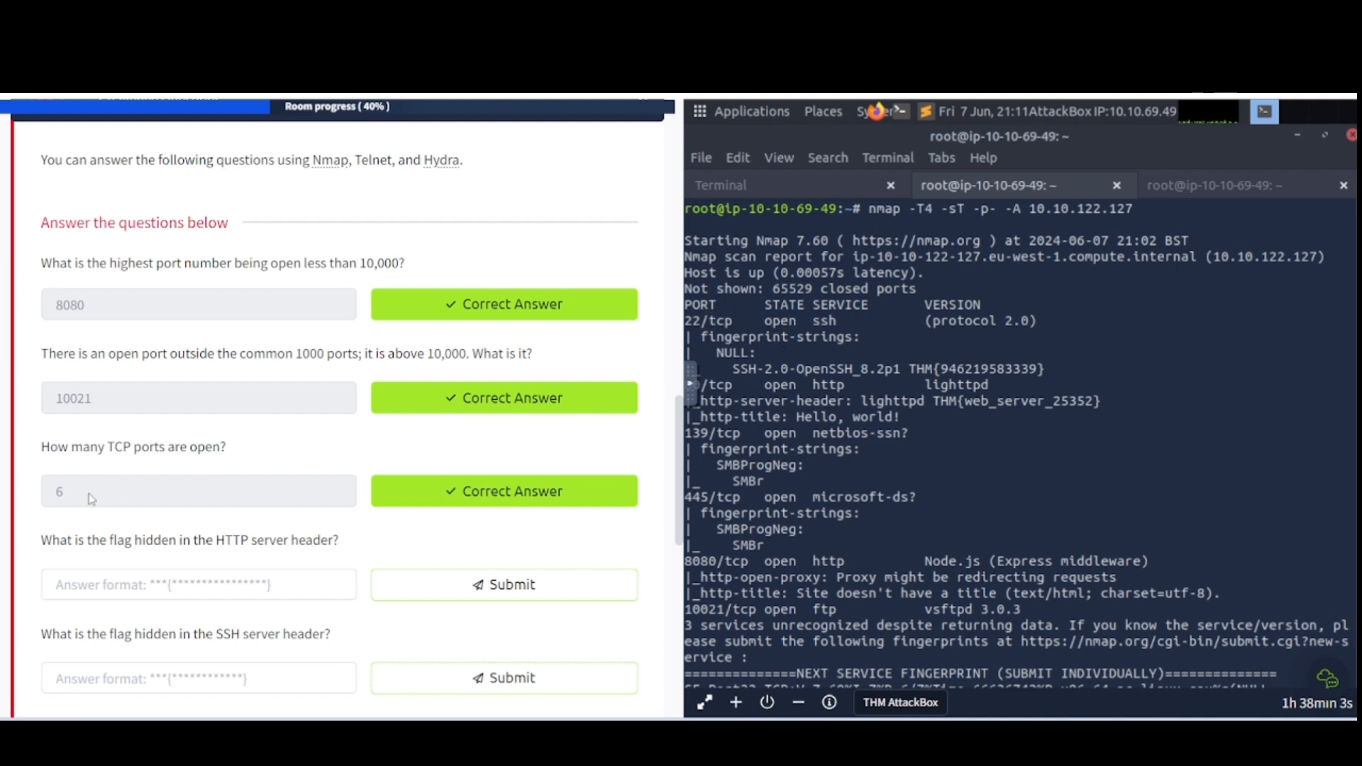
scroll(down, 3)
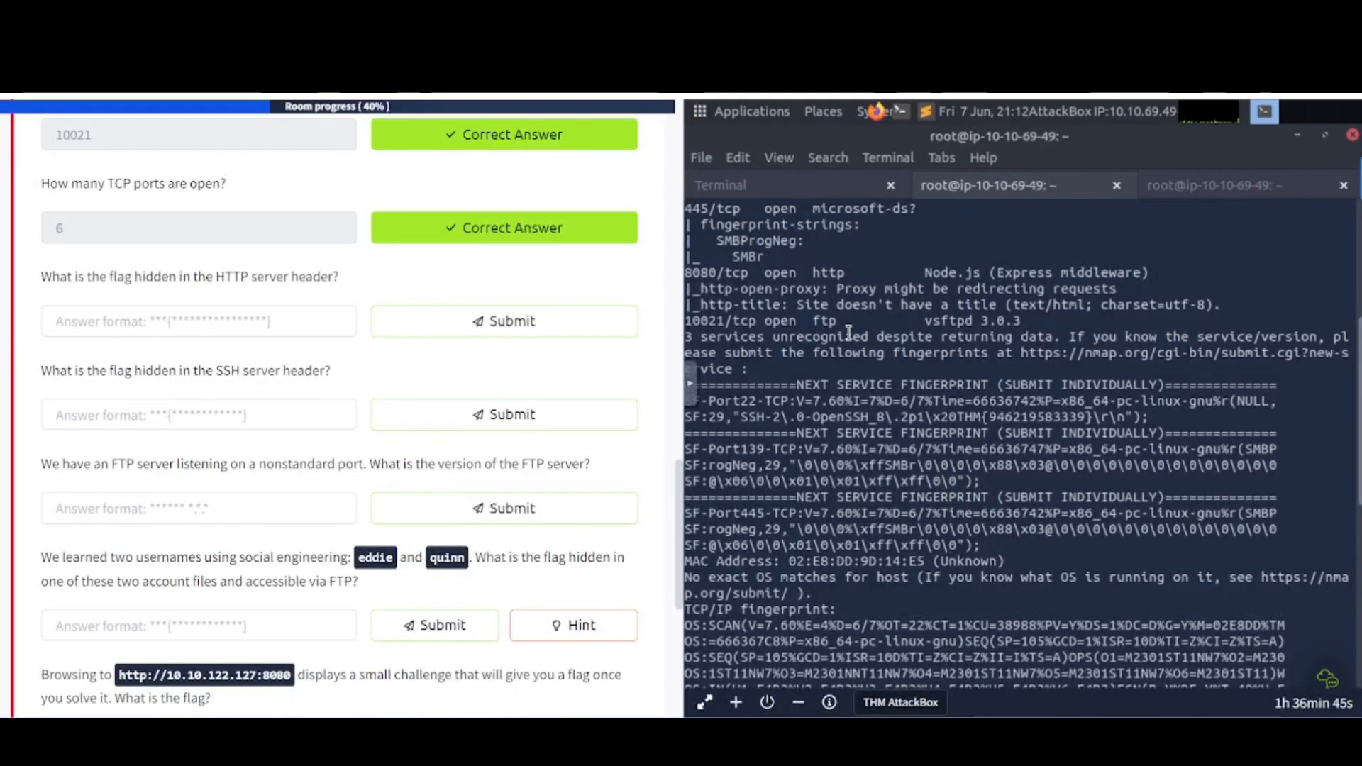
mouse_move(890, 281)
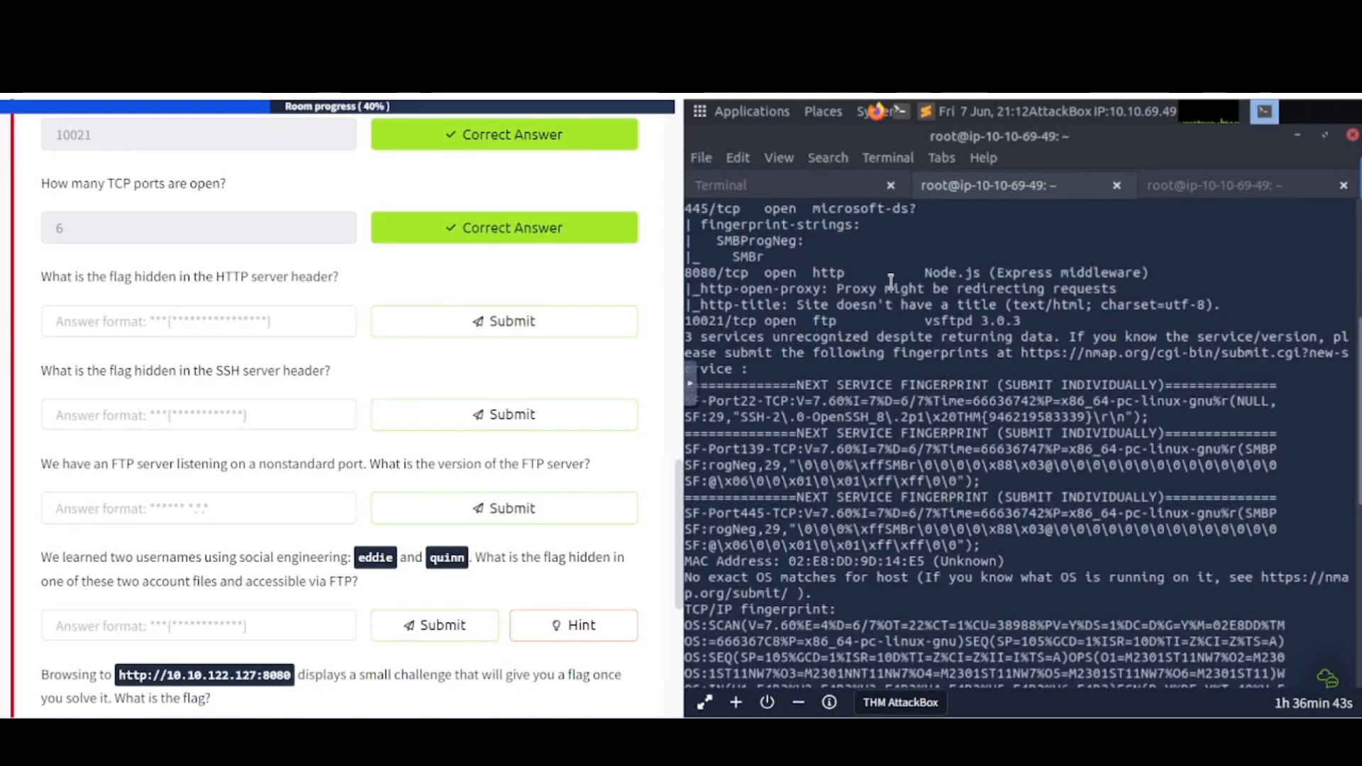
mouse_move(799, 278)
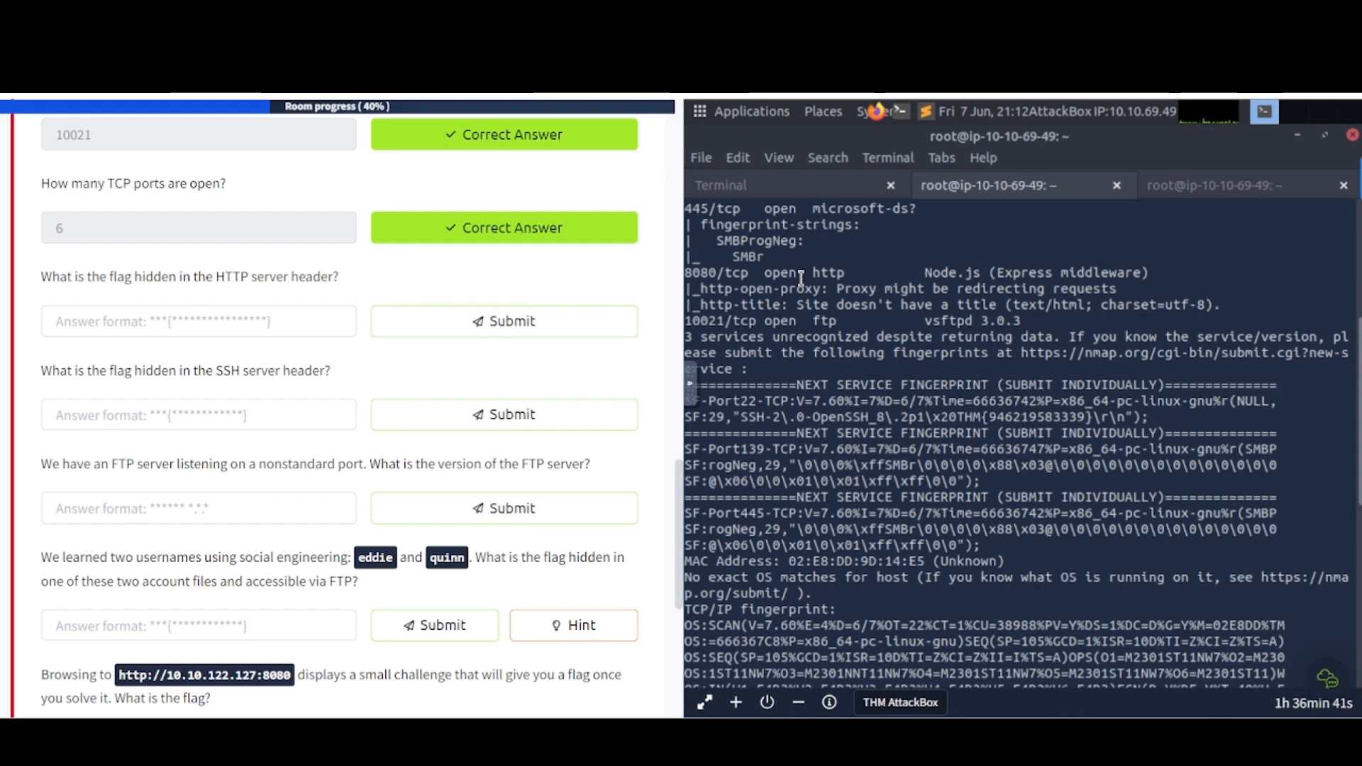
Copy the SSH server header flag from the scan output and submit it
scroll(down, 3)
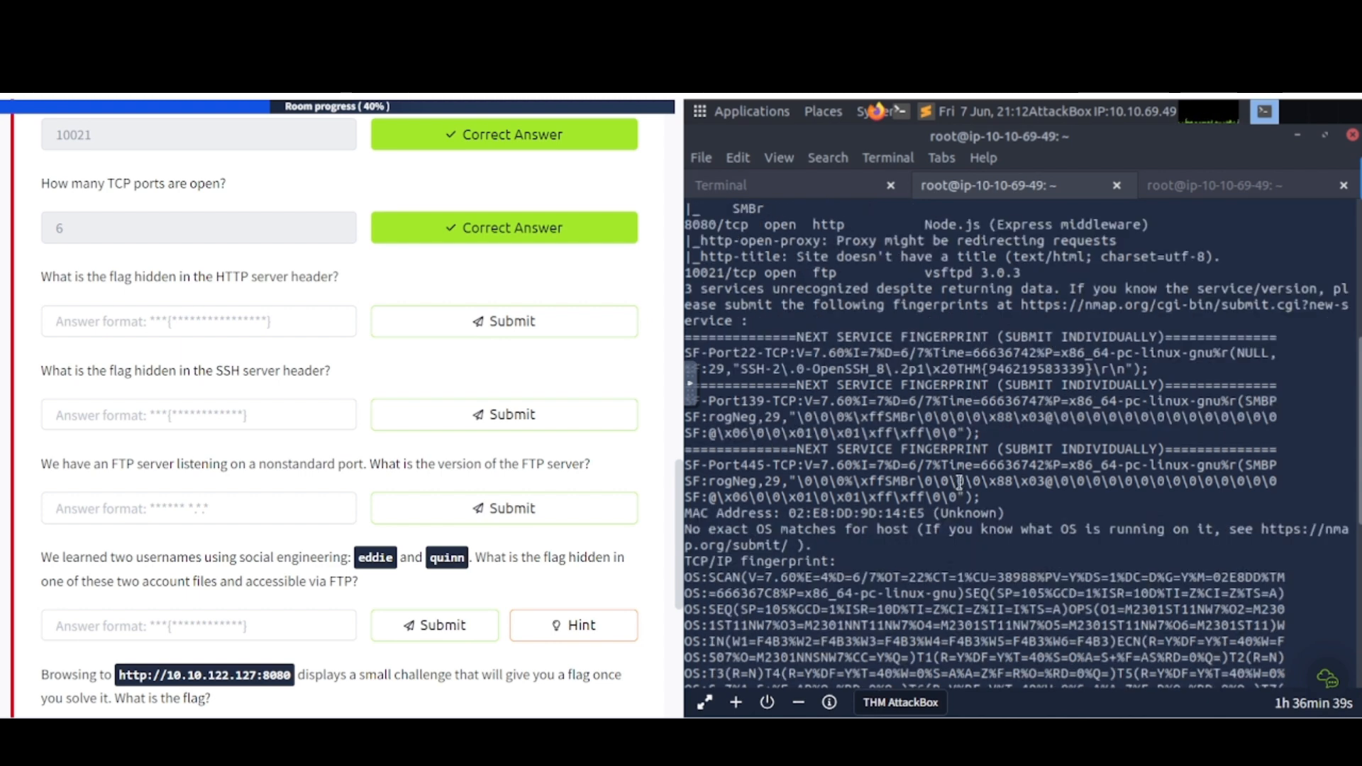
mouse_move(958, 360)
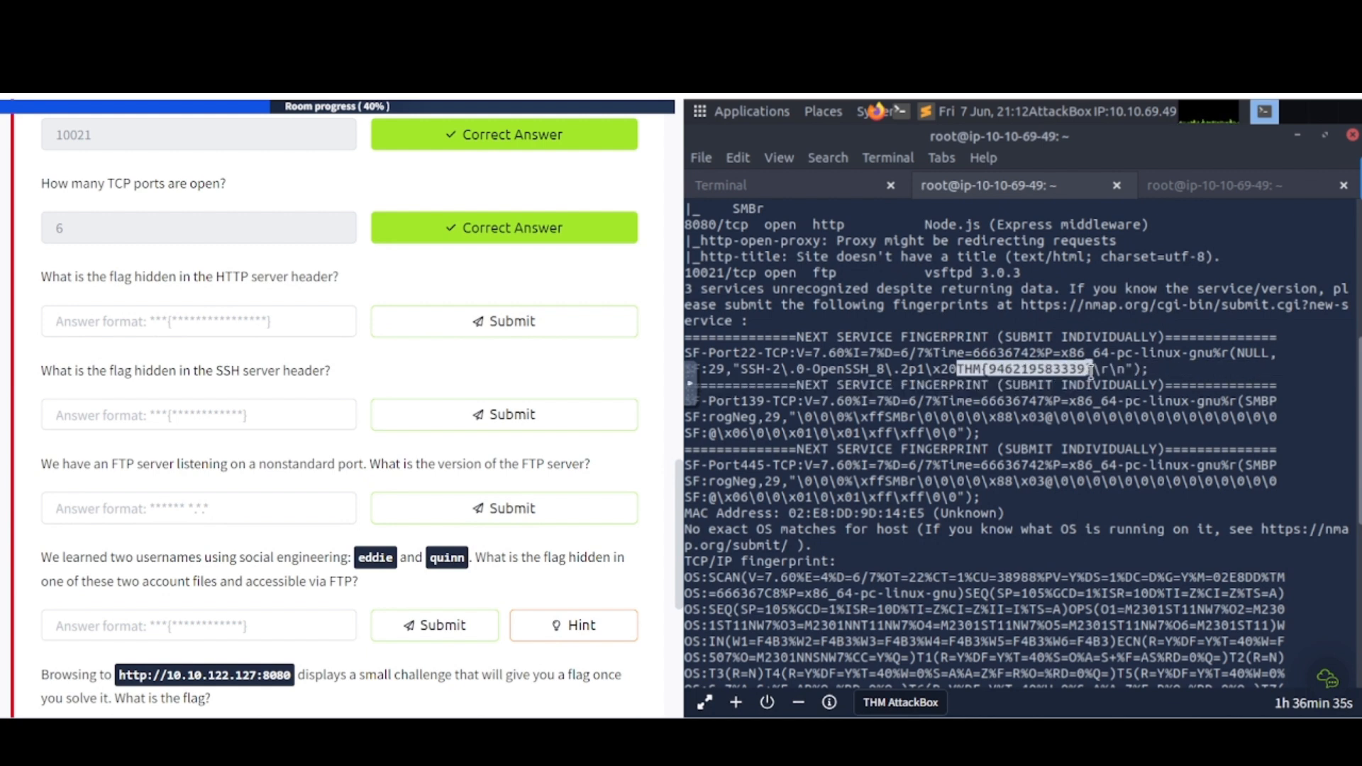
right_click(1081, 376)
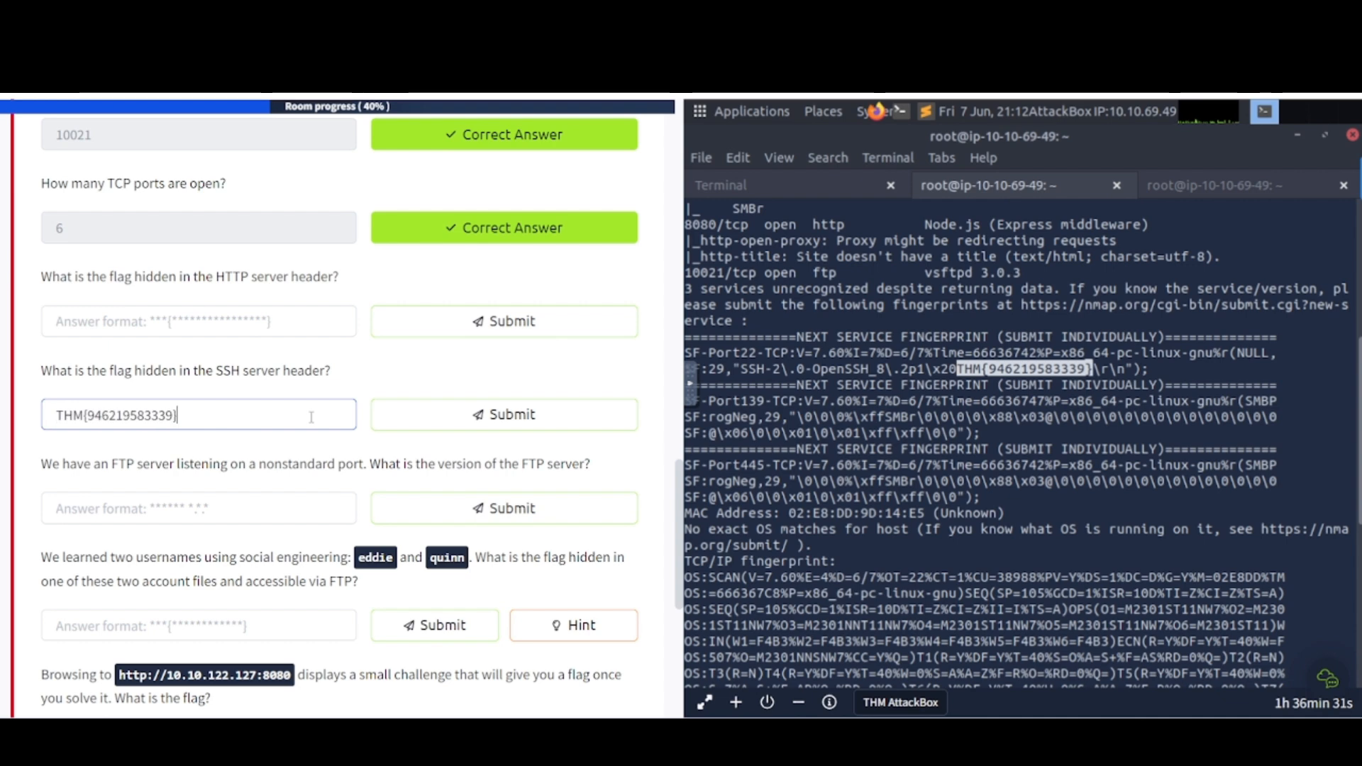
click(503, 414)
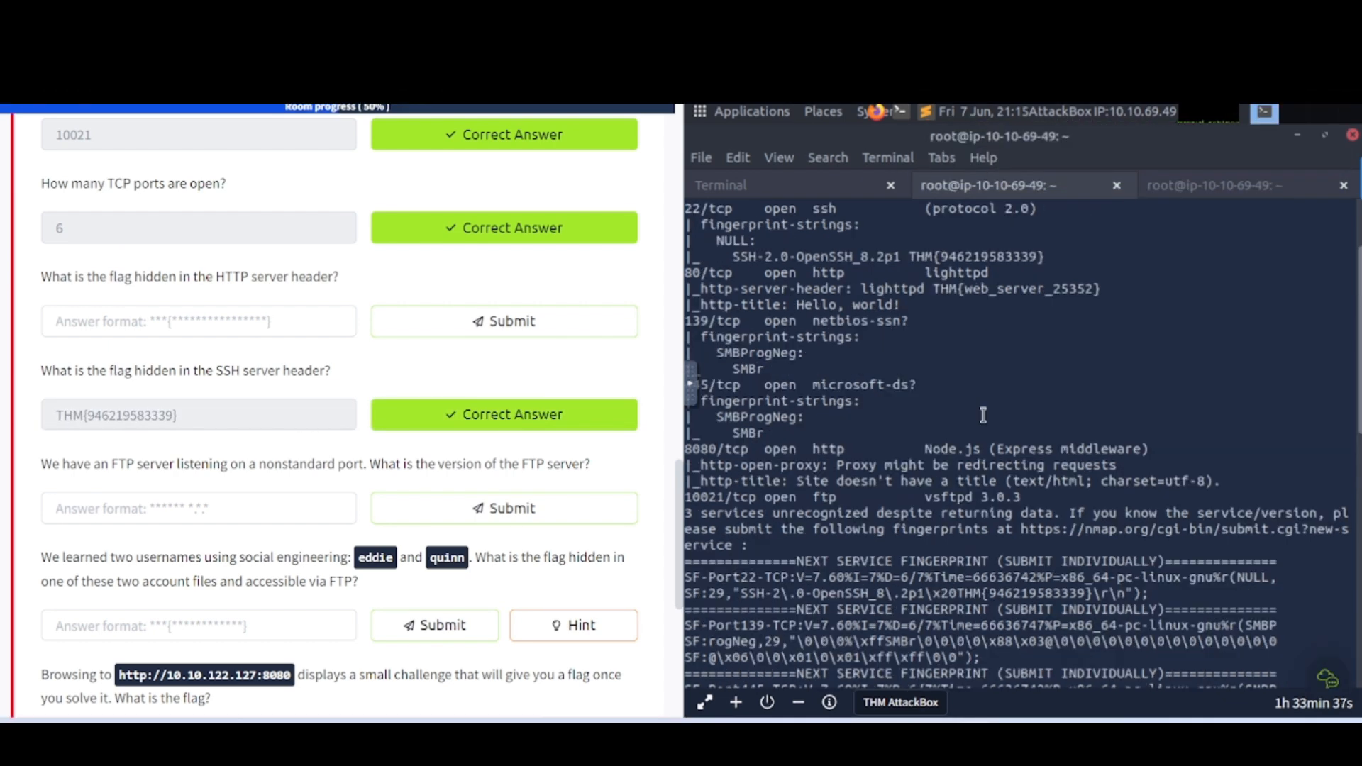
Submit THM{web_server_25352} as the HTTP server header answer
scroll(up, 3)
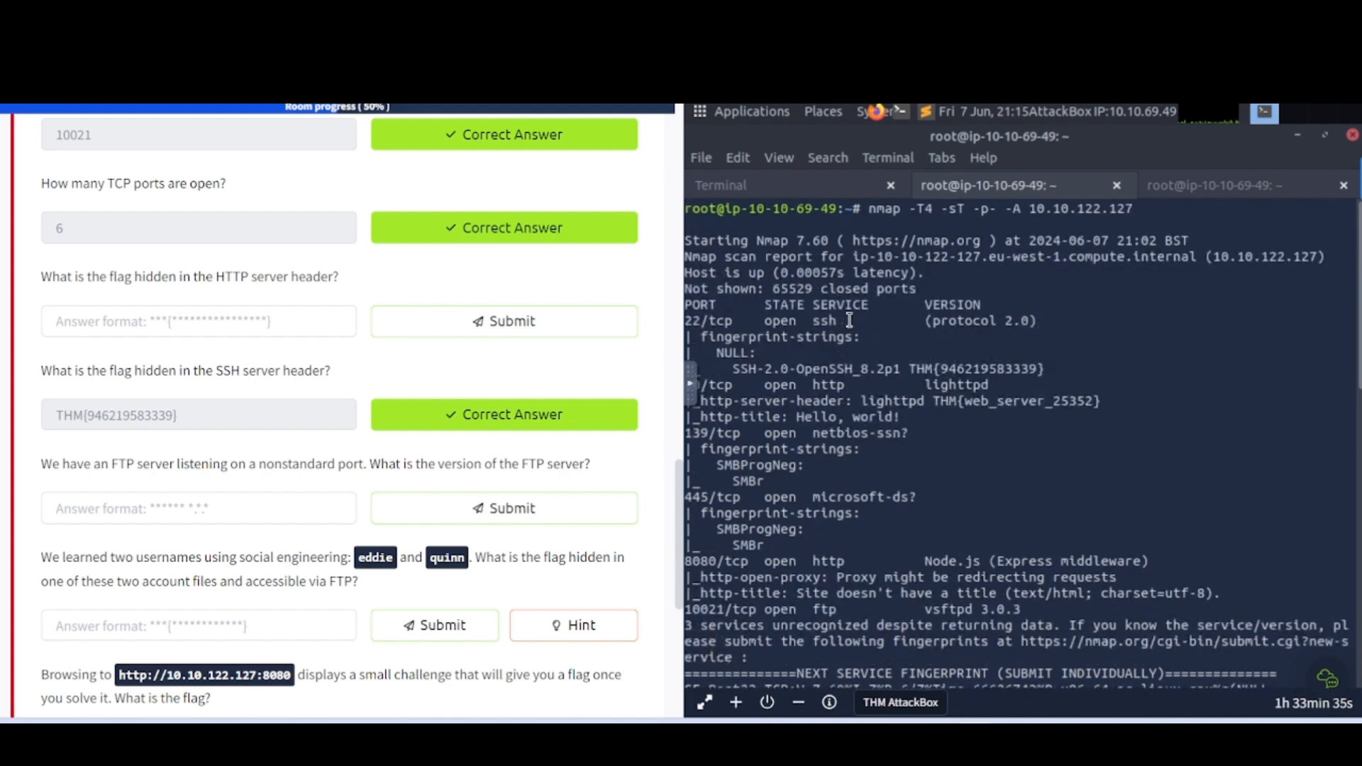
mouse_move(770, 369)
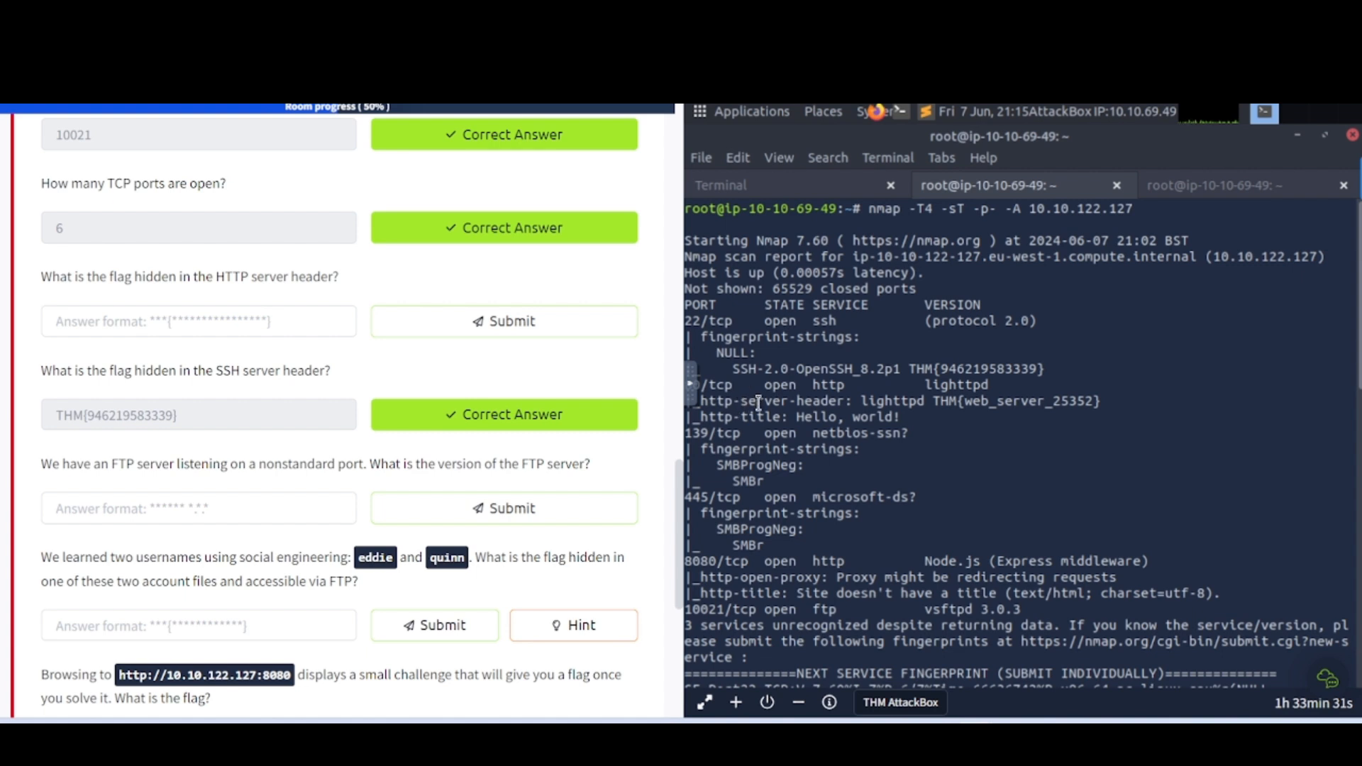
mouse_move(1025, 402)
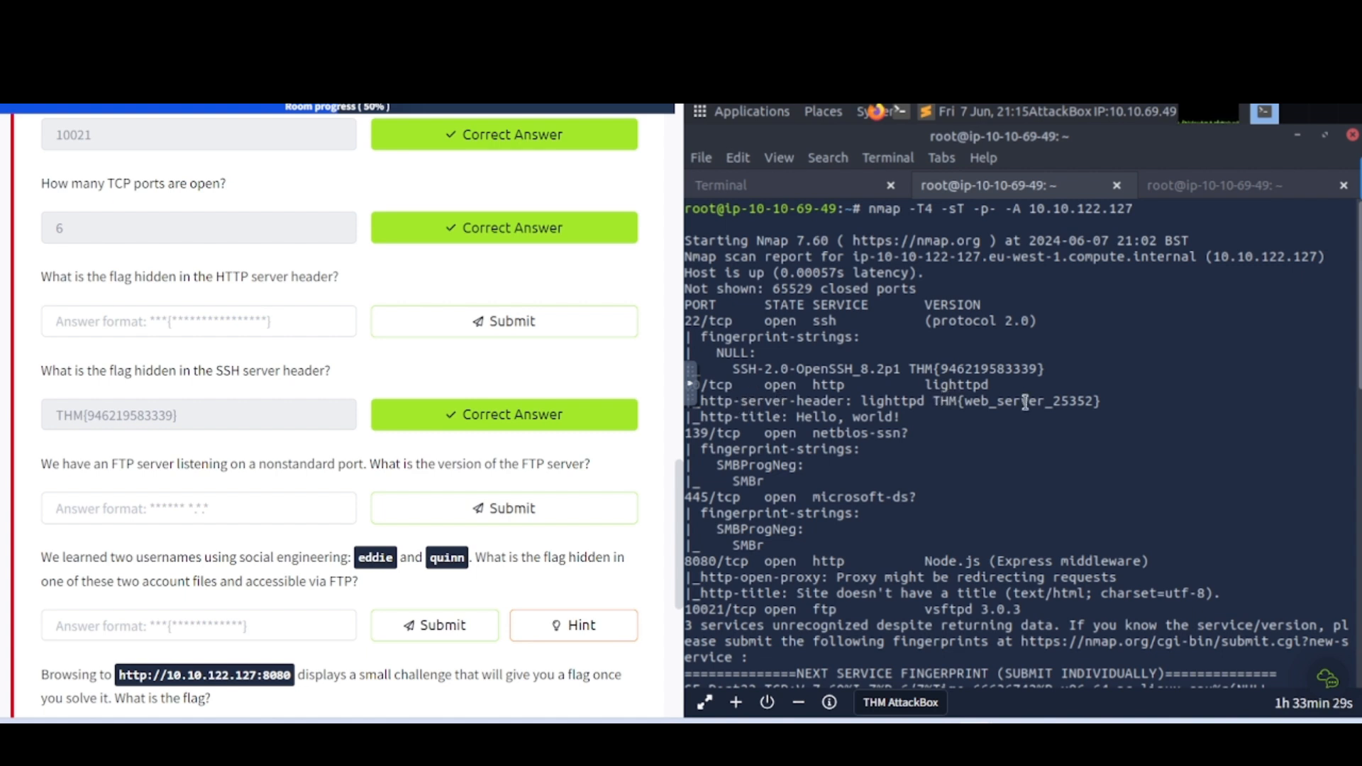
double_click(1017, 400)
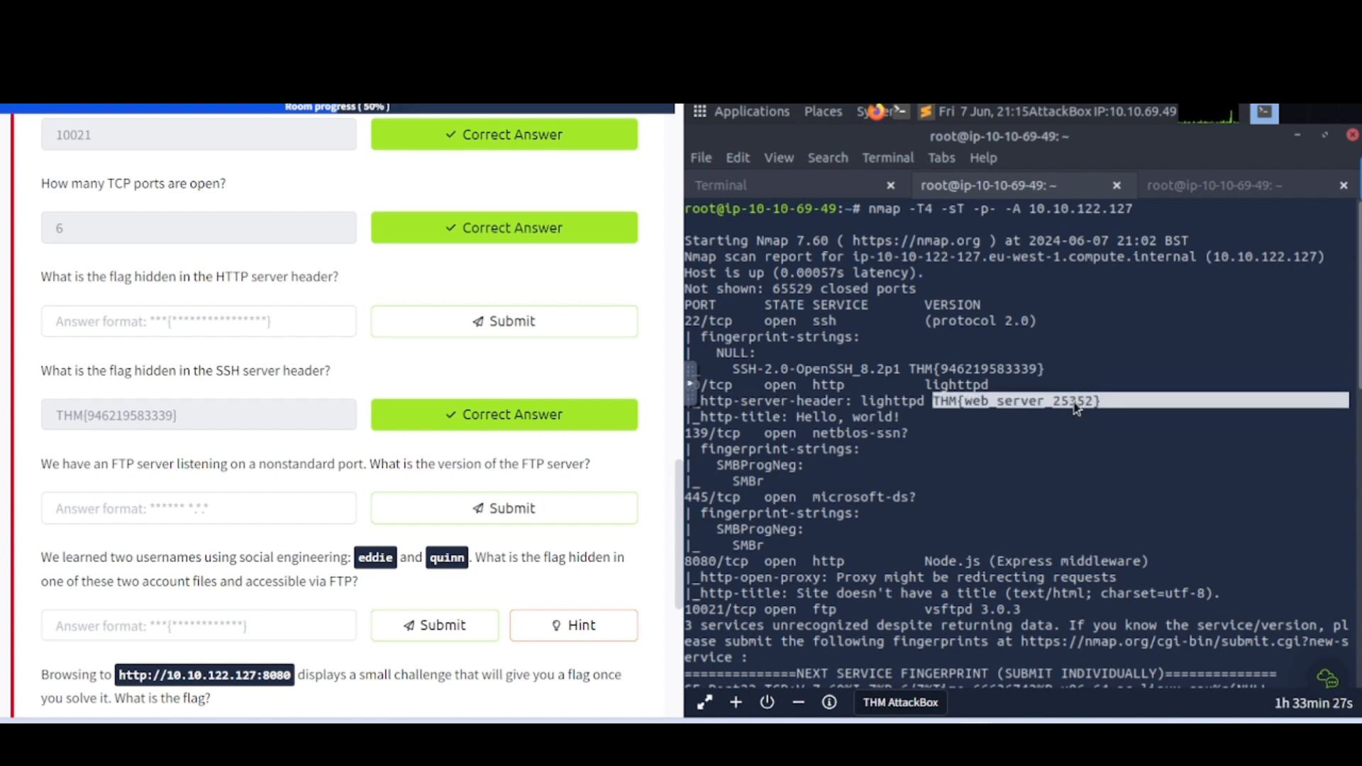
click(197, 321)
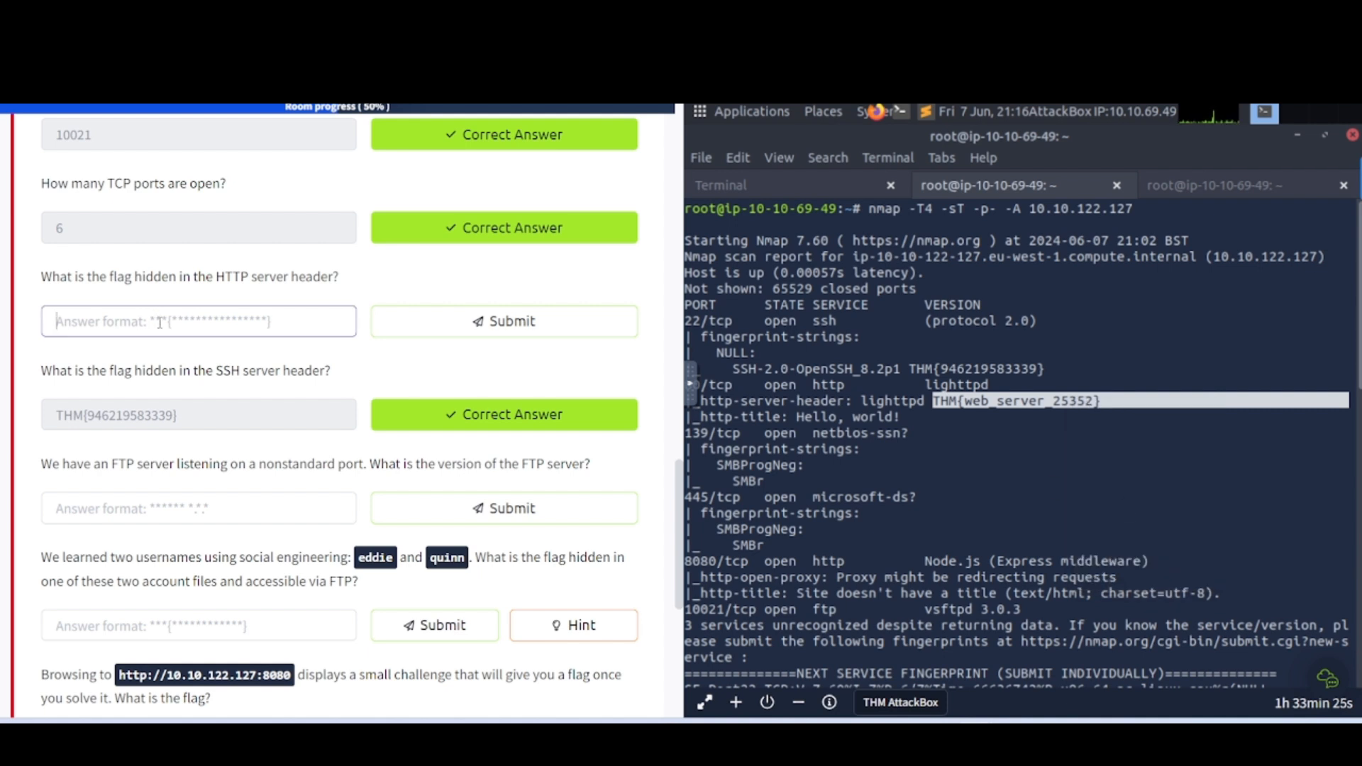
click(503, 320)
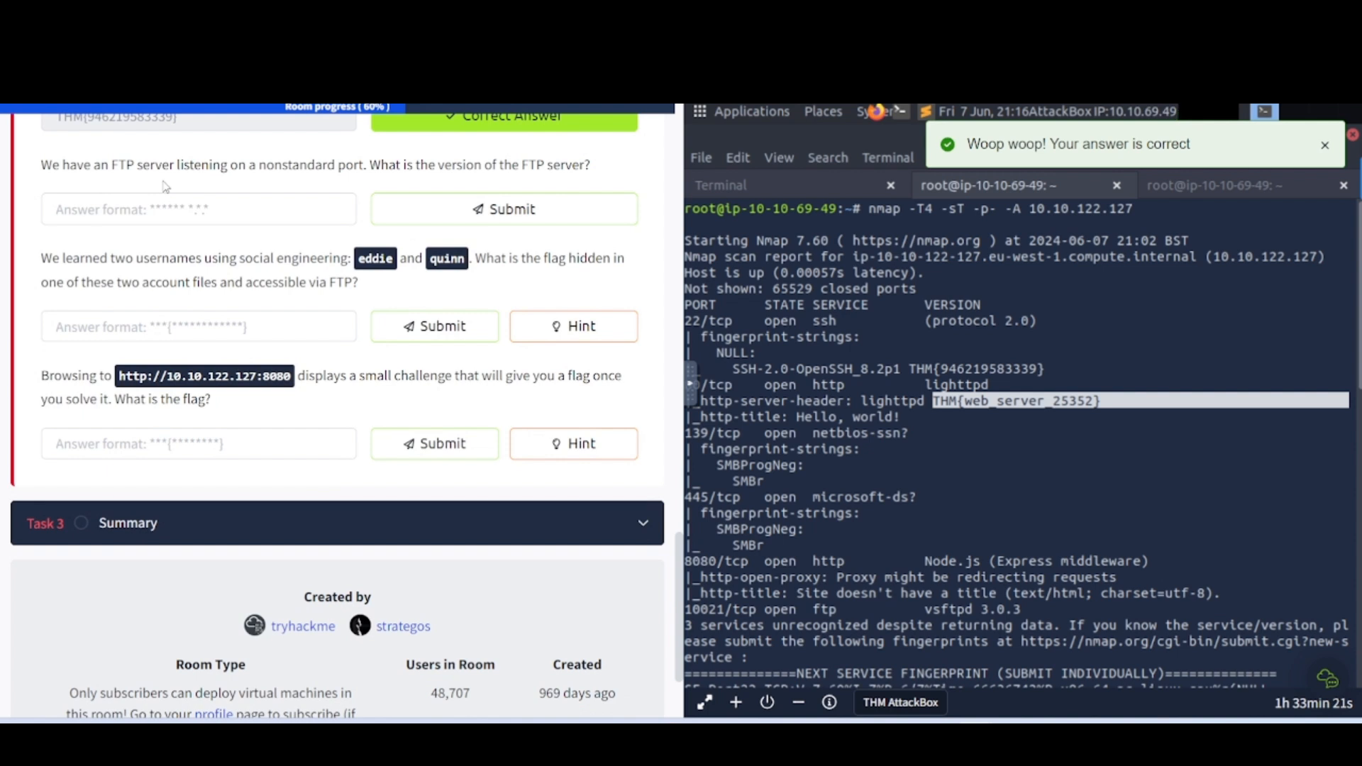
mouse_move(320, 189)
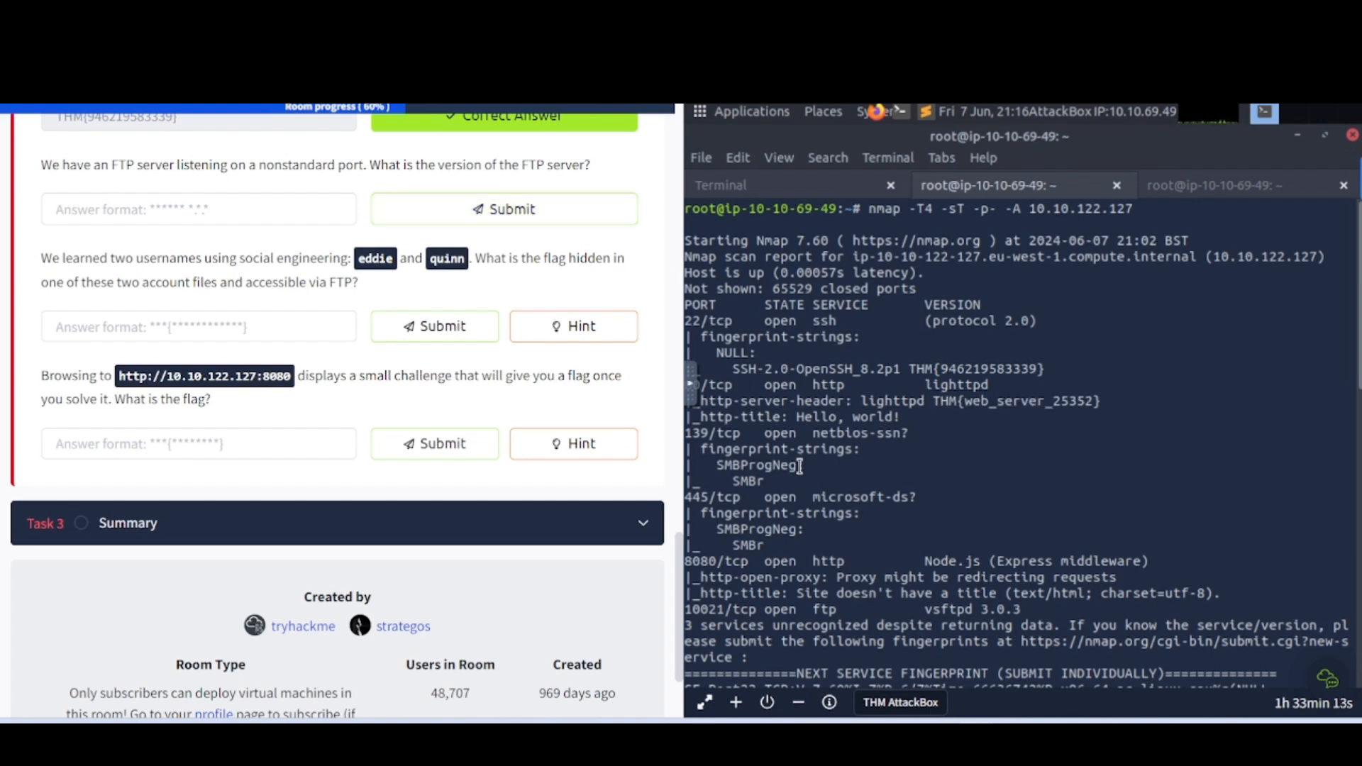
mouse_move(721, 322)
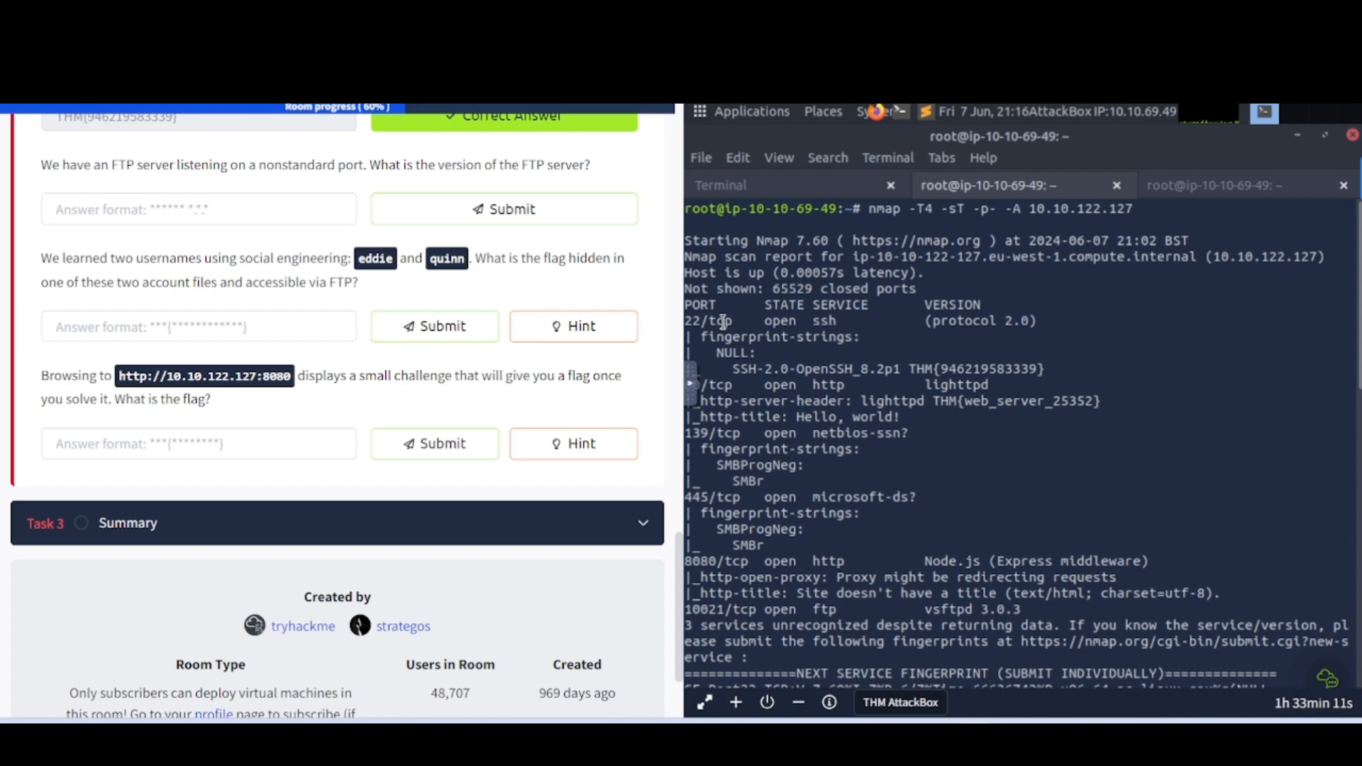
Find the port 10021 line and submit vsftpd 3.0.3 as the FTP version
scroll(down, 3)
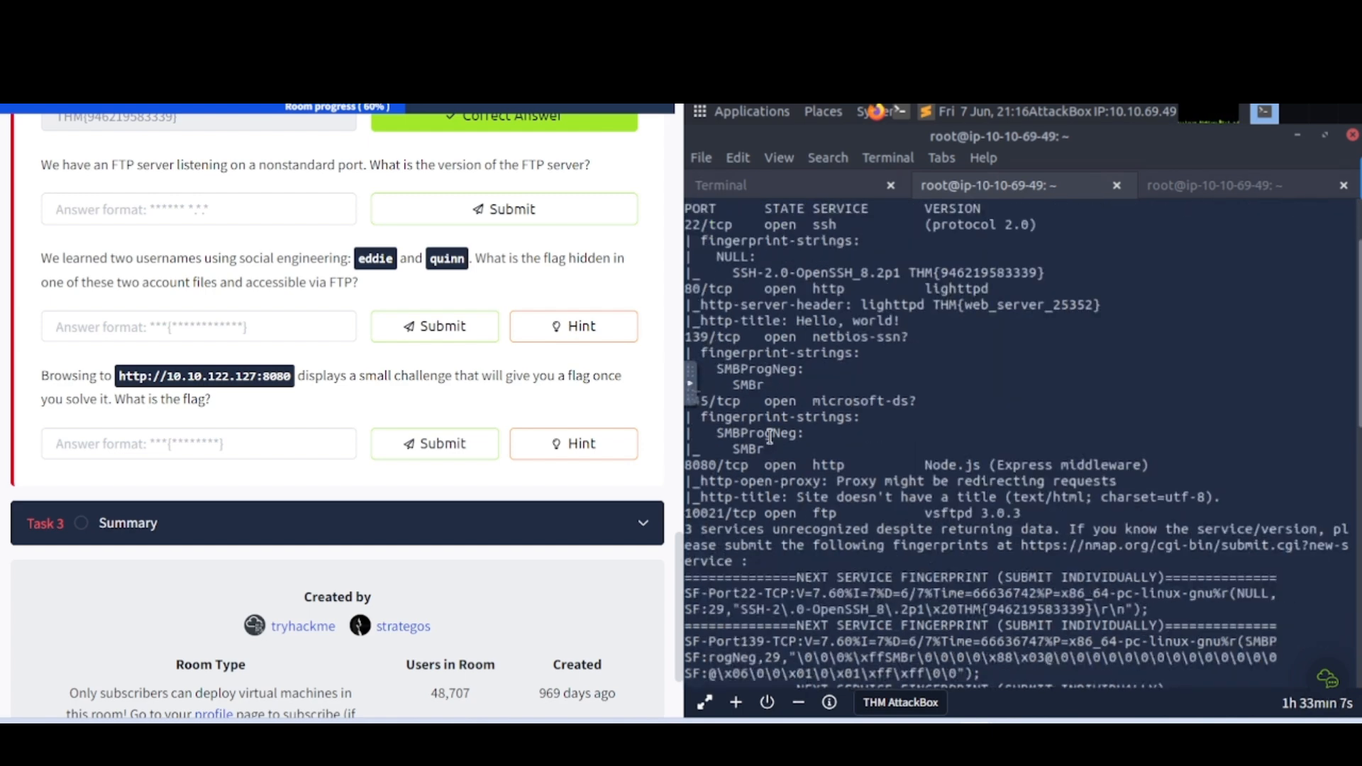
scroll(down, 3)
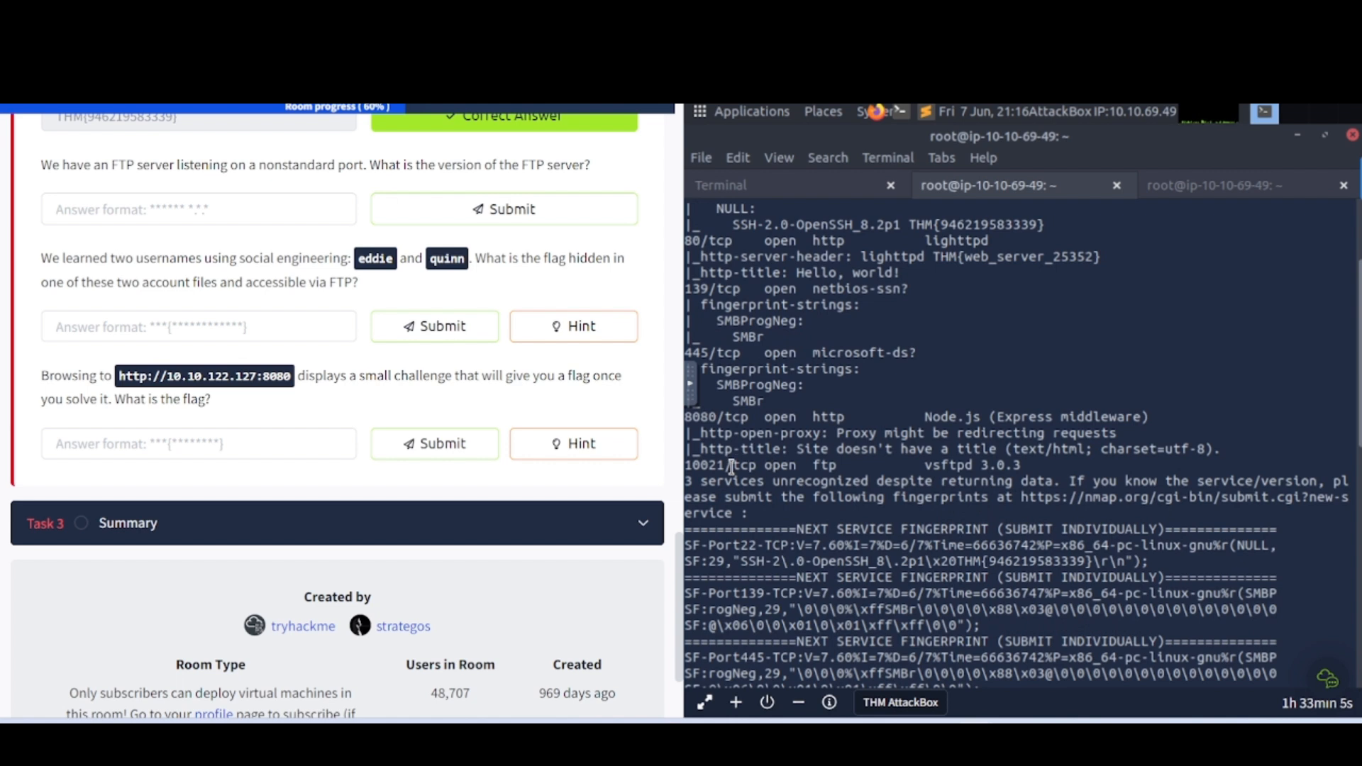
mouse_move(792, 467)
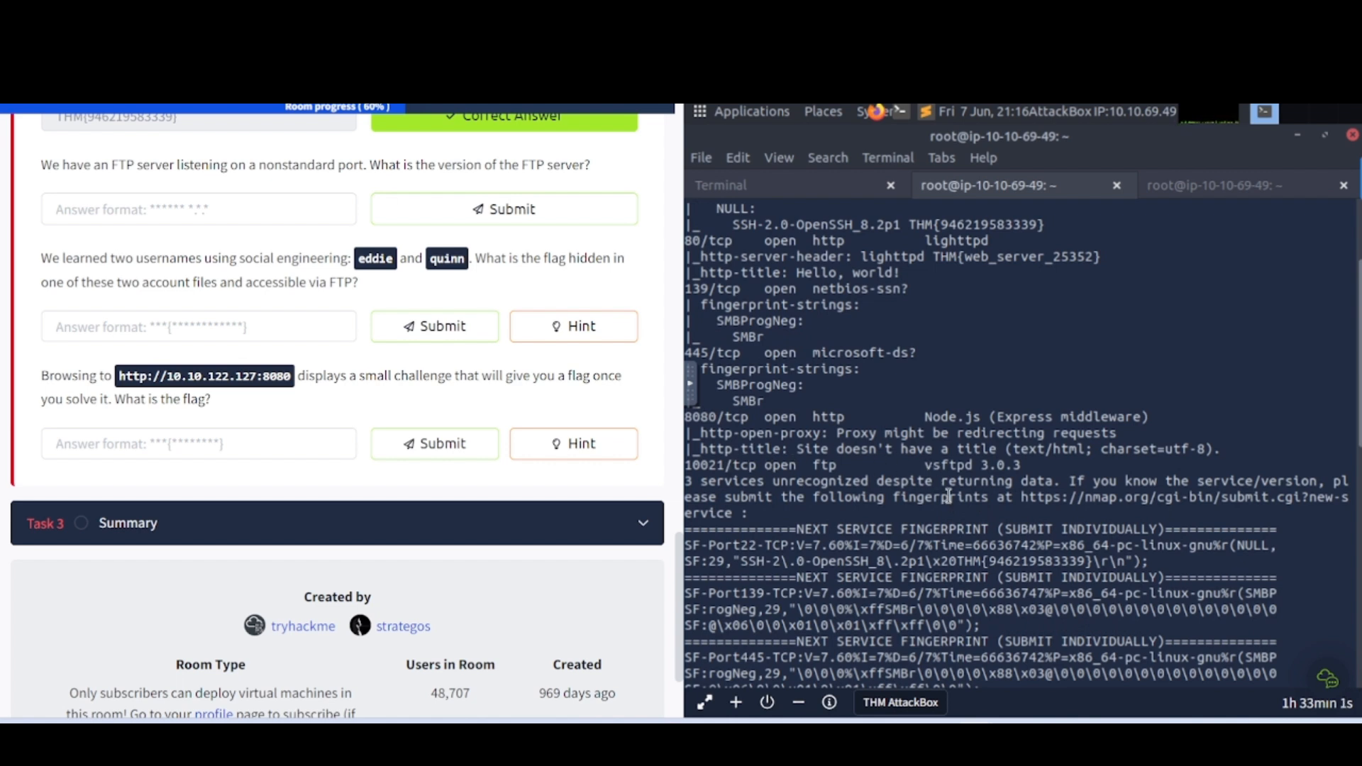
mouse_move(972, 482)
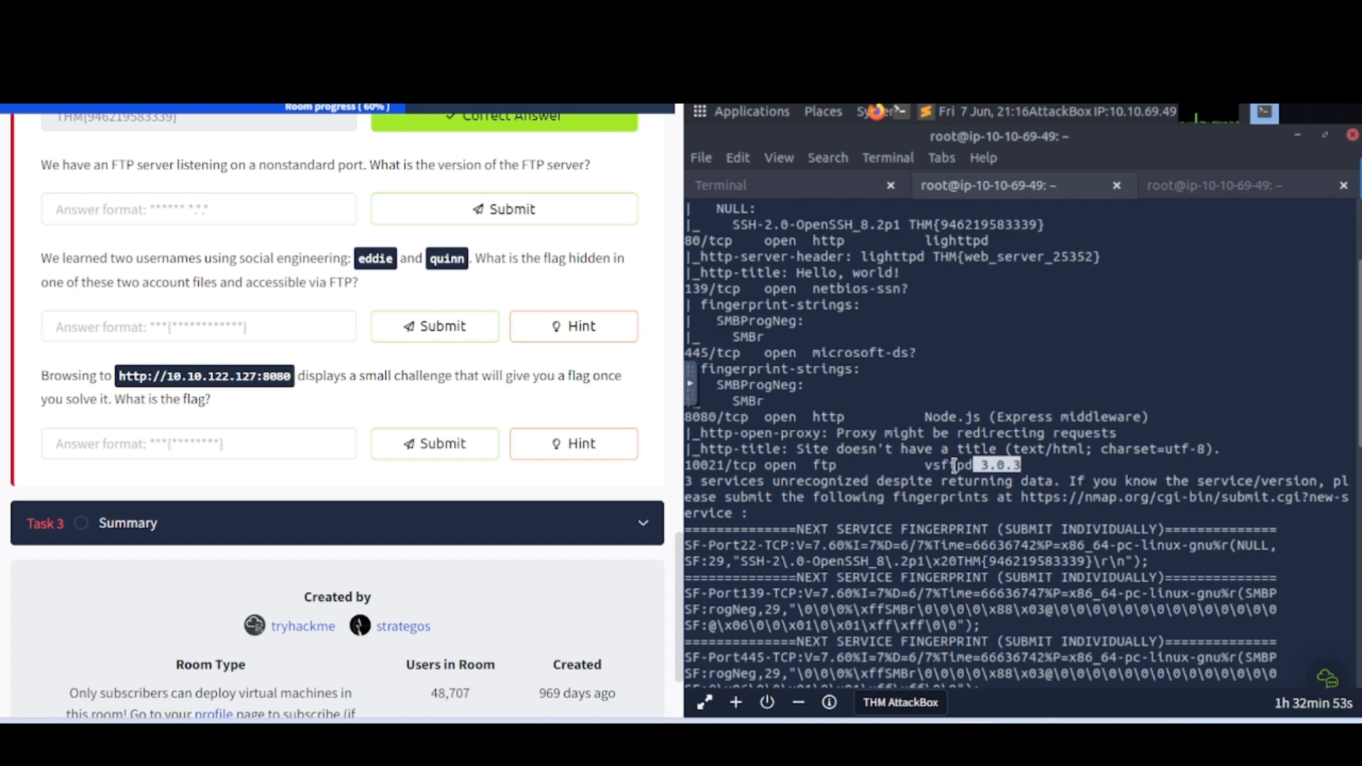
click(503, 208)
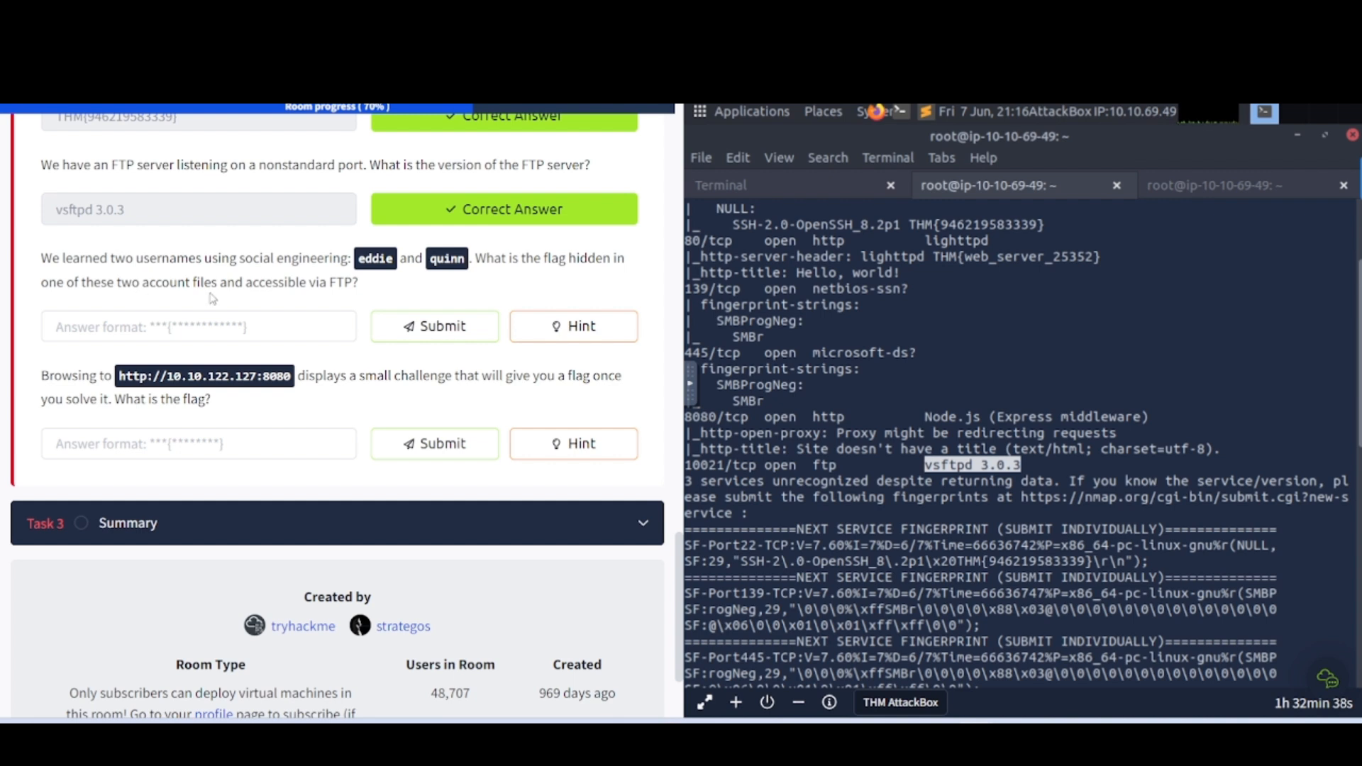
mouse_move(321, 298)
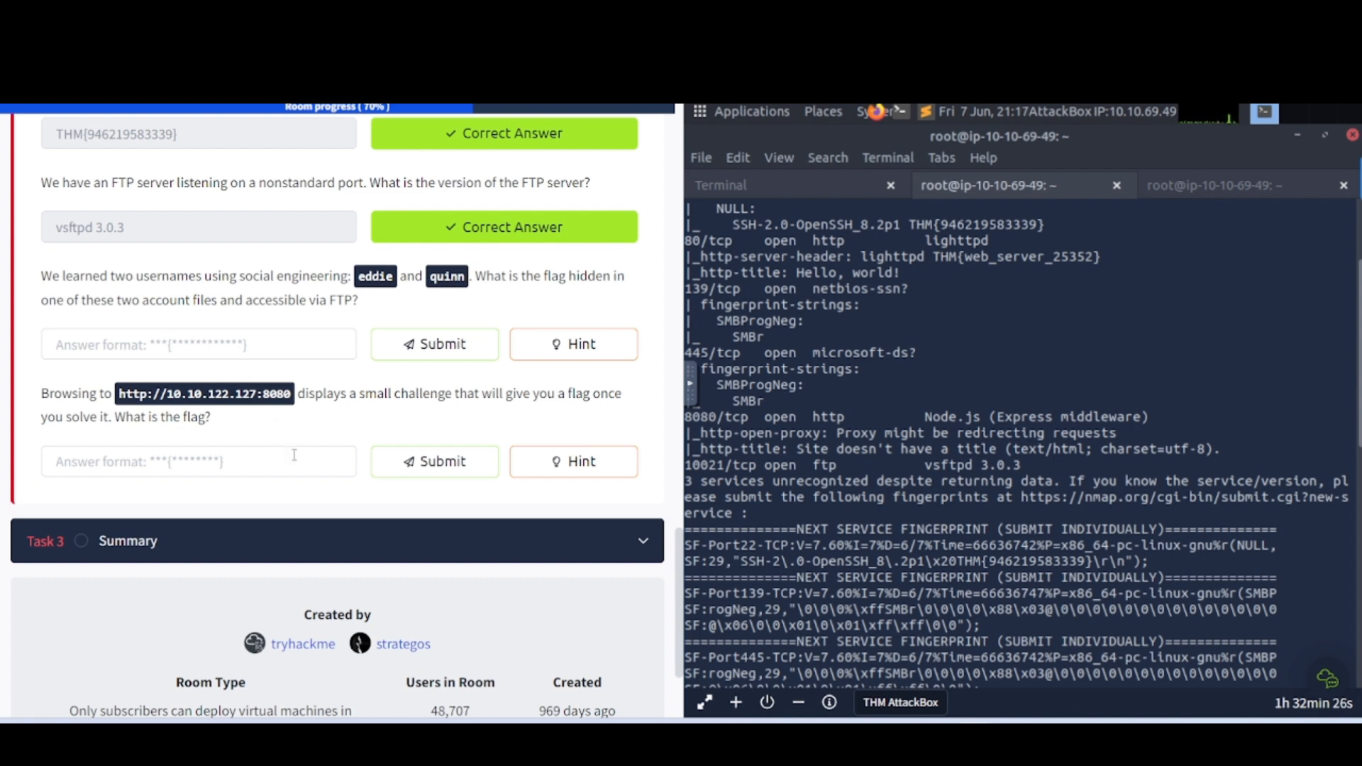
mouse_move(335, 421)
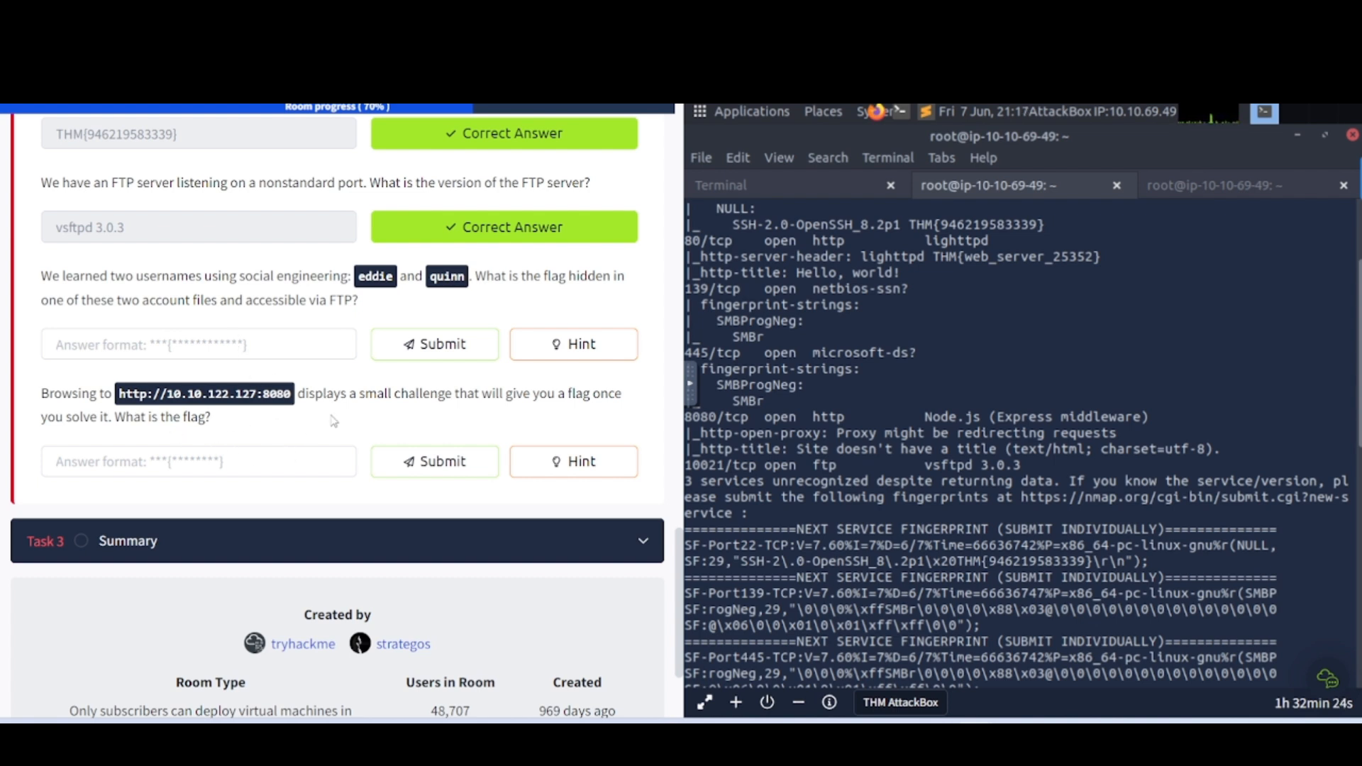
mouse_move(329, 389)
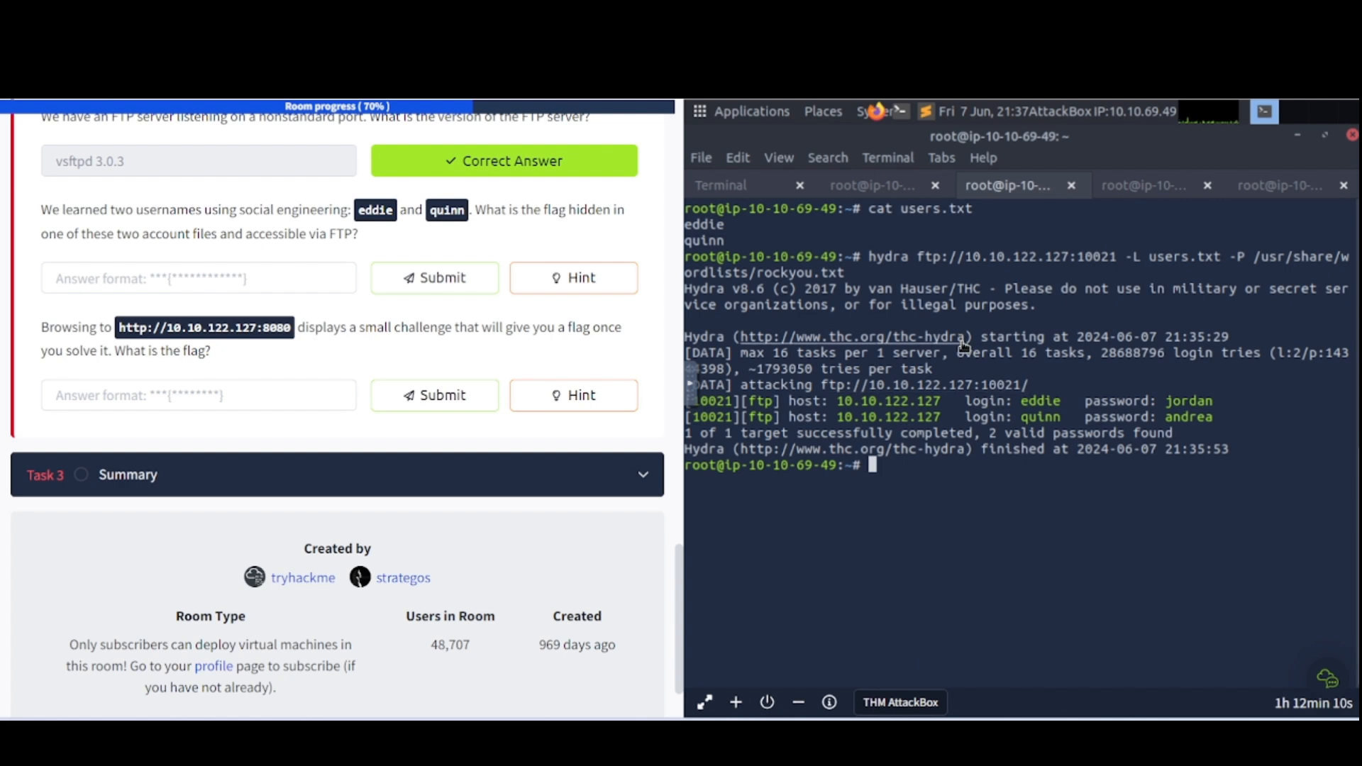
mouse_move(1057, 215)
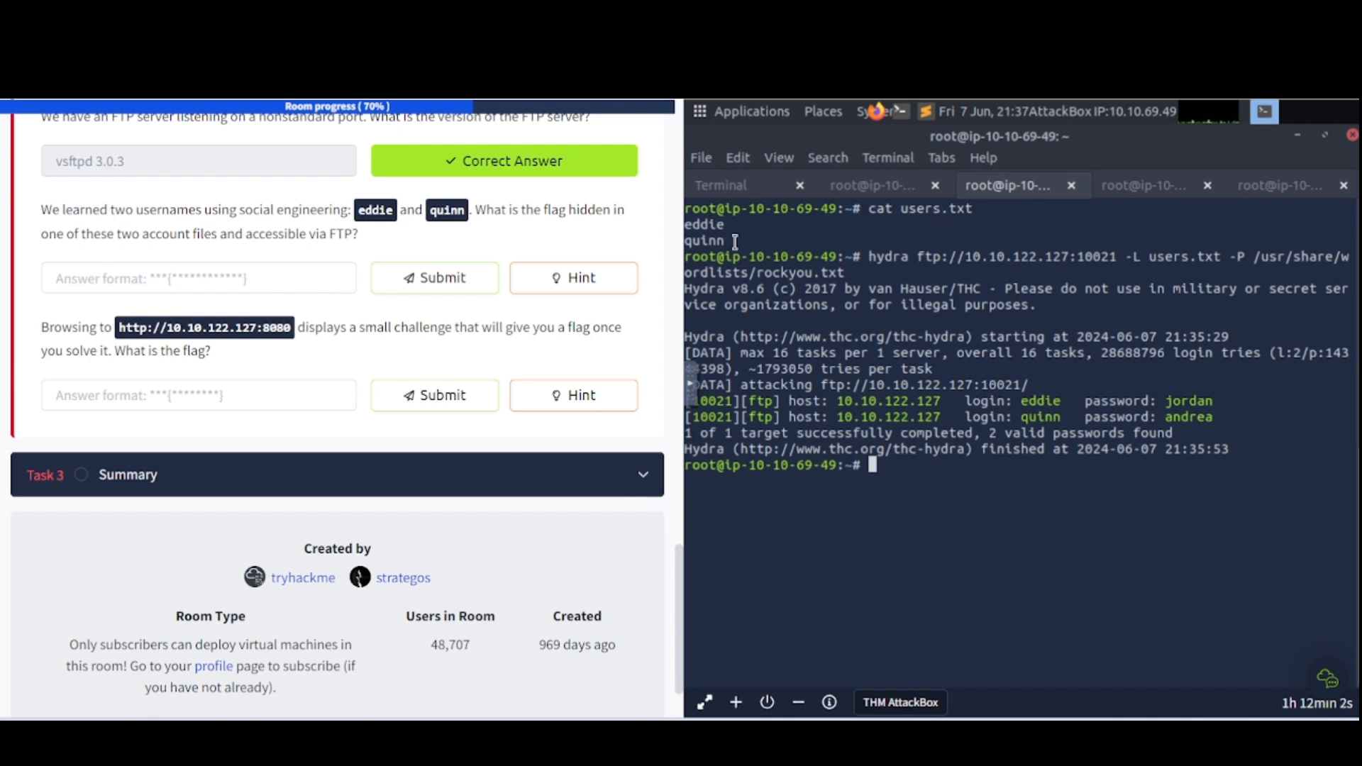
mouse_move(525, 230)
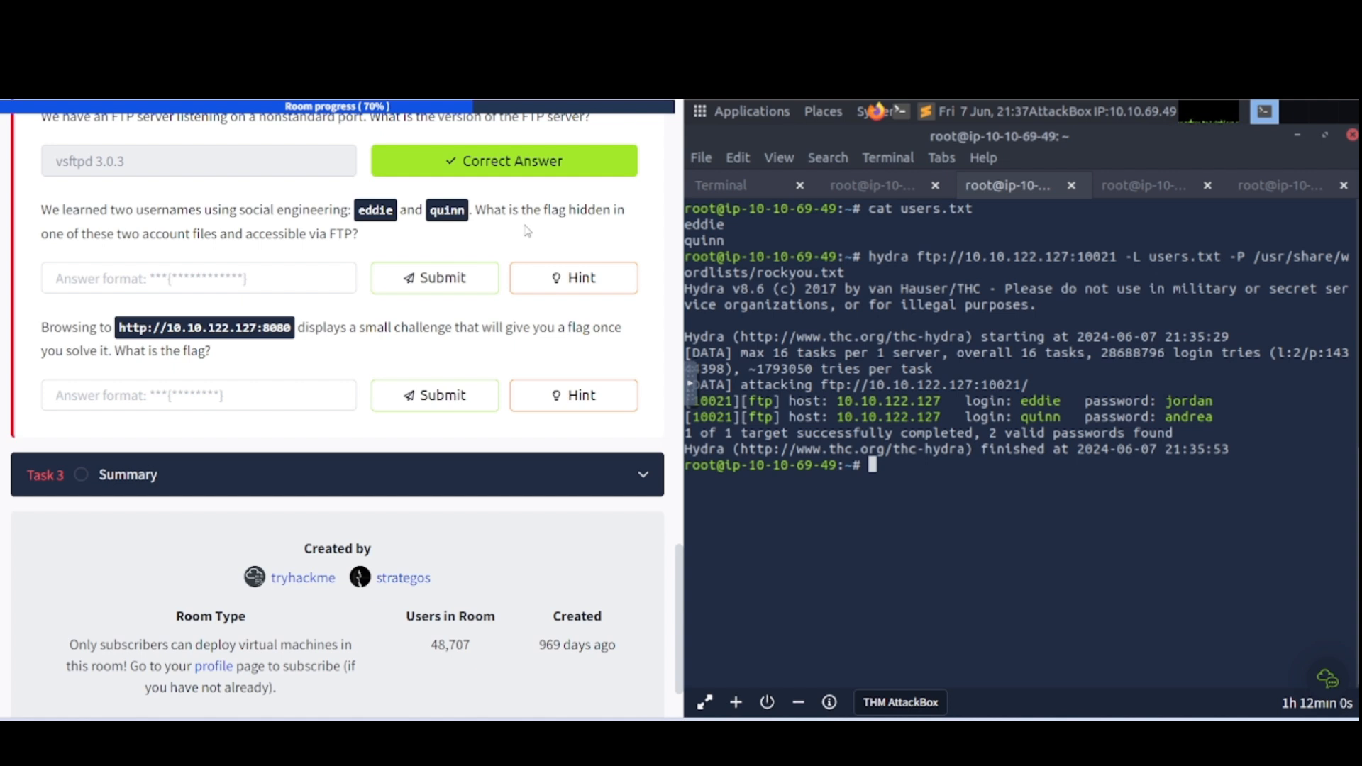
mouse_move(875, 264)
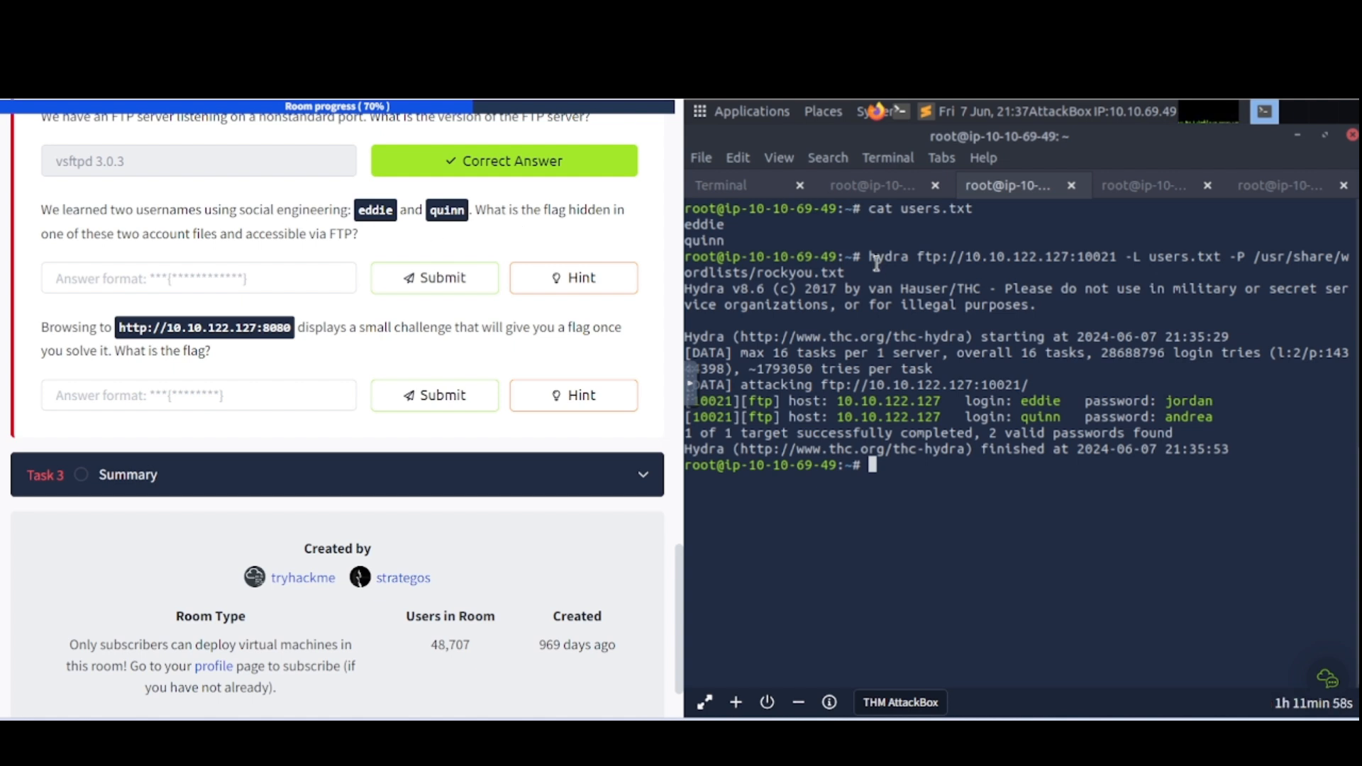
mouse_move(981, 265)
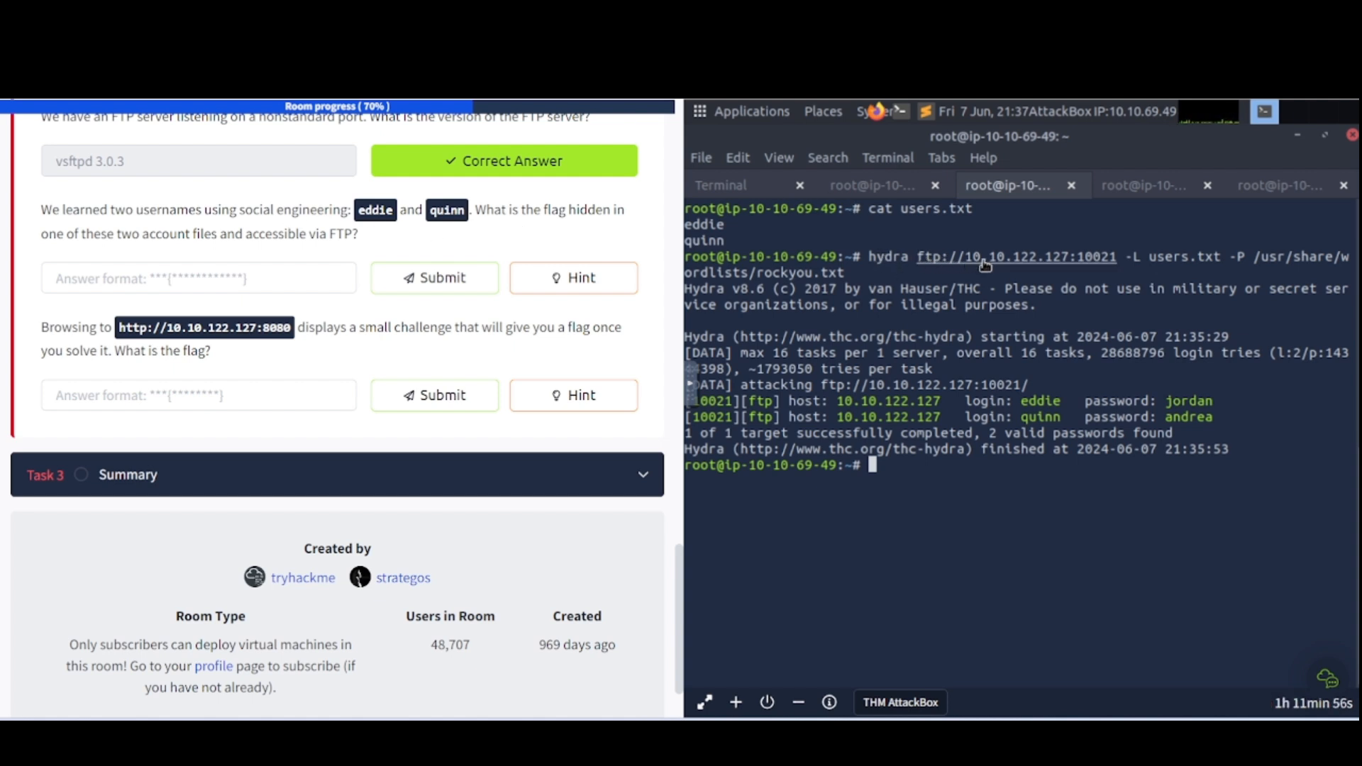
mouse_move(1047, 264)
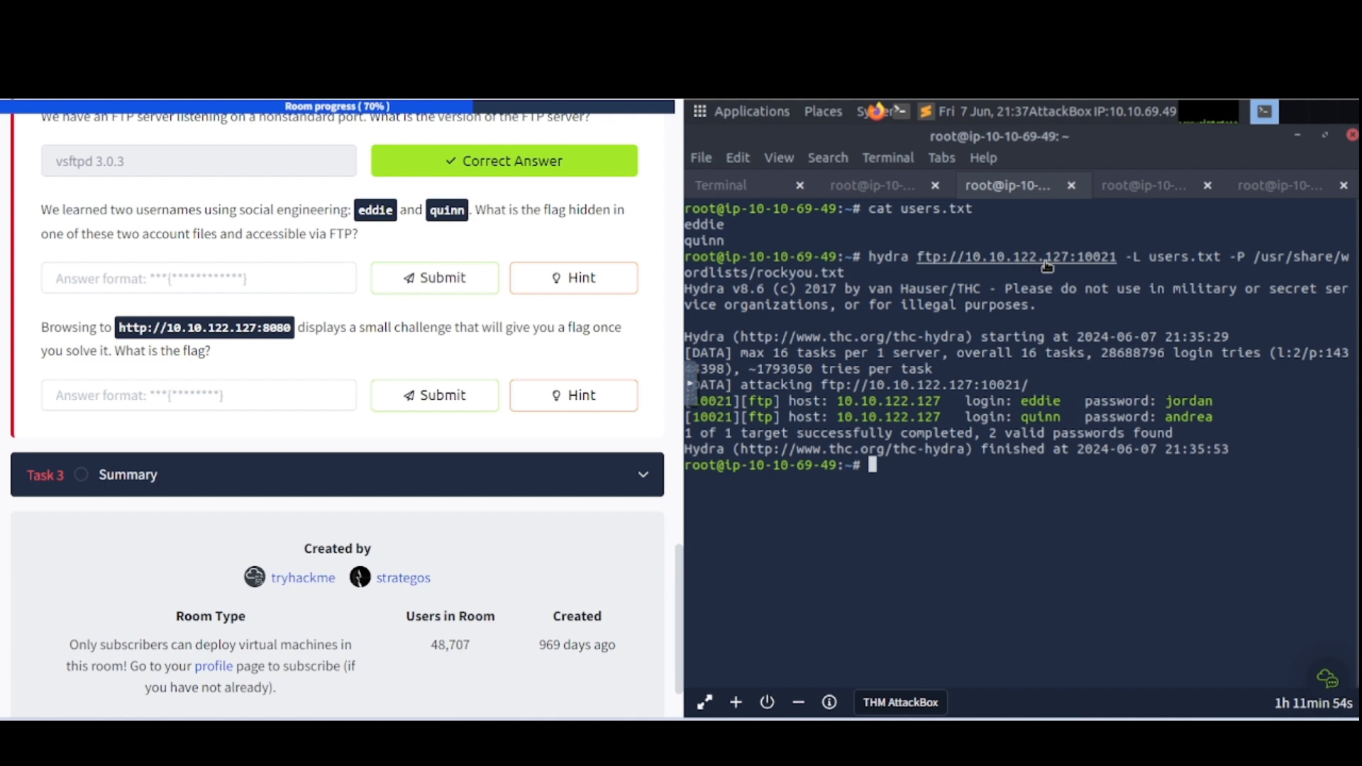
mouse_move(1112, 274)
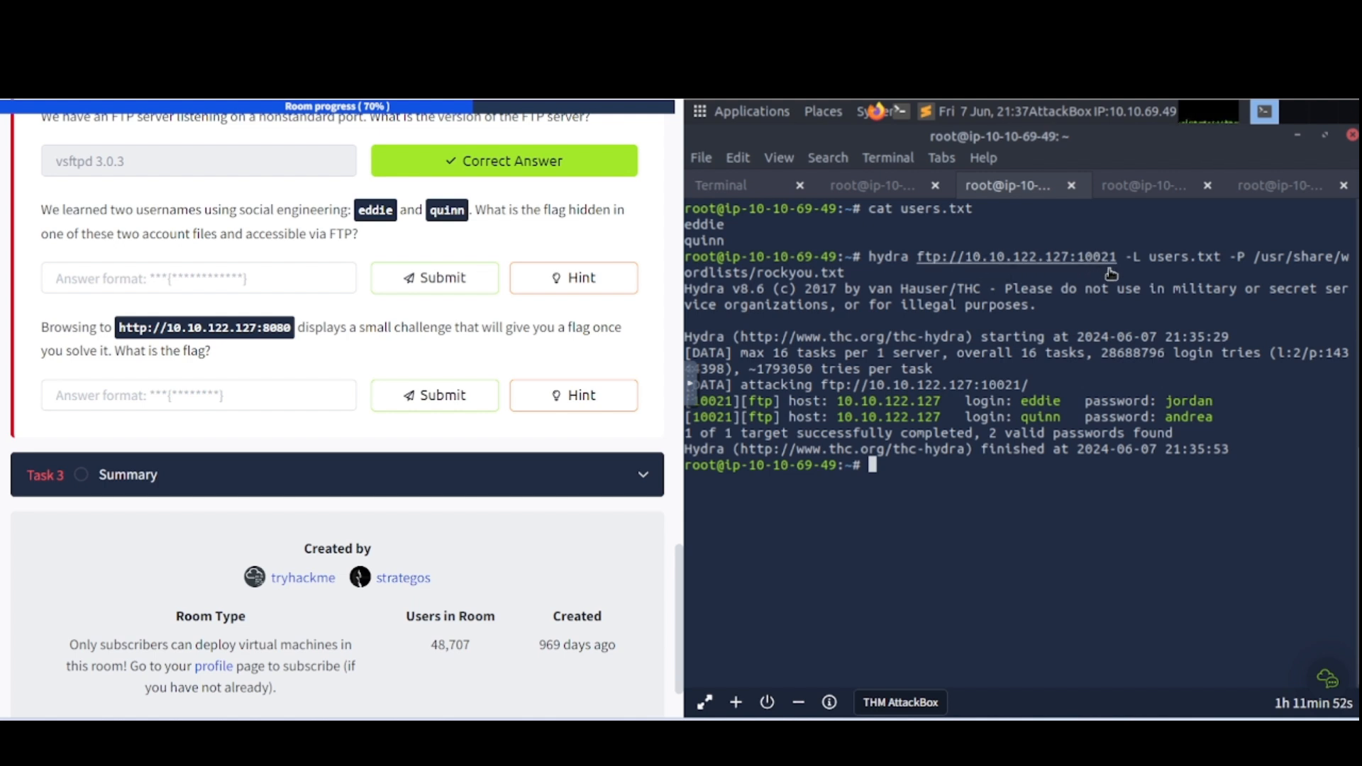
mouse_move(1025, 259)
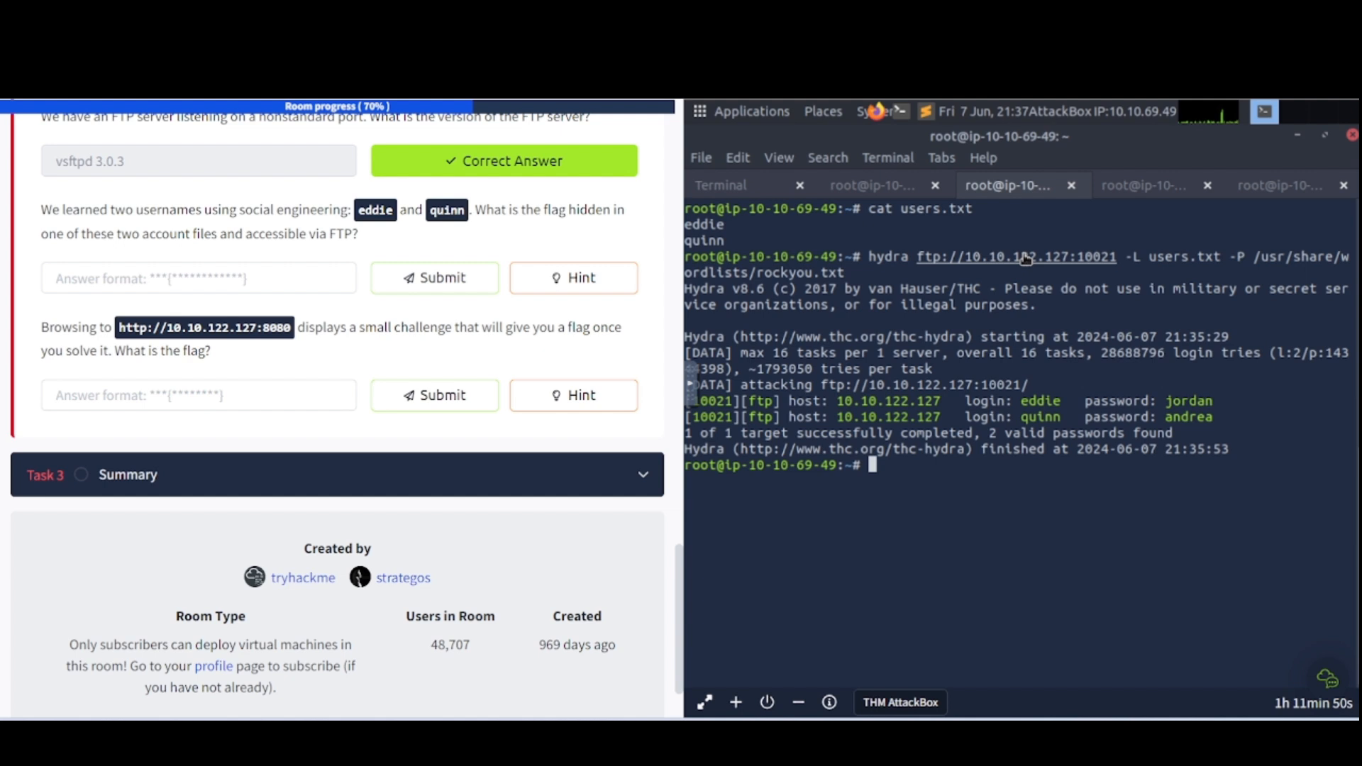
mouse_move(1098, 248)
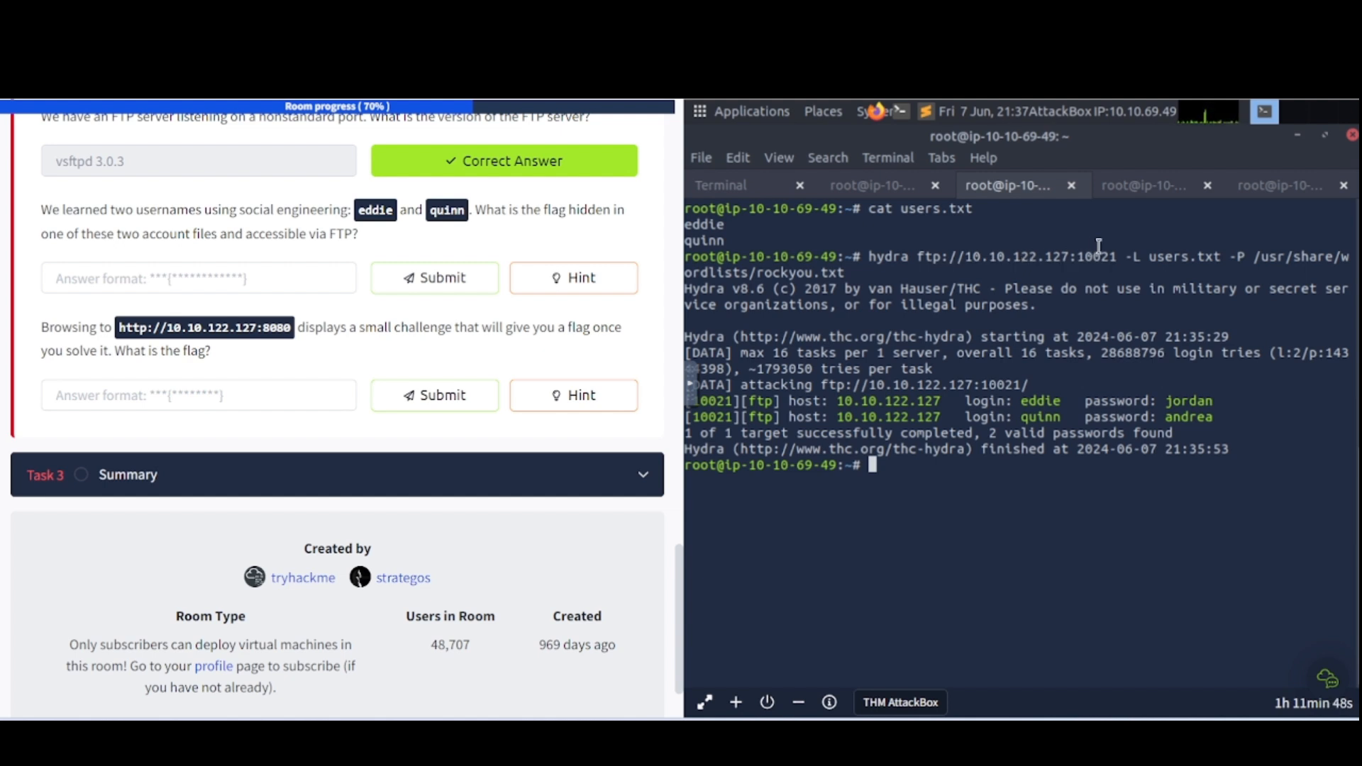
mouse_move(1168, 267)
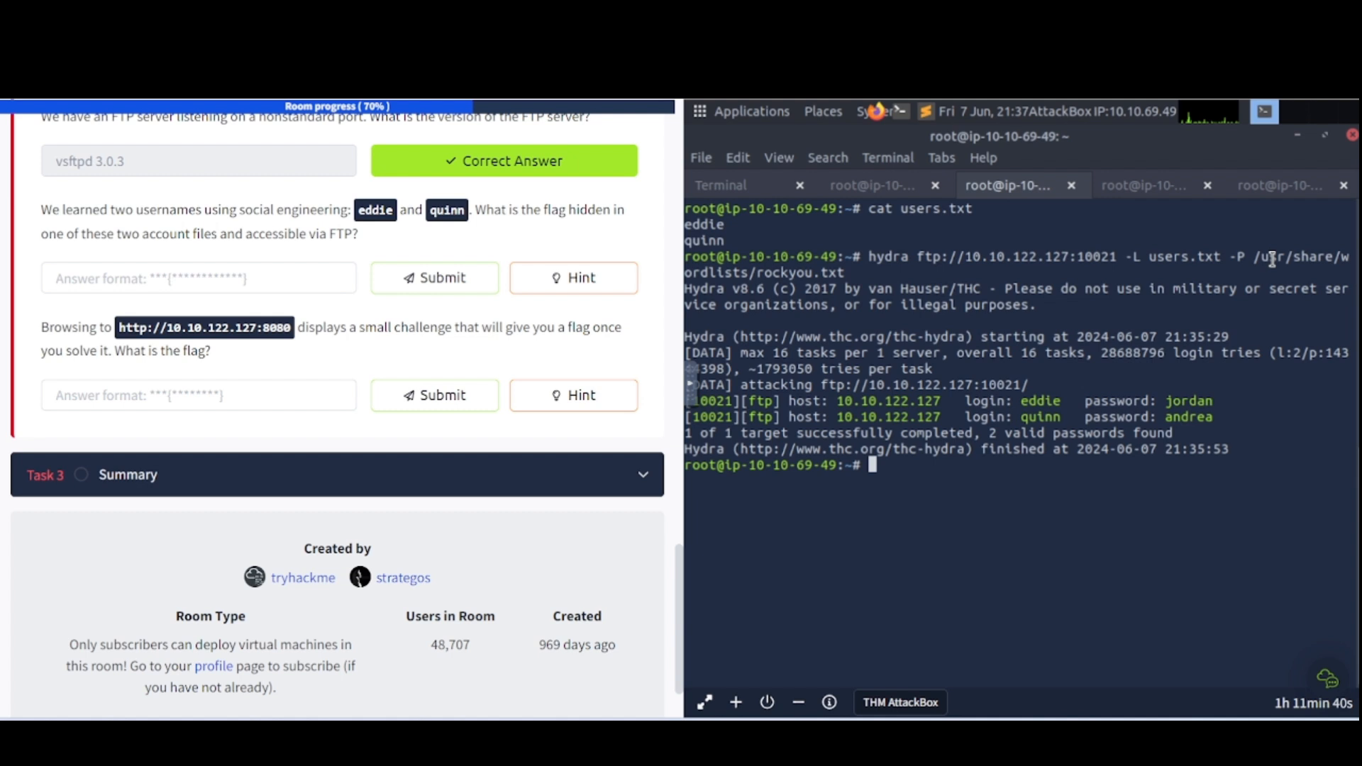
mouse_move(875, 270)
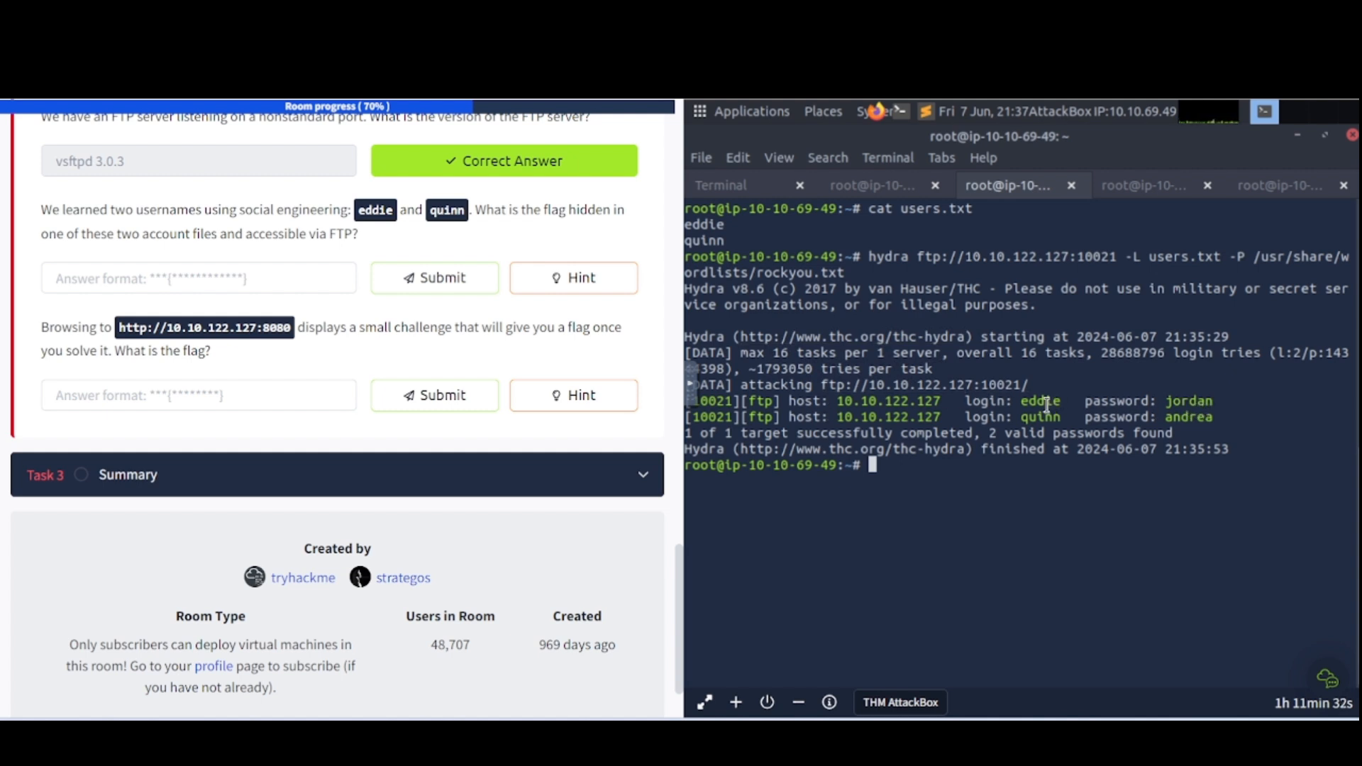
mouse_move(1220, 402)
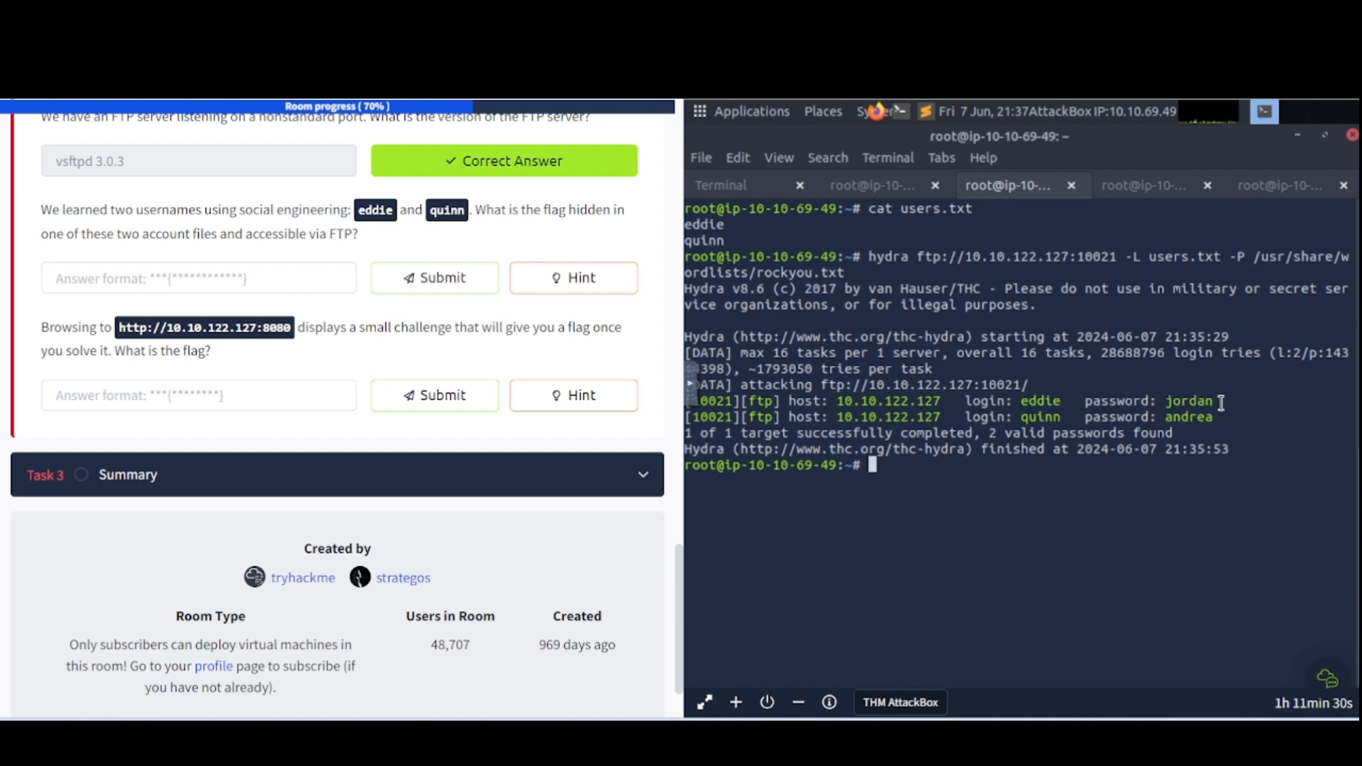
mouse_move(1223, 423)
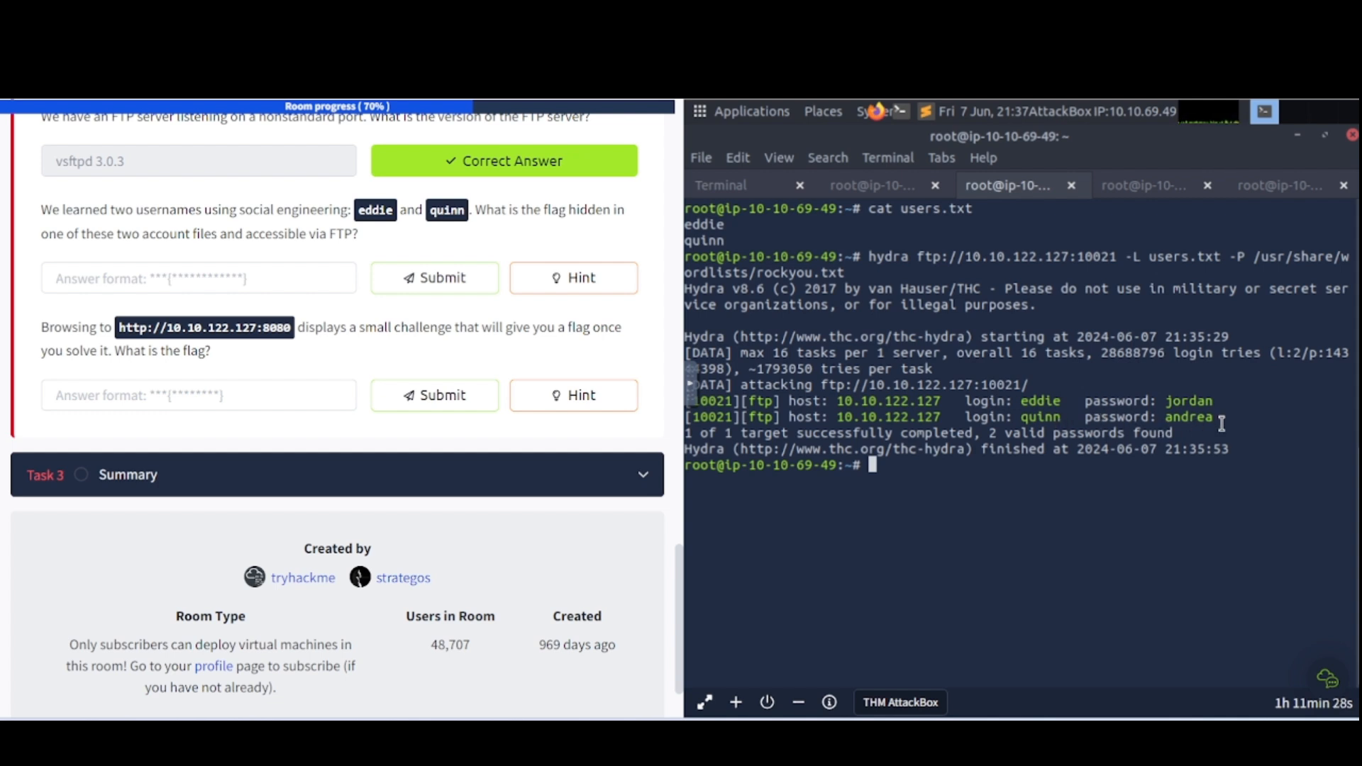
mouse_move(903, 439)
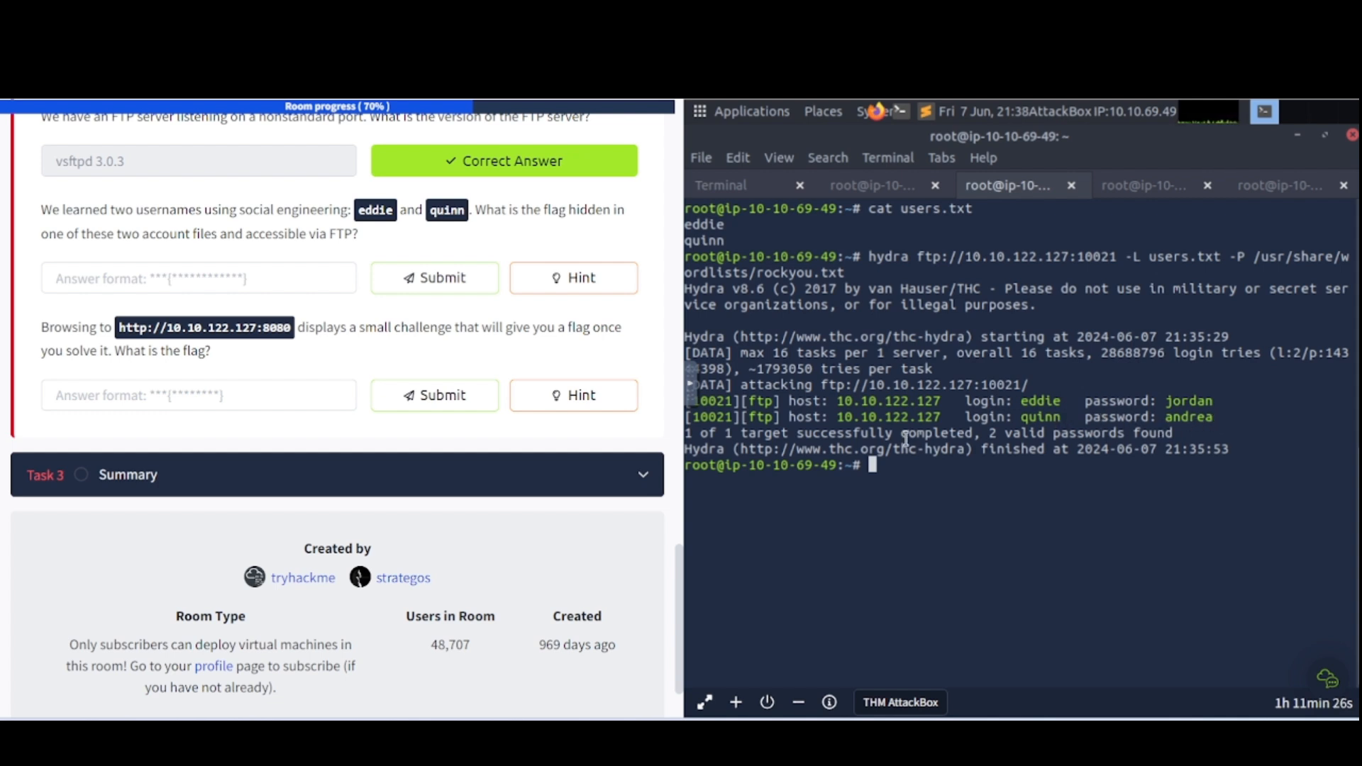
mouse_move(1081, 294)
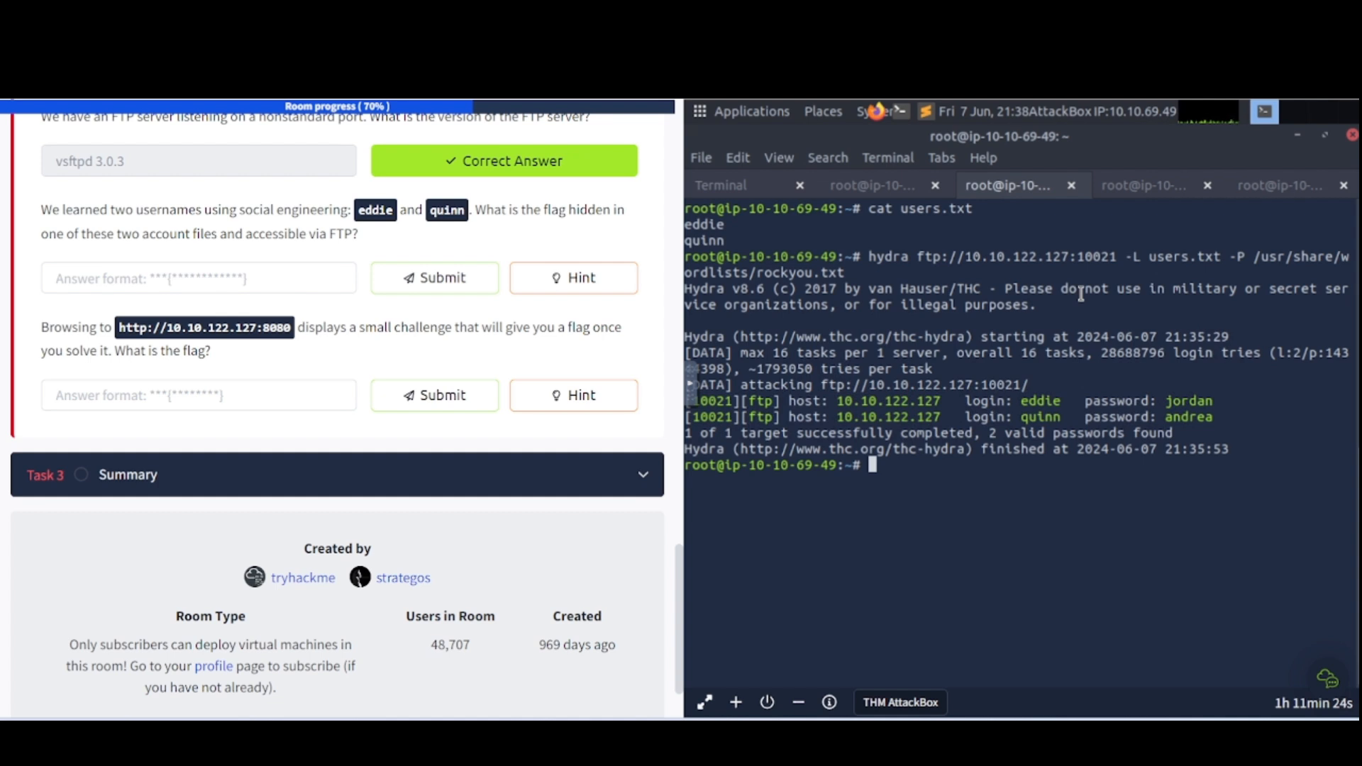
mouse_move(1048, 400)
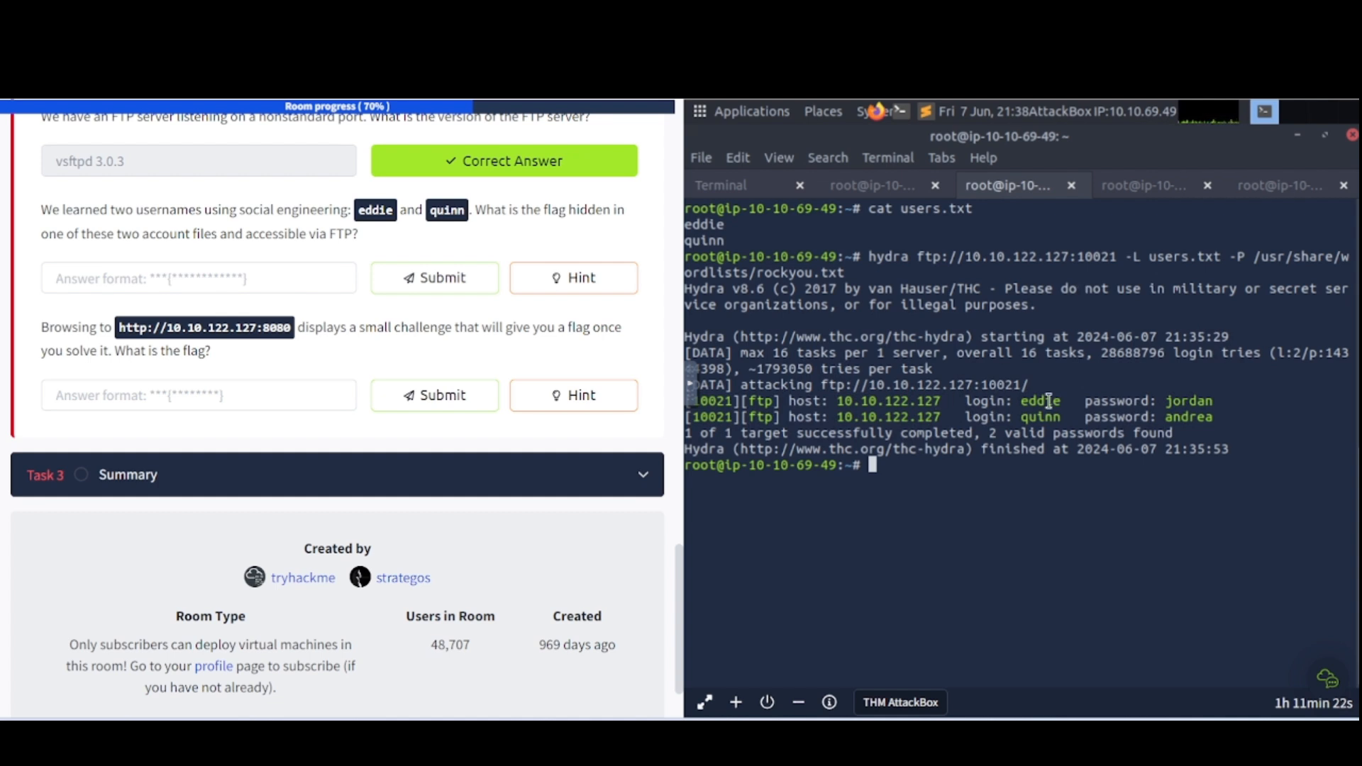
Click into the AttackBox terminal showing hydra's cracked FTP passwords for eddie and quinn
click(1143, 185)
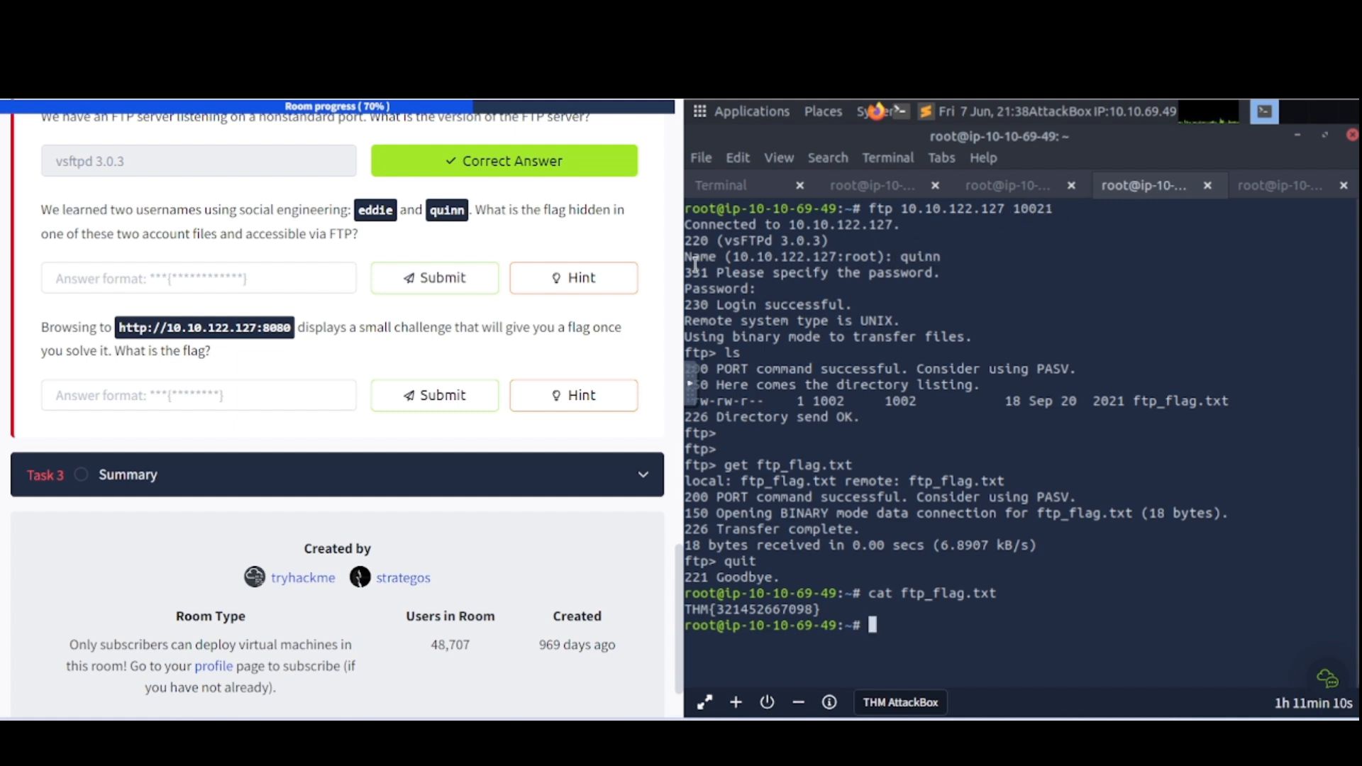
mouse_move(814, 337)
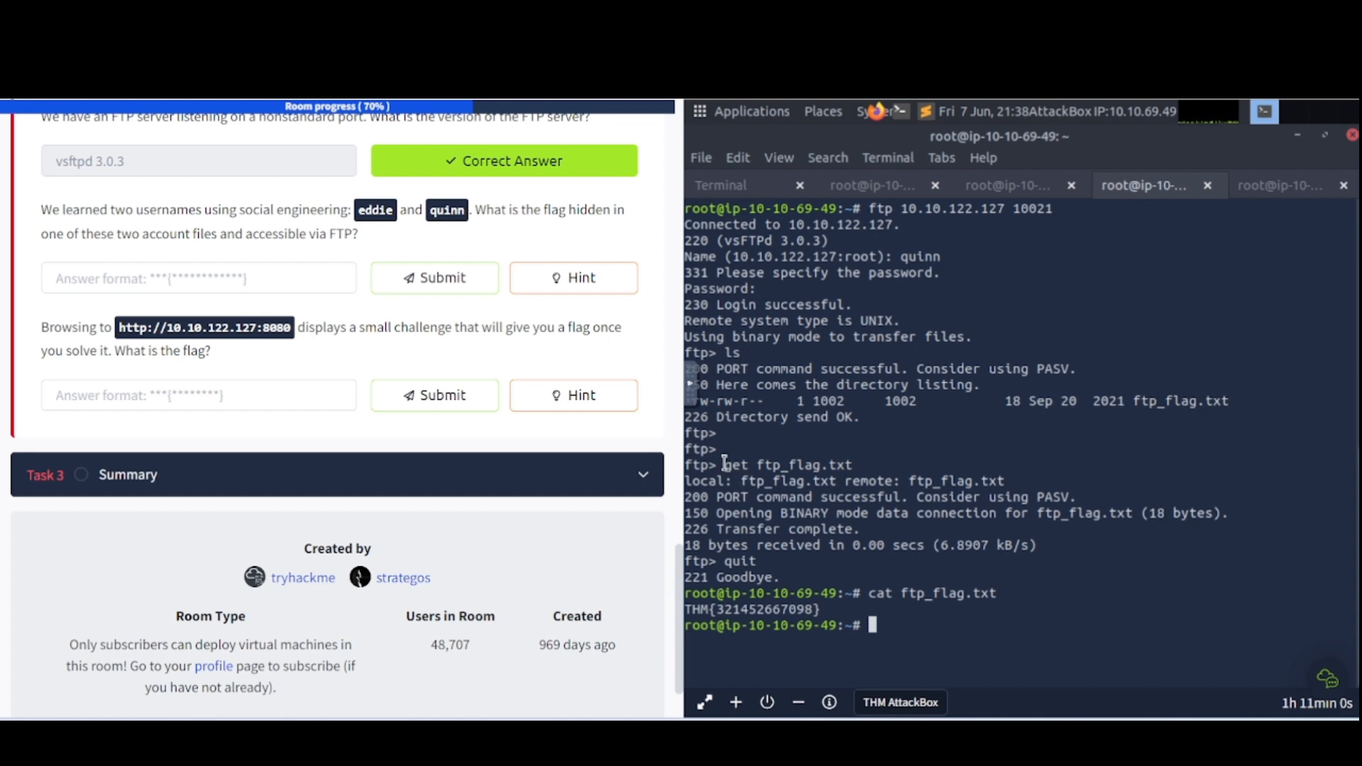
mouse_move(786, 528)
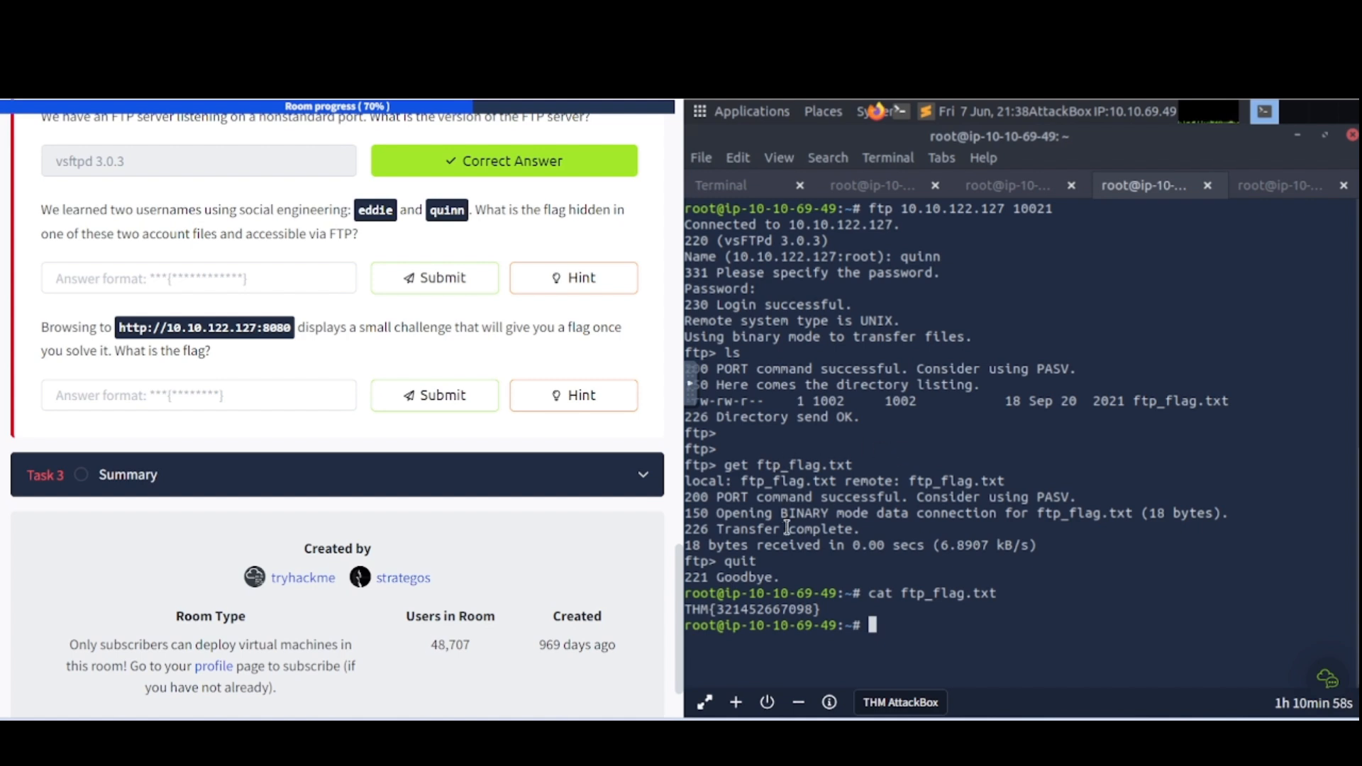
mouse_move(732, 561)
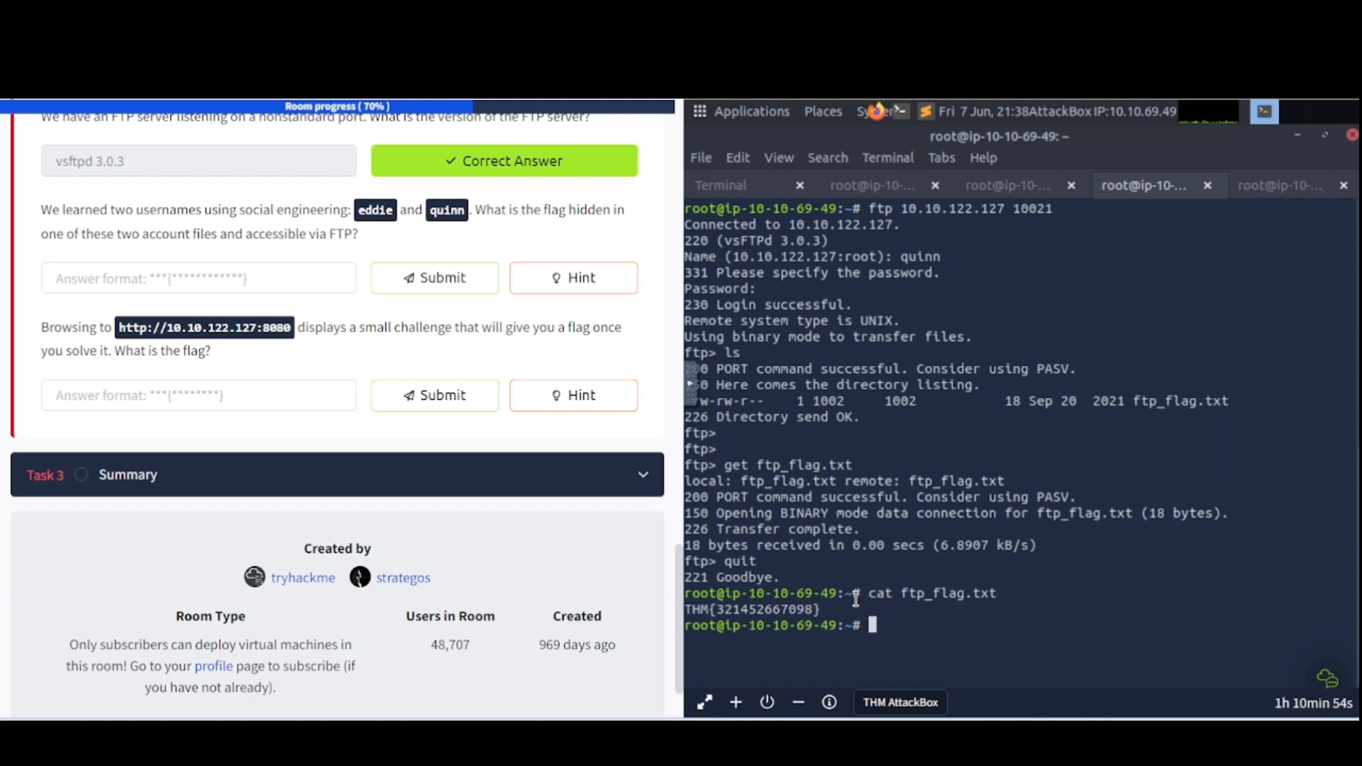
mouse_move(964, 563)
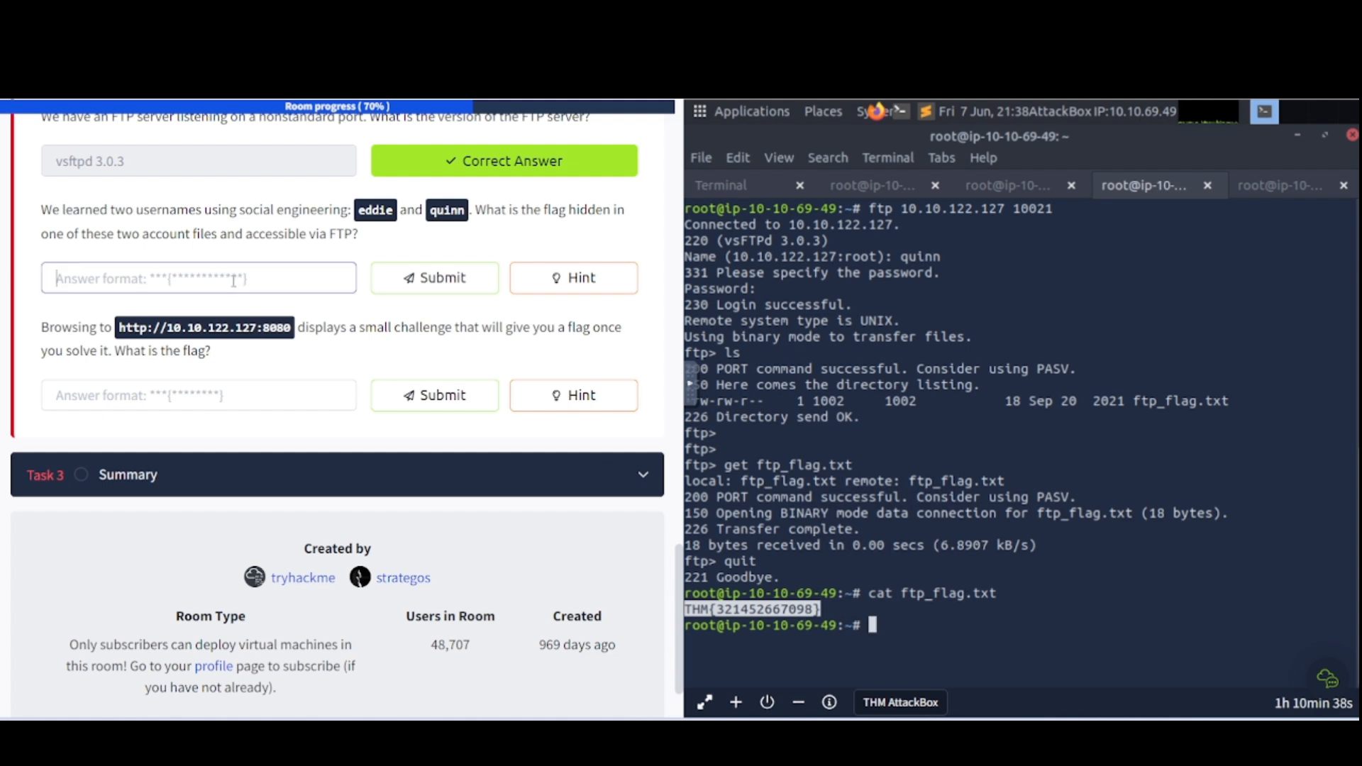
click(433, 279)
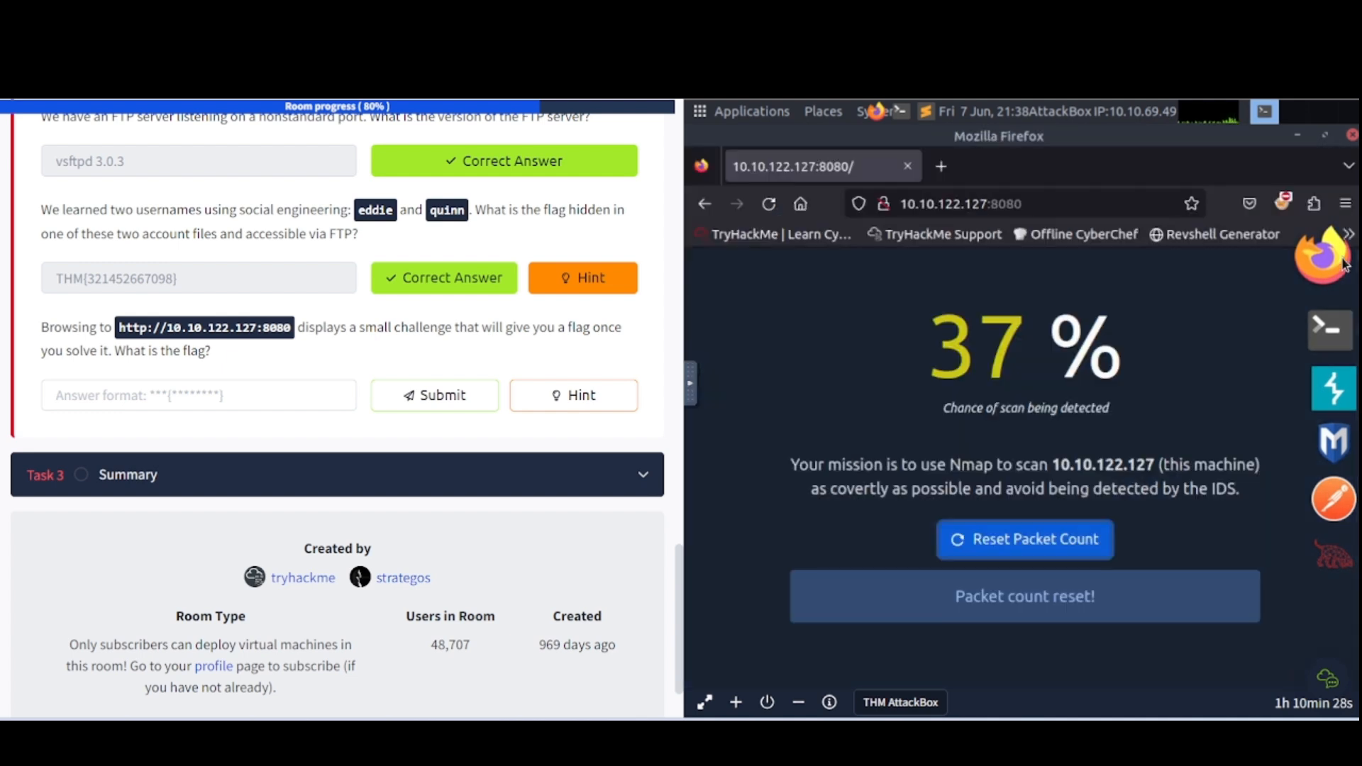
mouse_move(1028, 444)
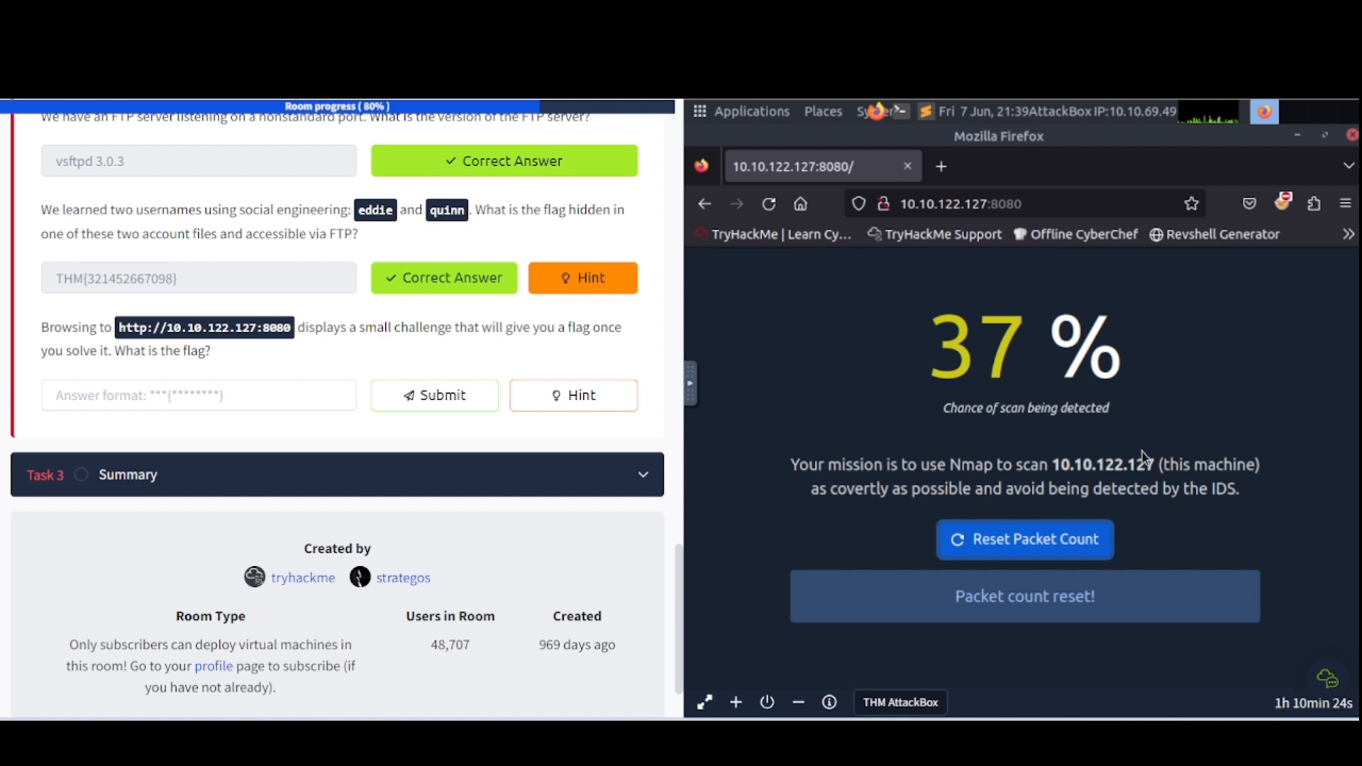
mouse_move(937, 513)
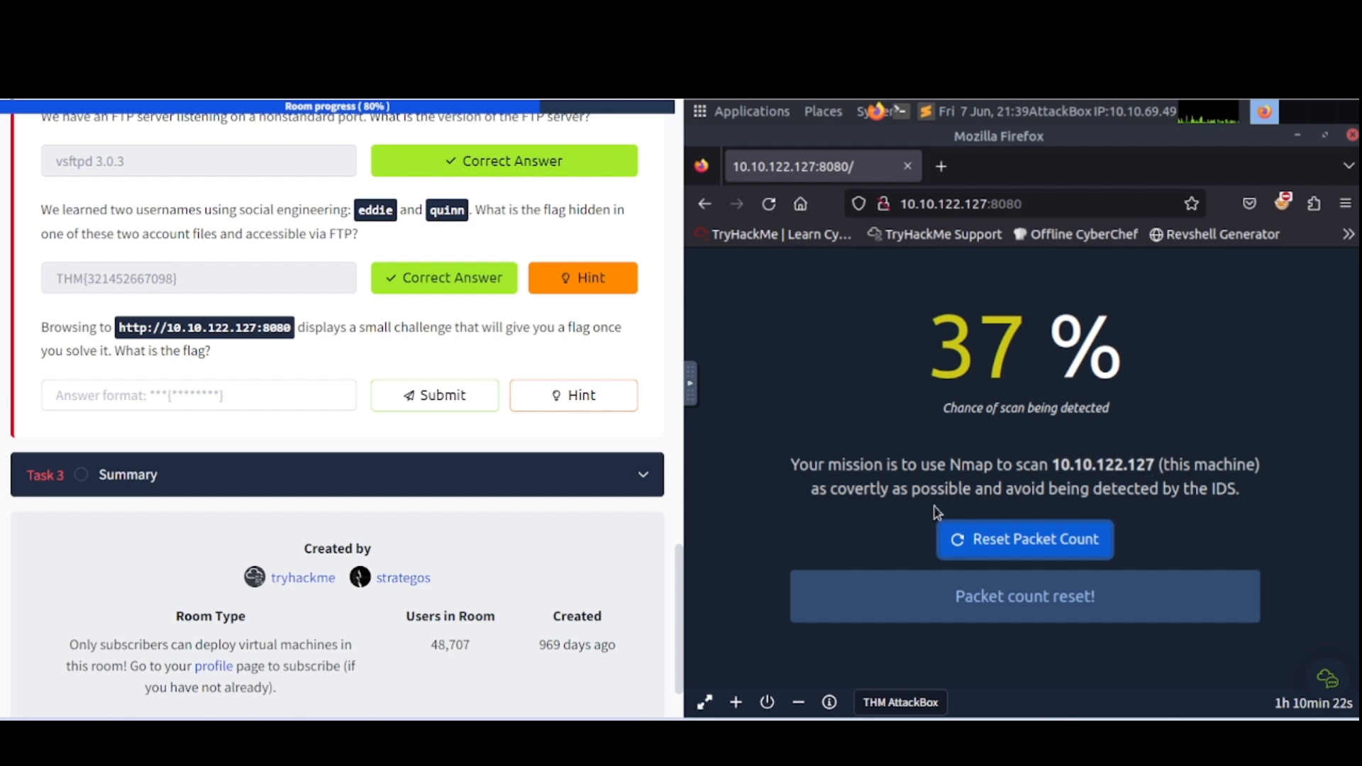
mouse_move(1116, 512)
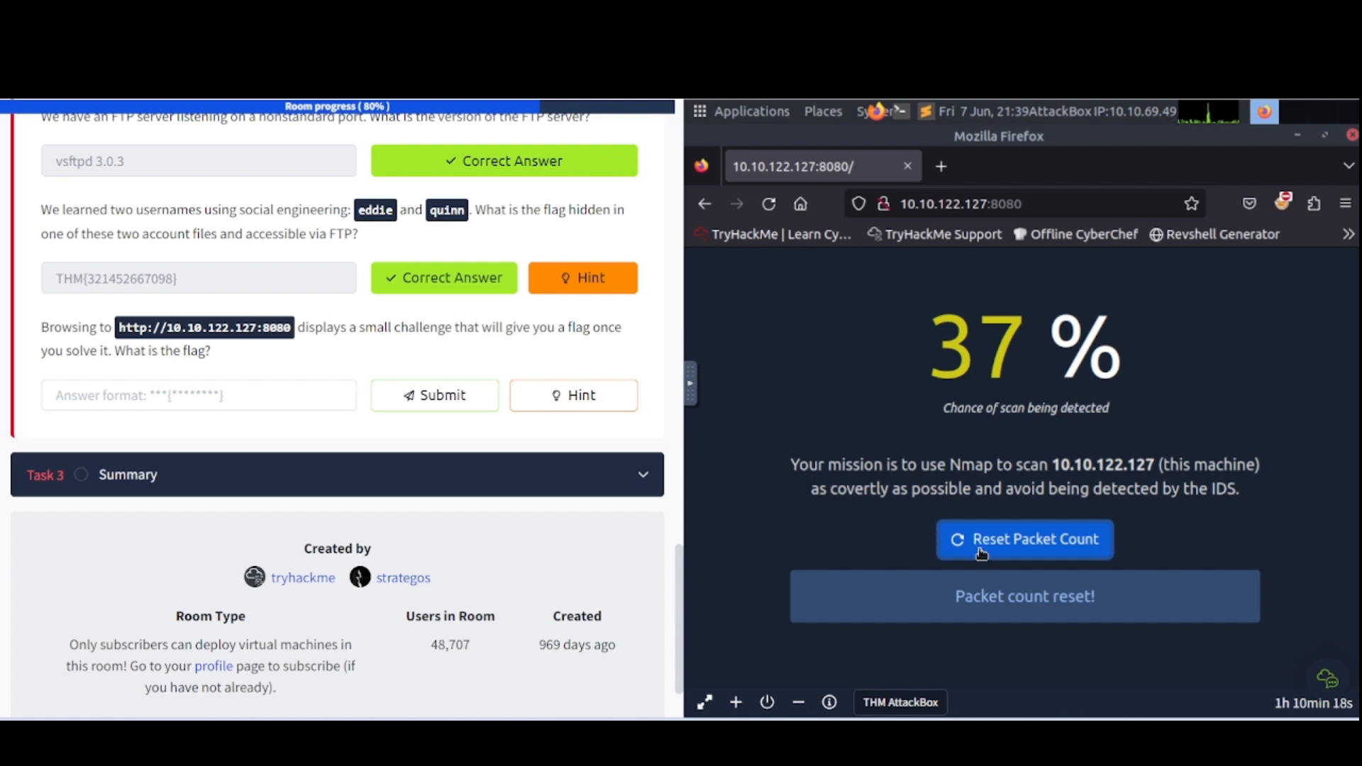
Reset the packet count on the port 8080 challenge page
click(1024, 538)
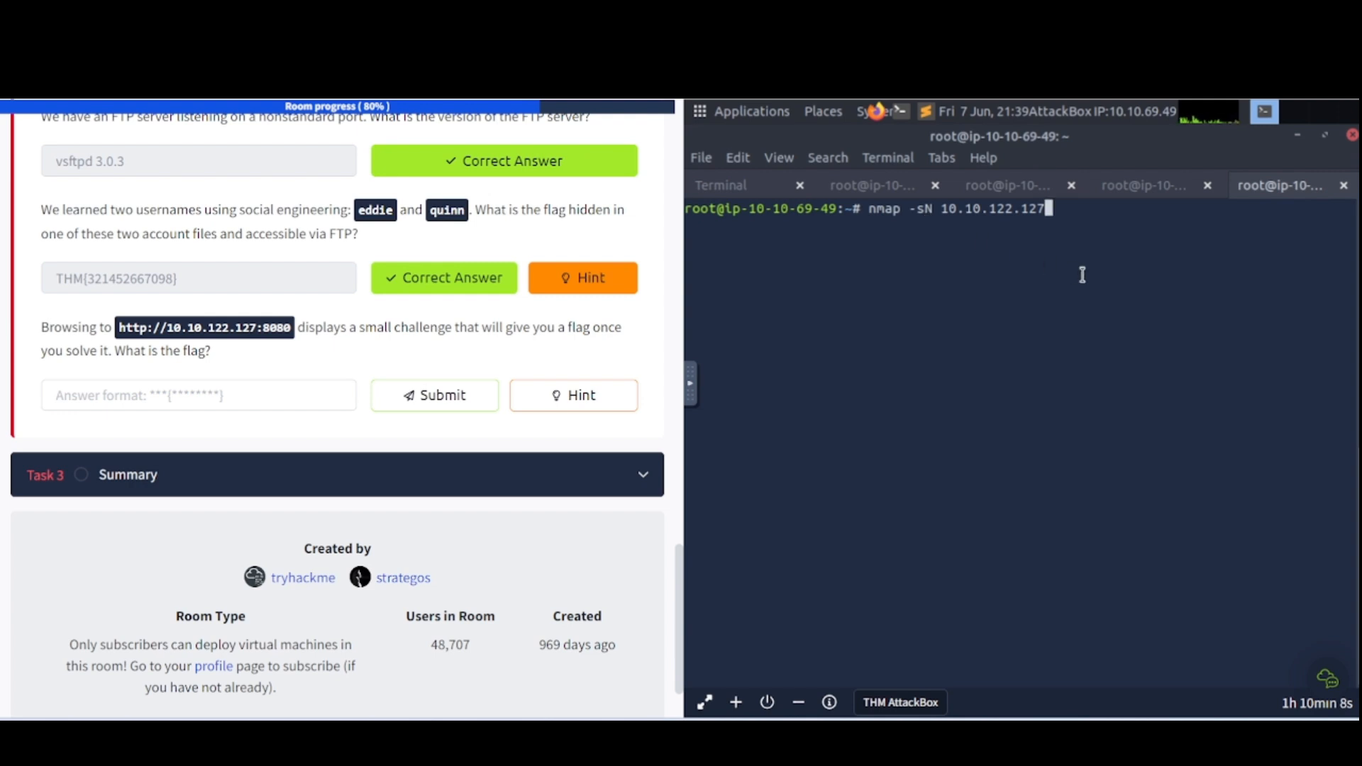
Run the null scan, then paste, trim and submit the THM{f7443f99} answer
key(Return)
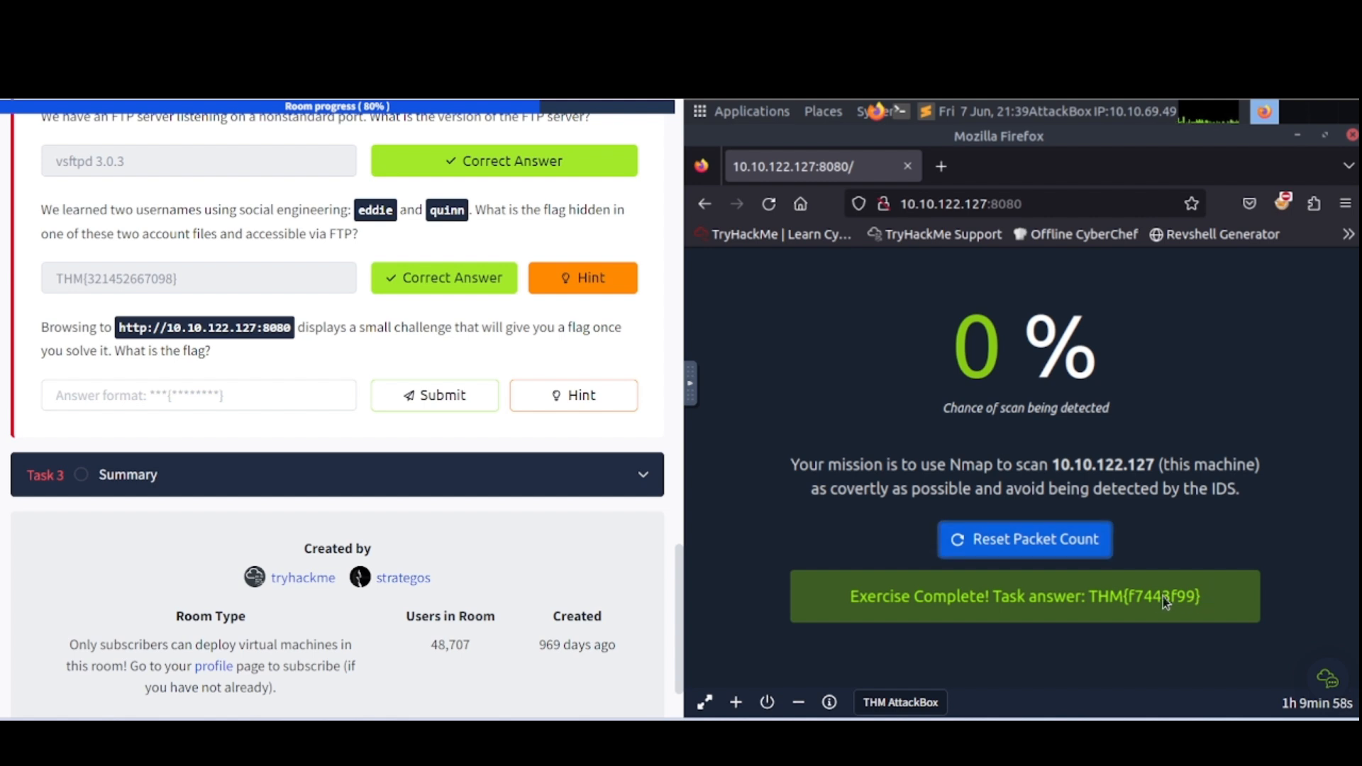
mouse_move(1093, 597)
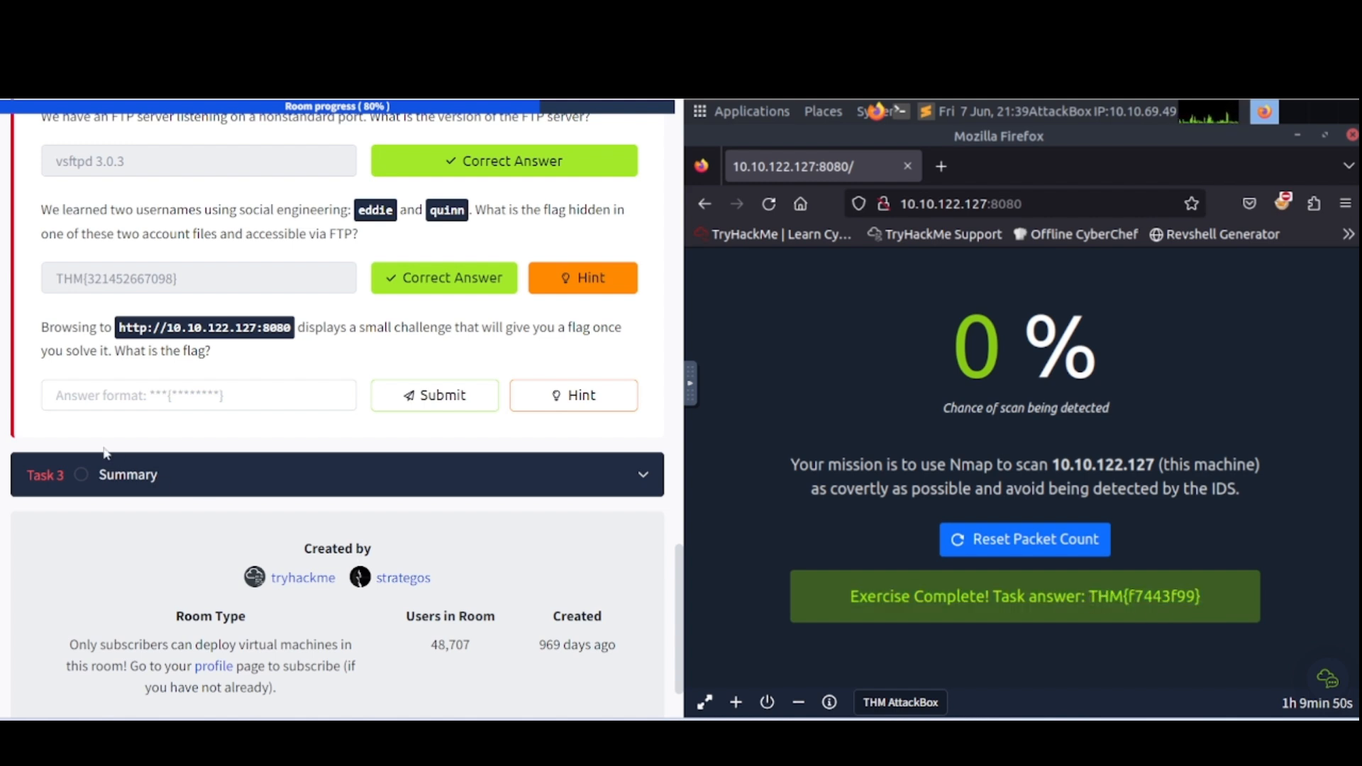
text(Exercise Complete! Task answer: THM{f7443f99})
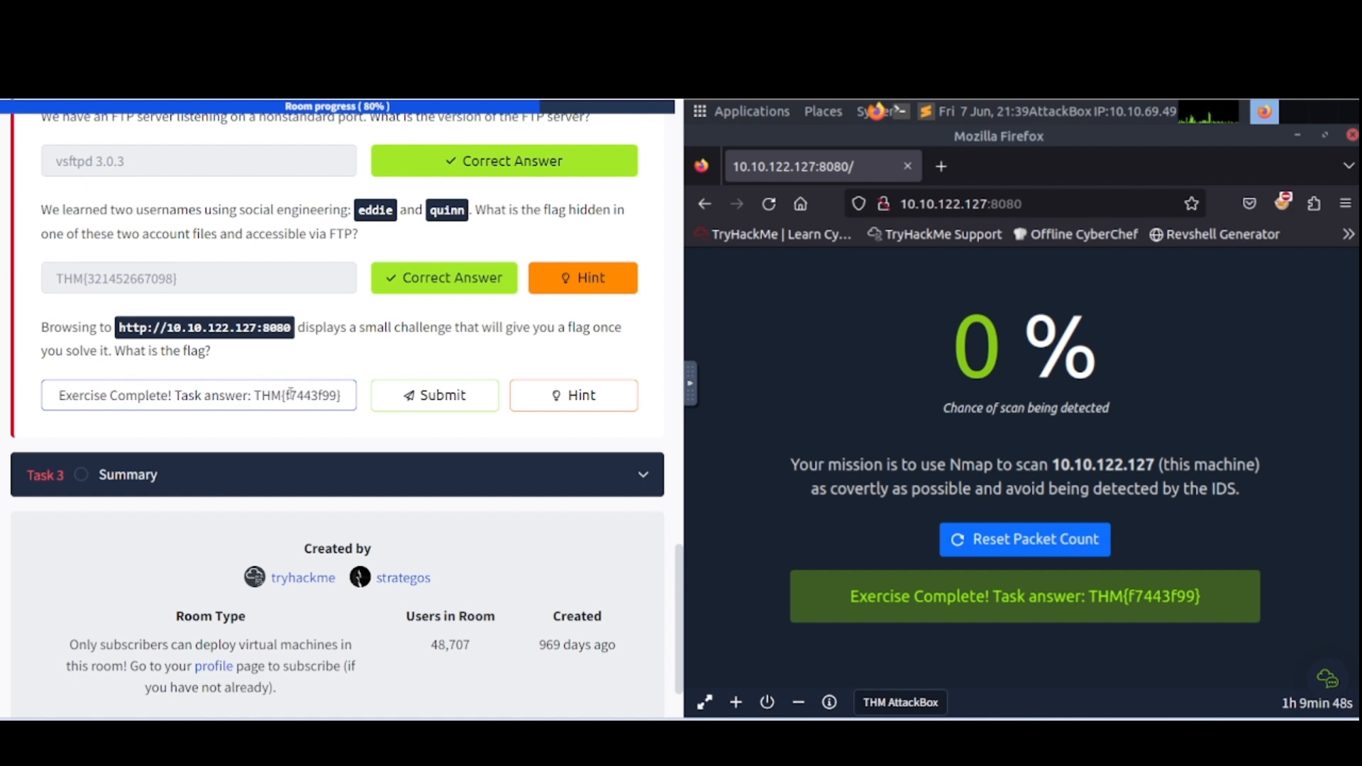
click(289, 395)
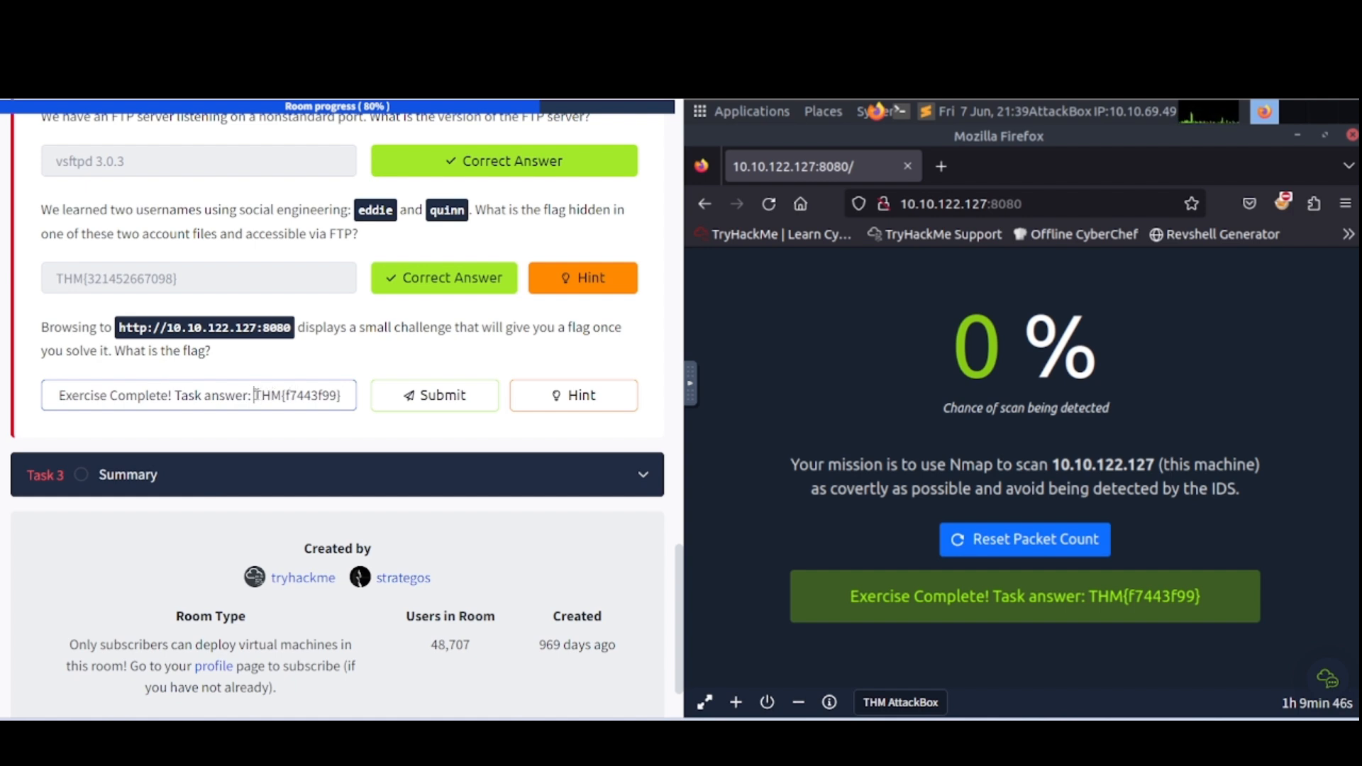
click(433, 395)
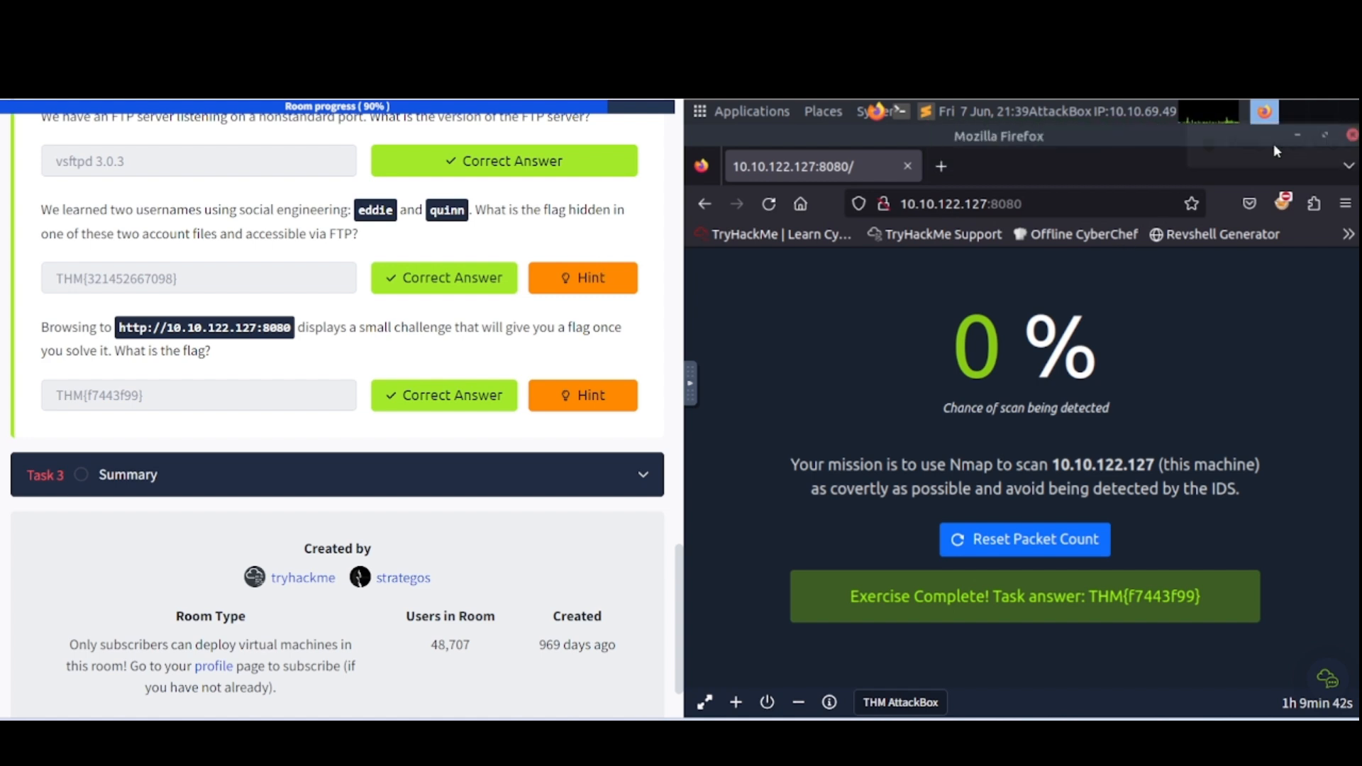
mouse_move(1323, 309)
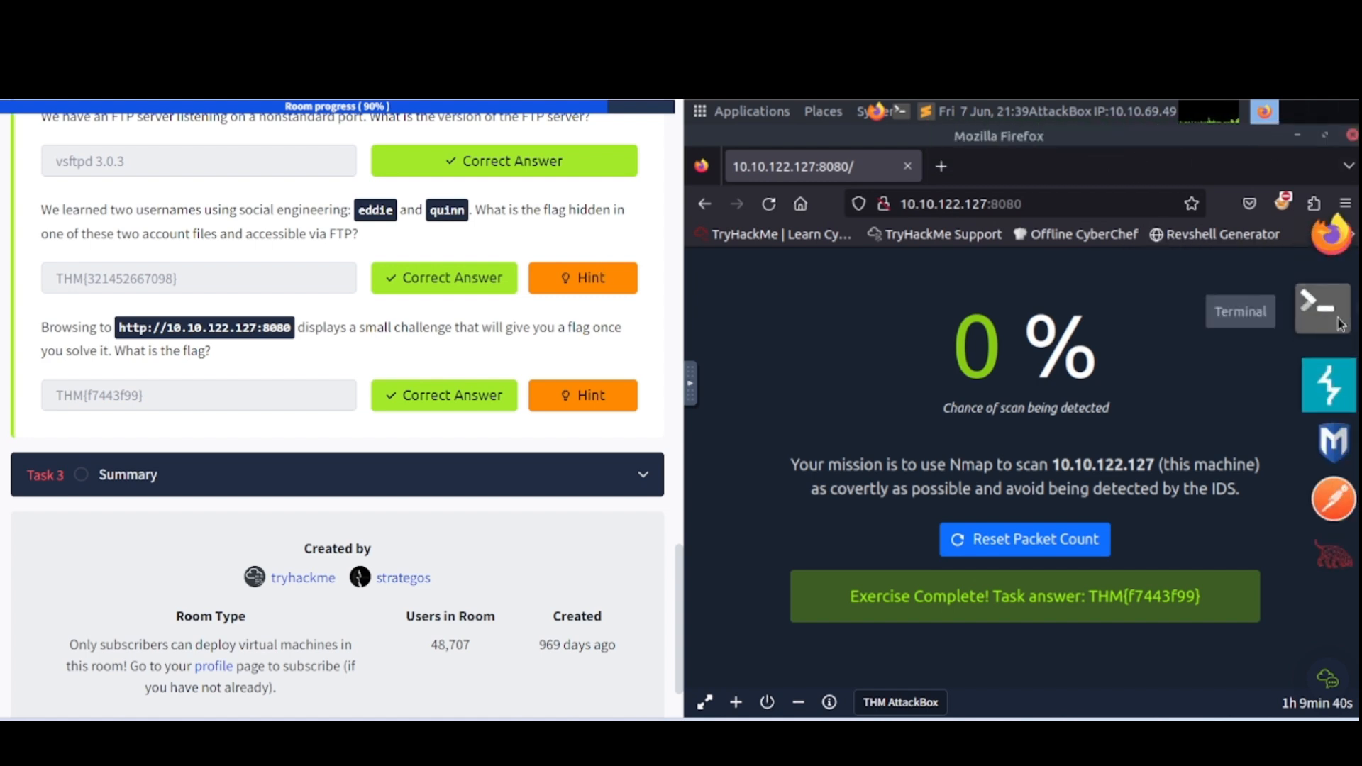
Clear the terminal, browse nmap -h evasion options, and expand the Summary task
click(1323, 307)
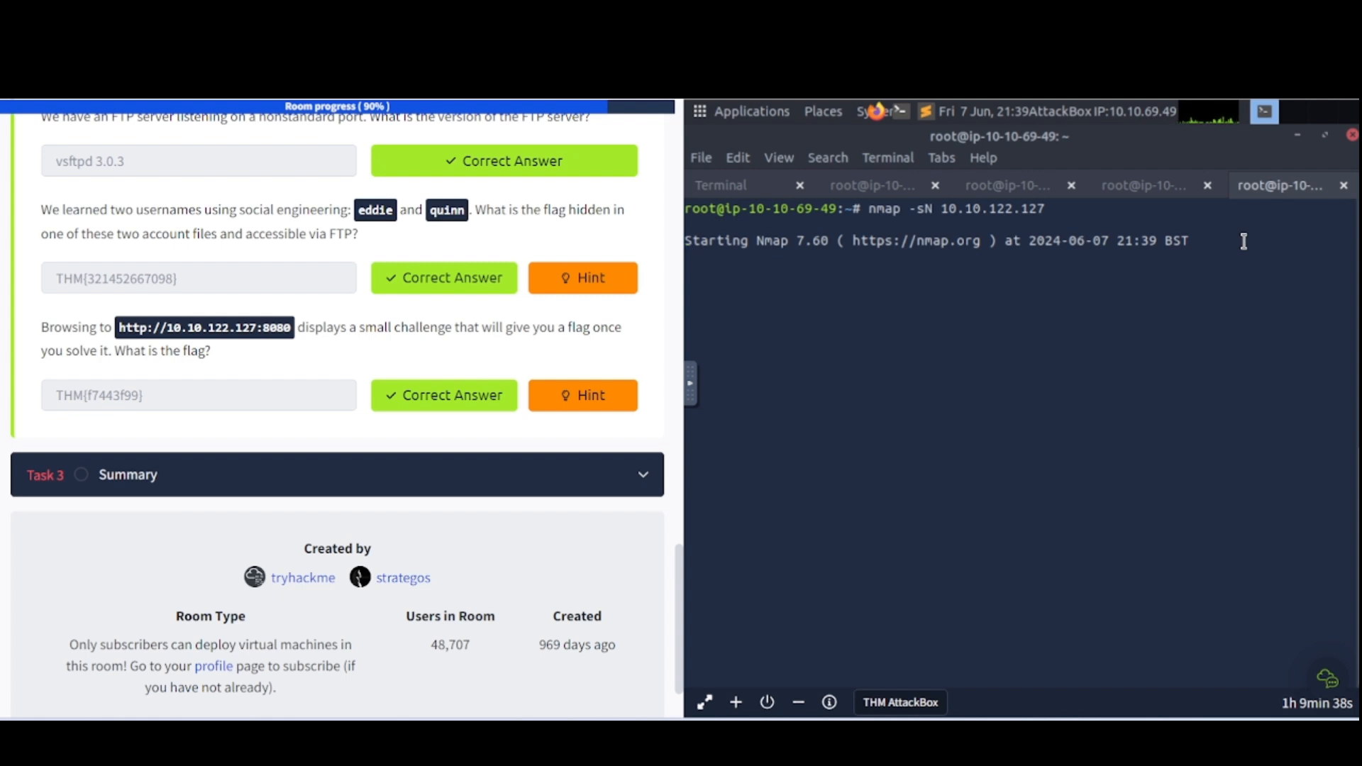
text(clear)
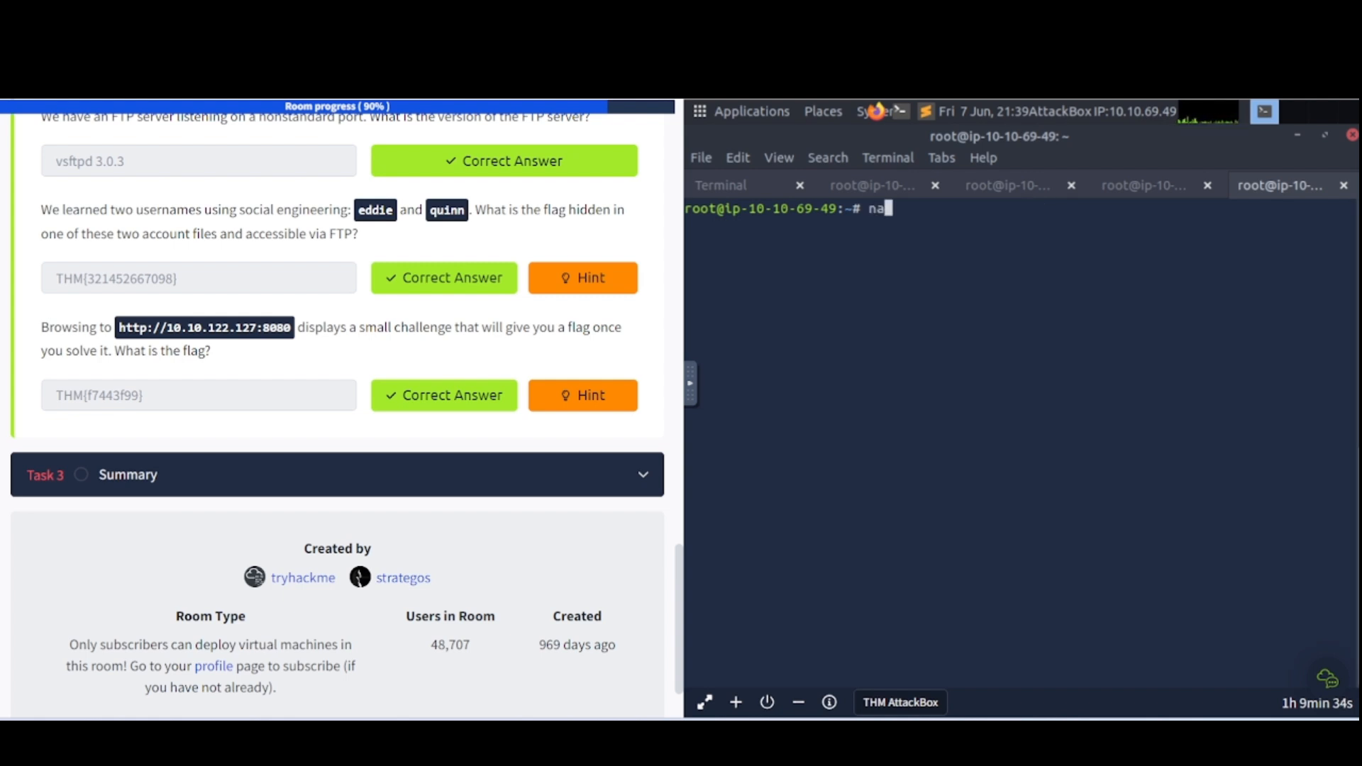
text(map -h)
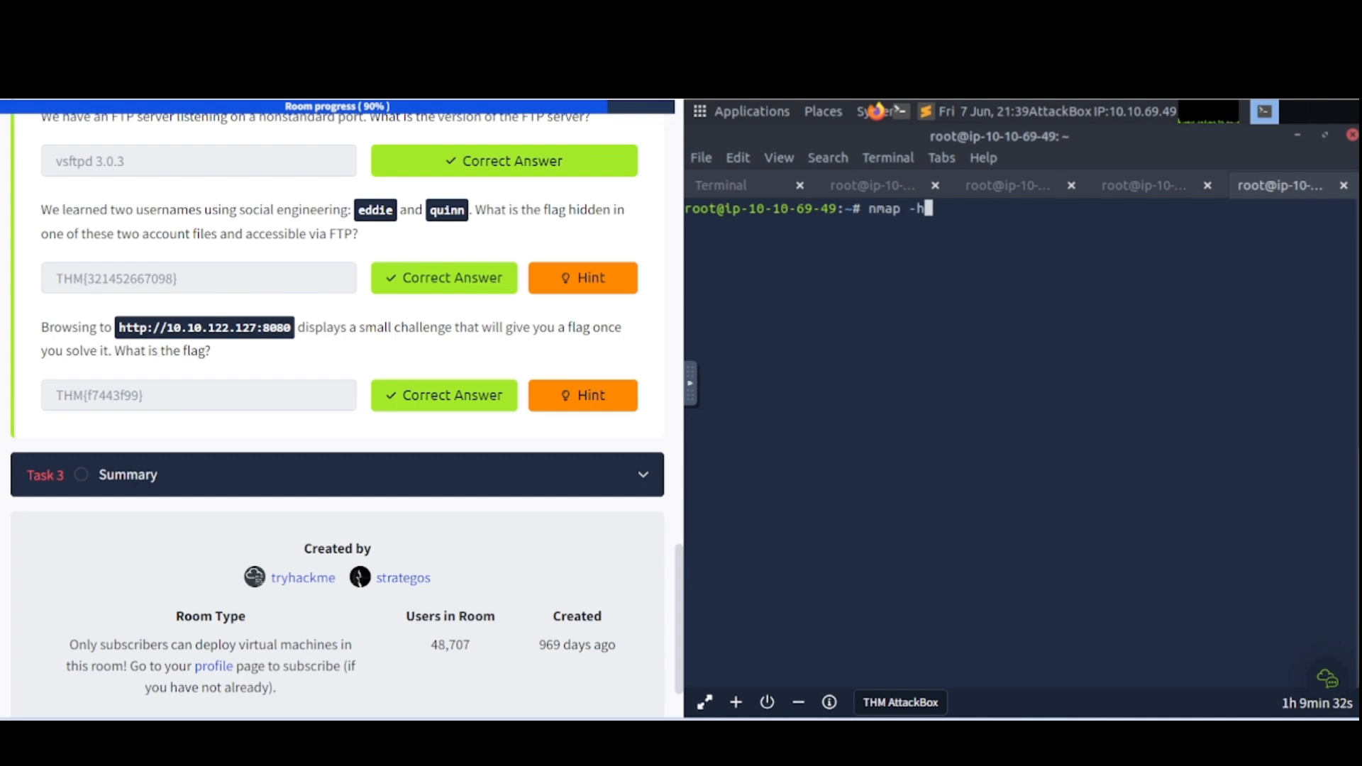
key(Return)
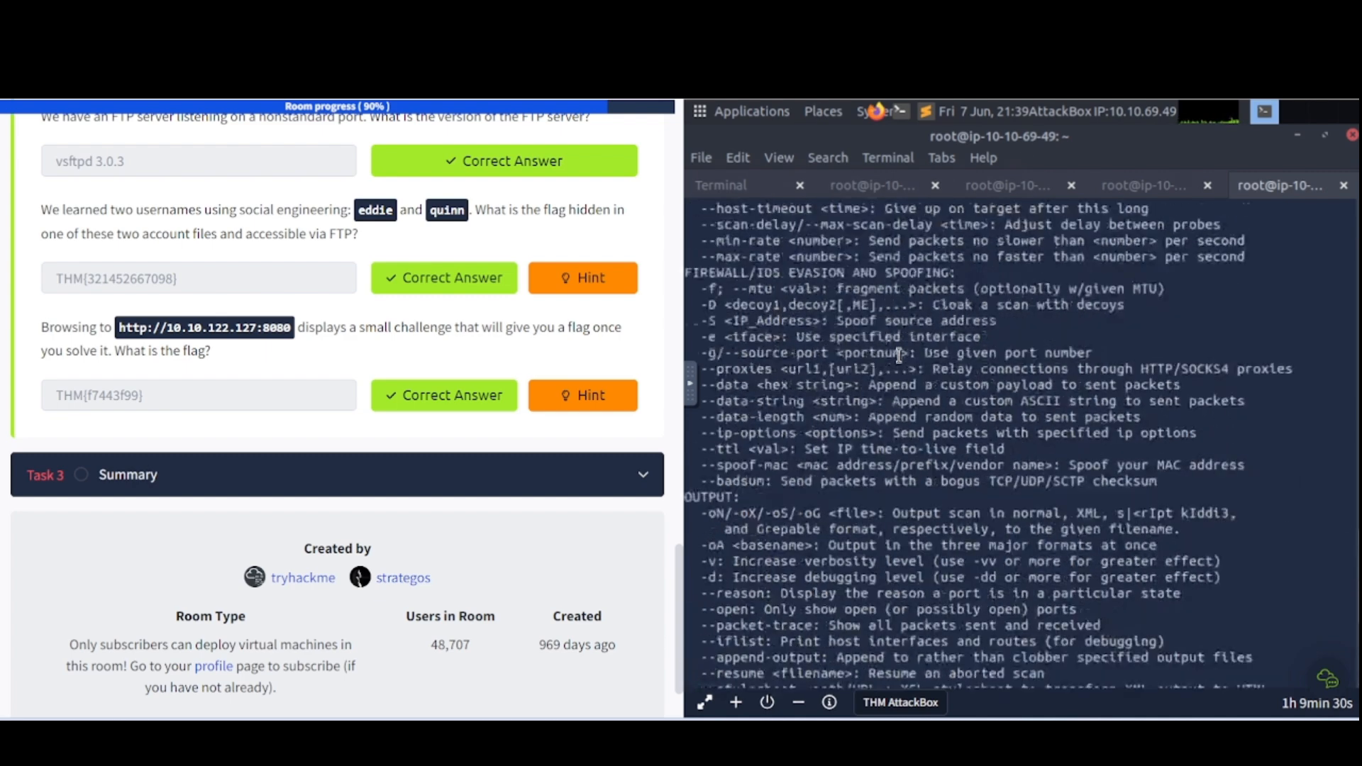
scroll(down, 3)
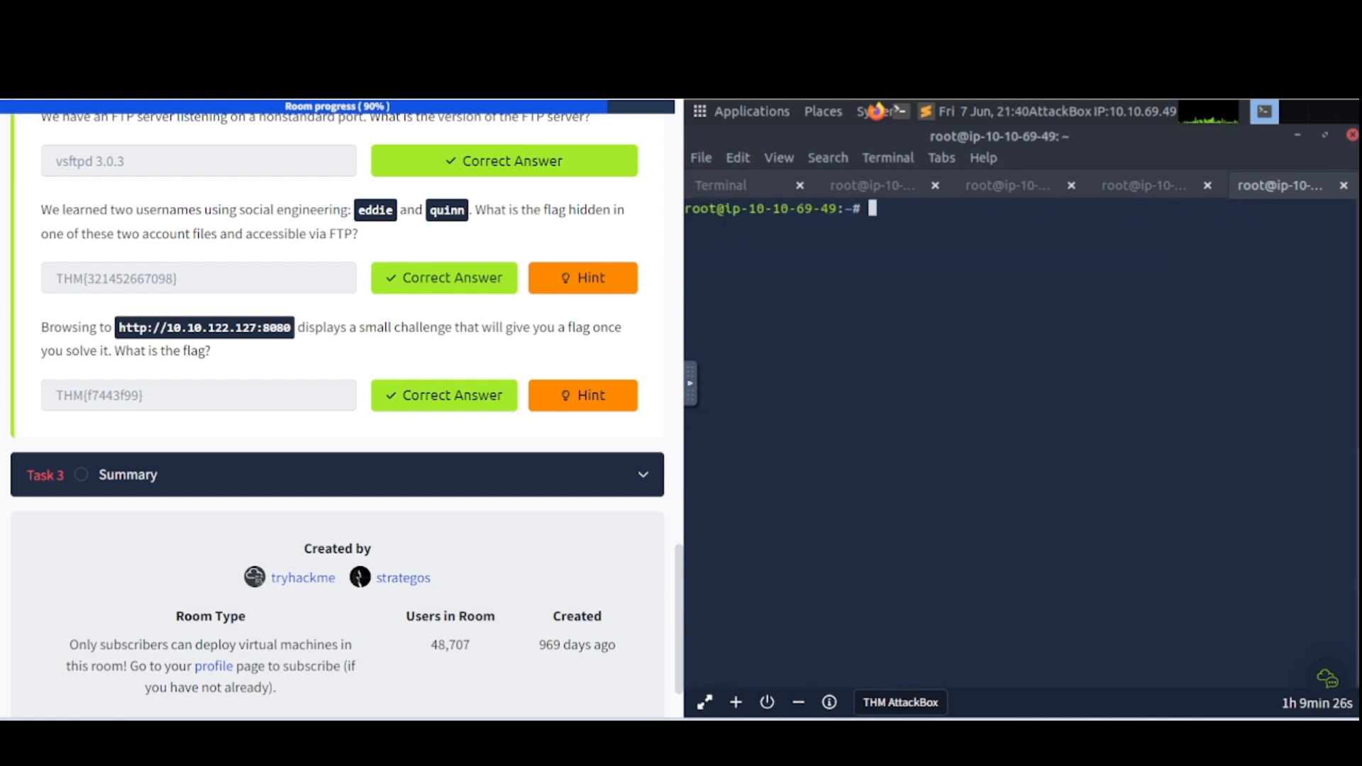
mouse_move(1068, 233)
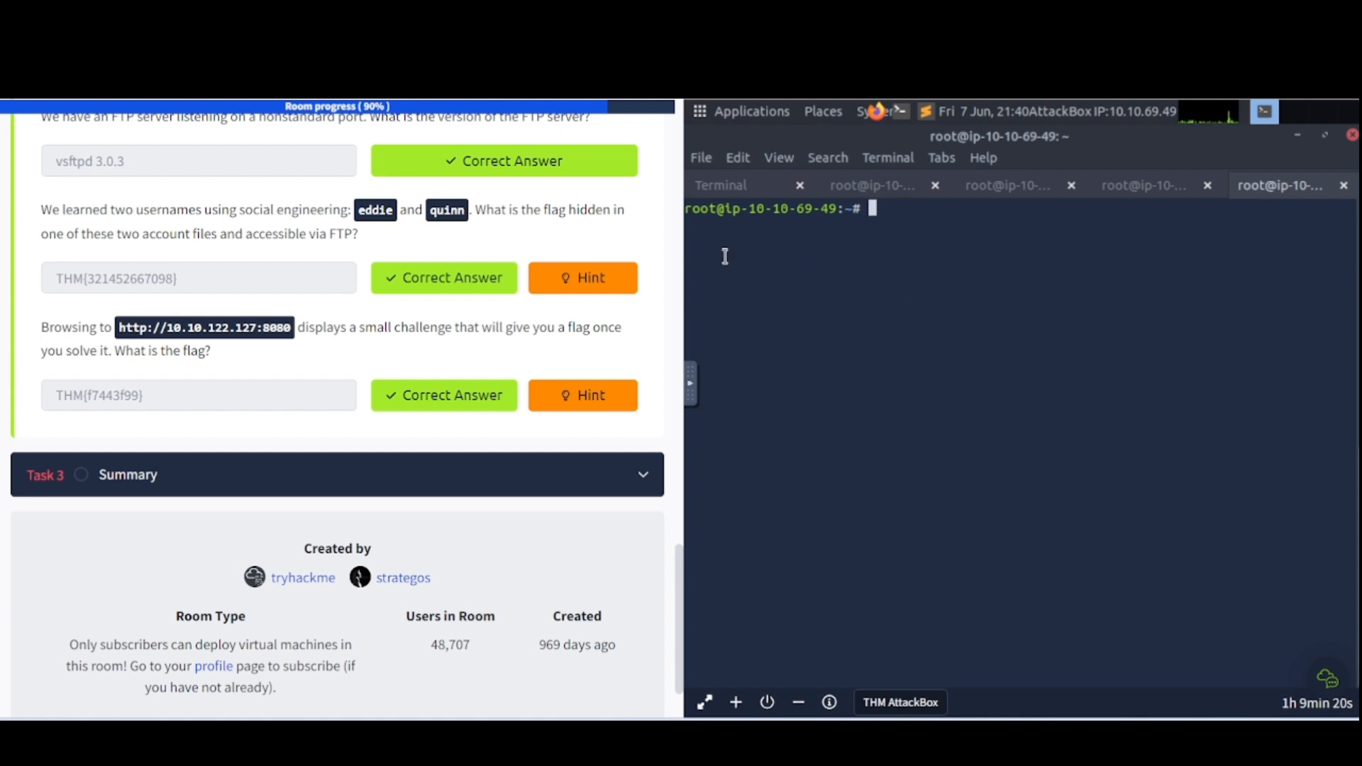
mouse_move(146, 449)
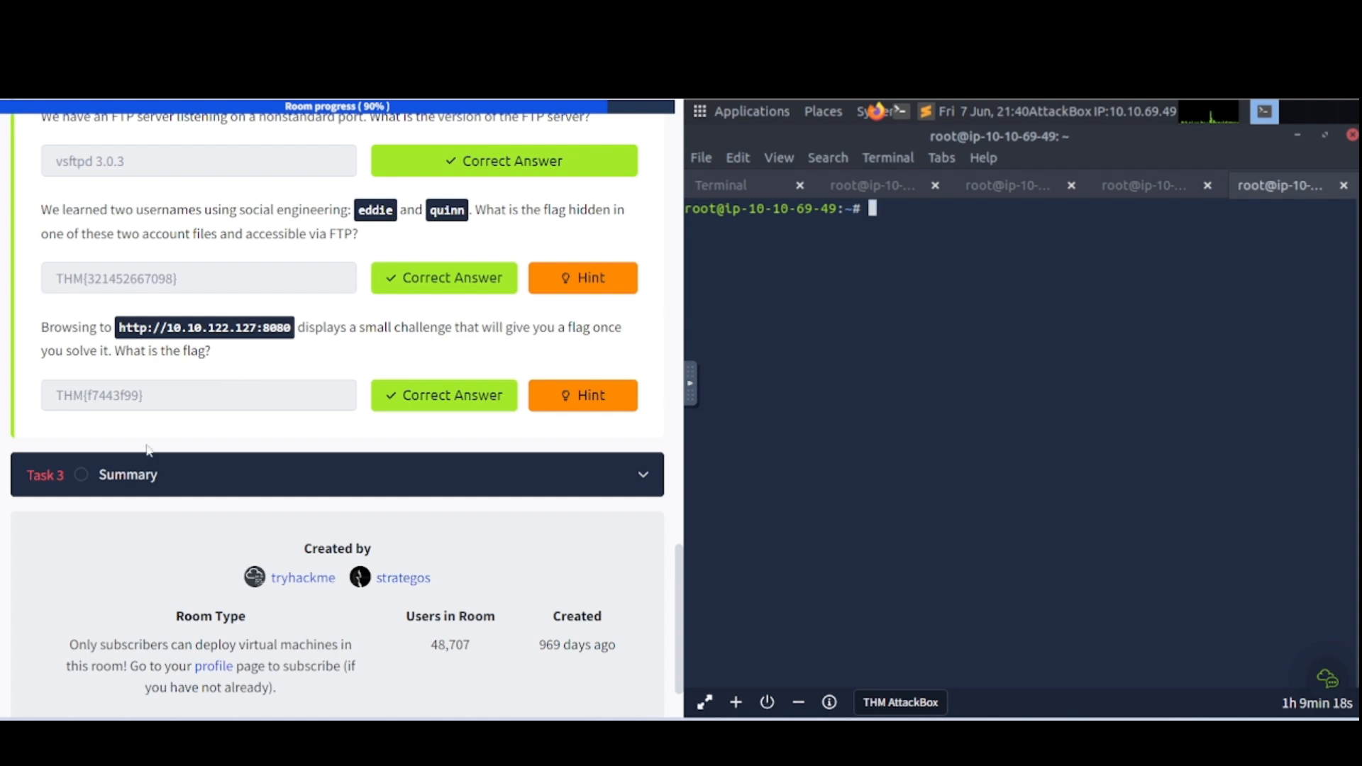
click(337, 474)
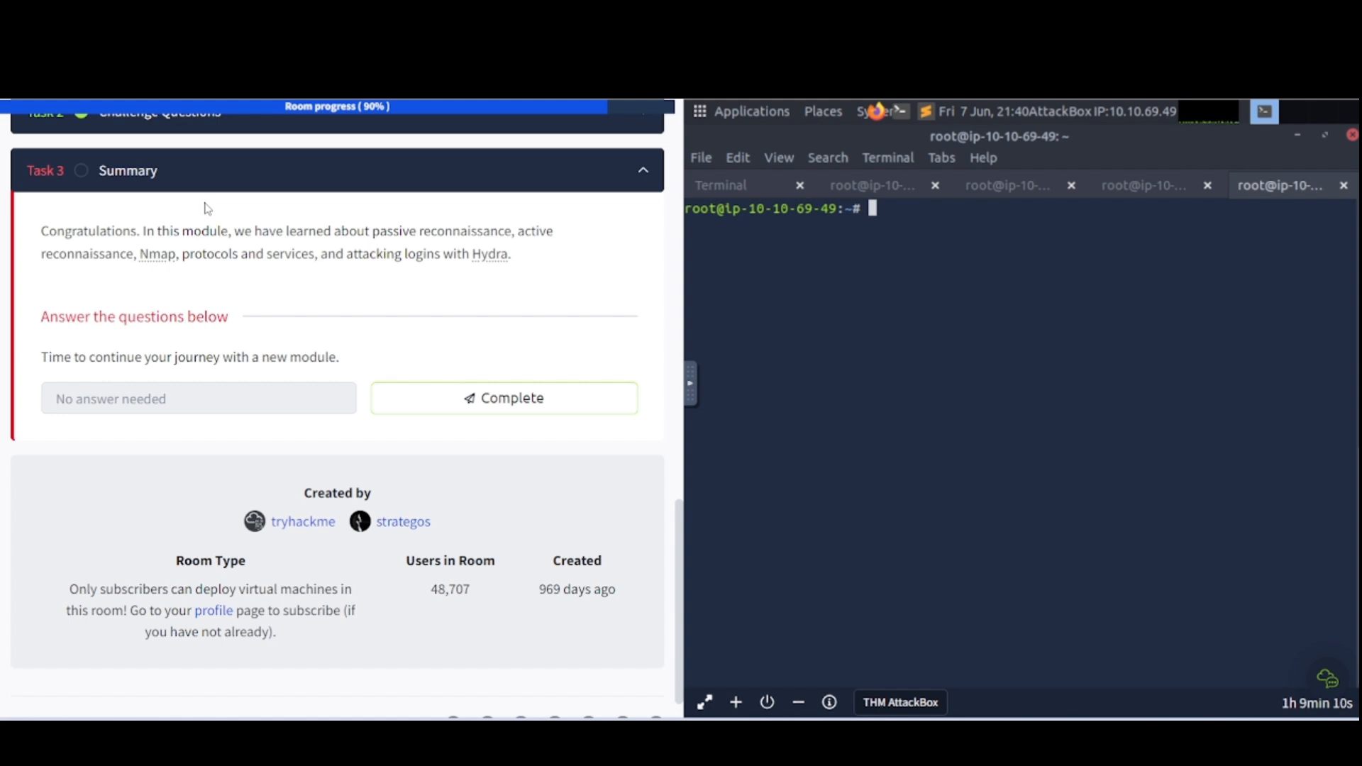
mouse_move(227, 277)
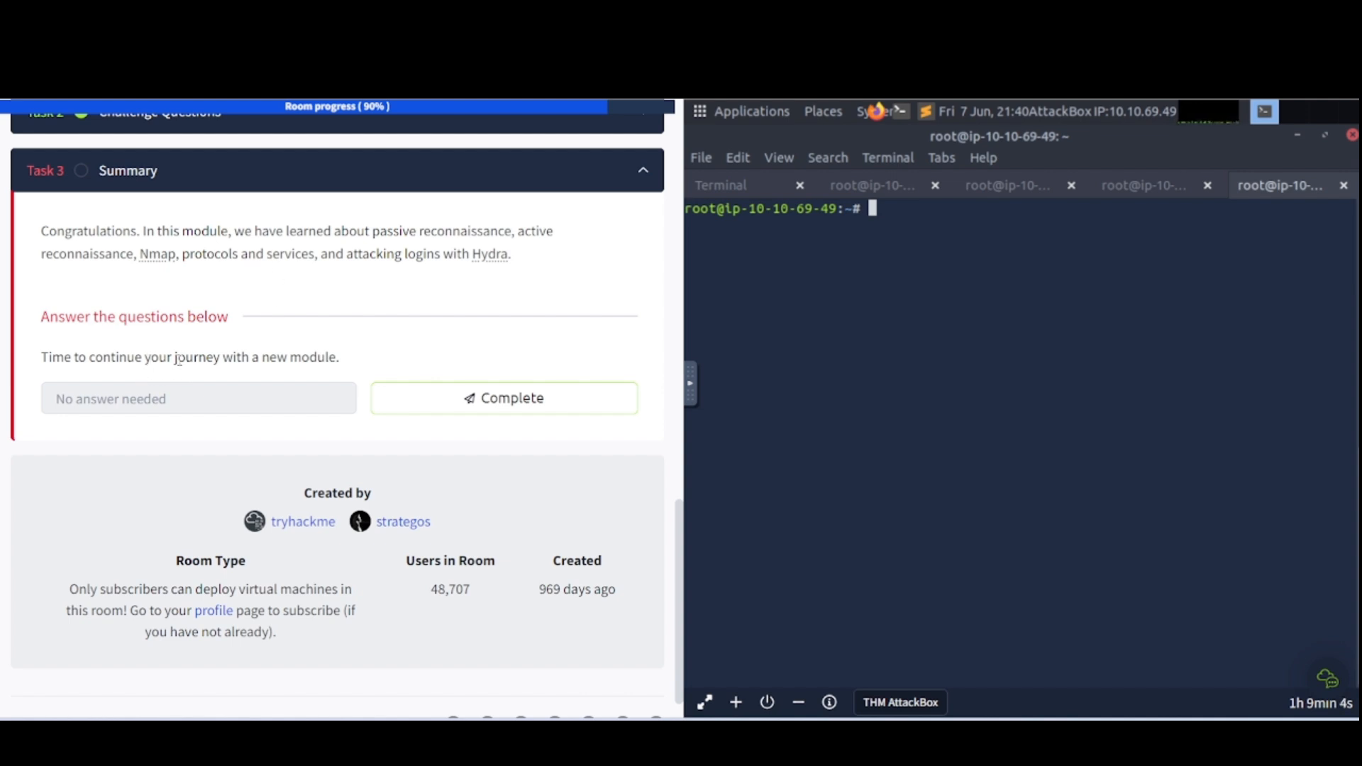
mouse_move(503, 404)
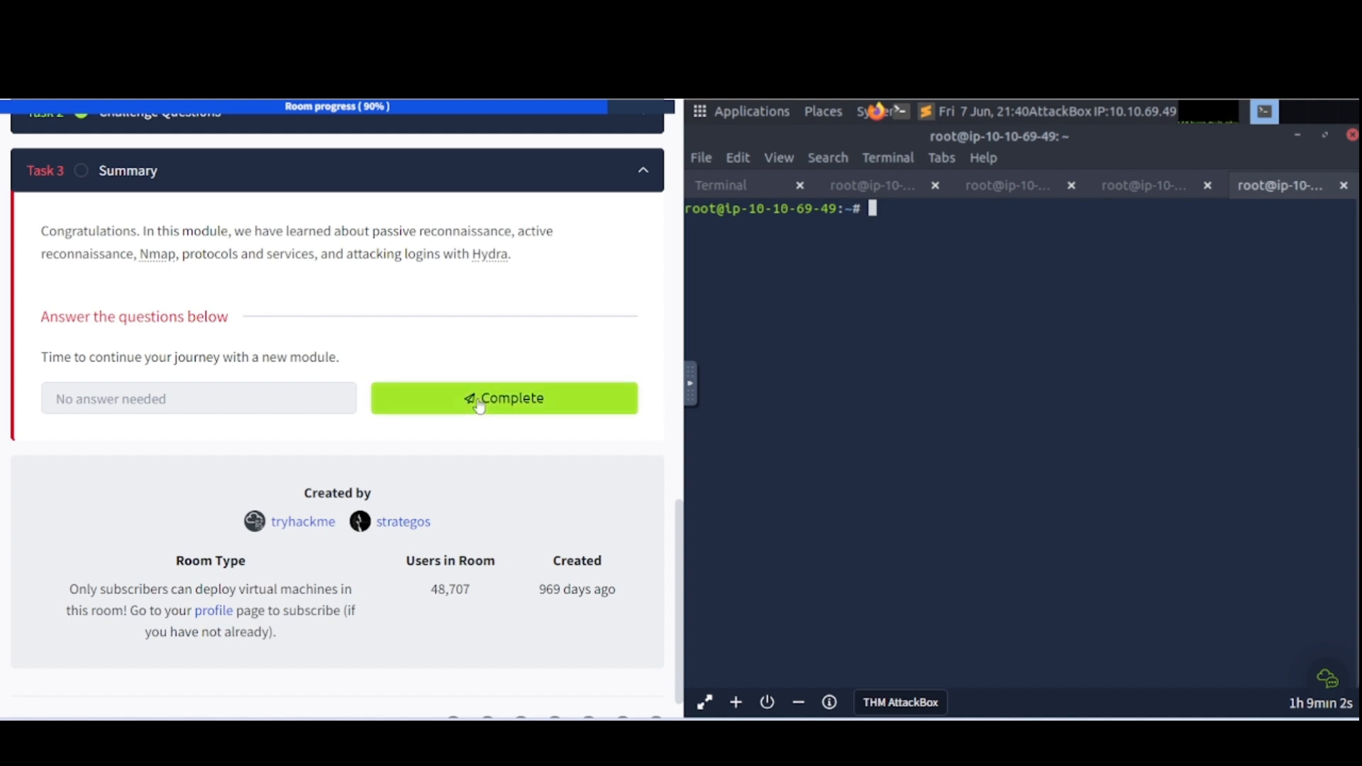
Mark Task 3 Summary complete, bringing the room to 100%
click(504, 398)
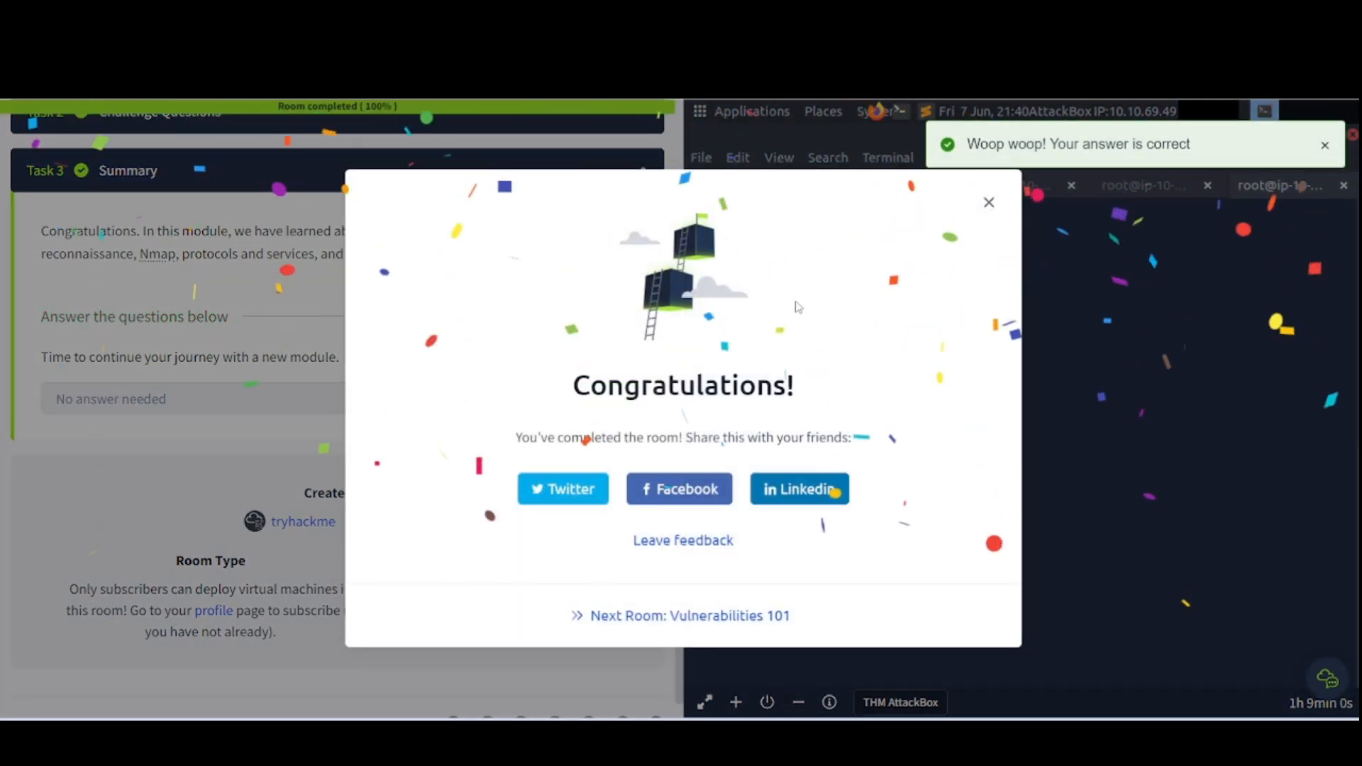